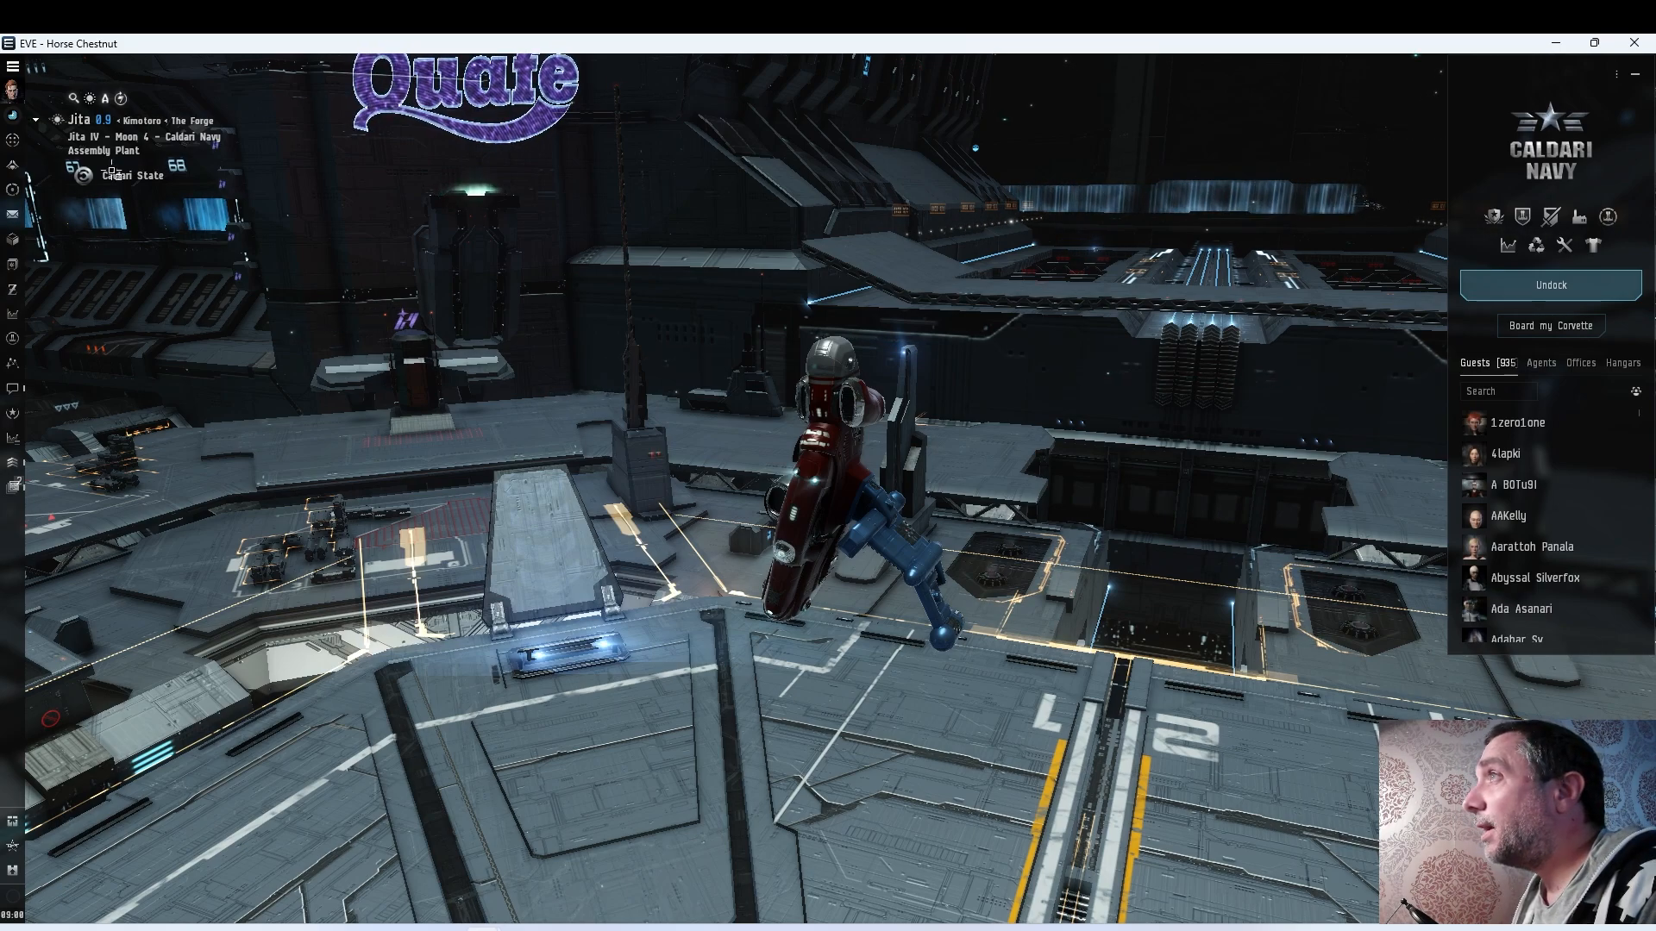
Open the Neocom main menu to reach its Social section with Access Lists
{"action": "left_click", "coordinate": [13, 66]}
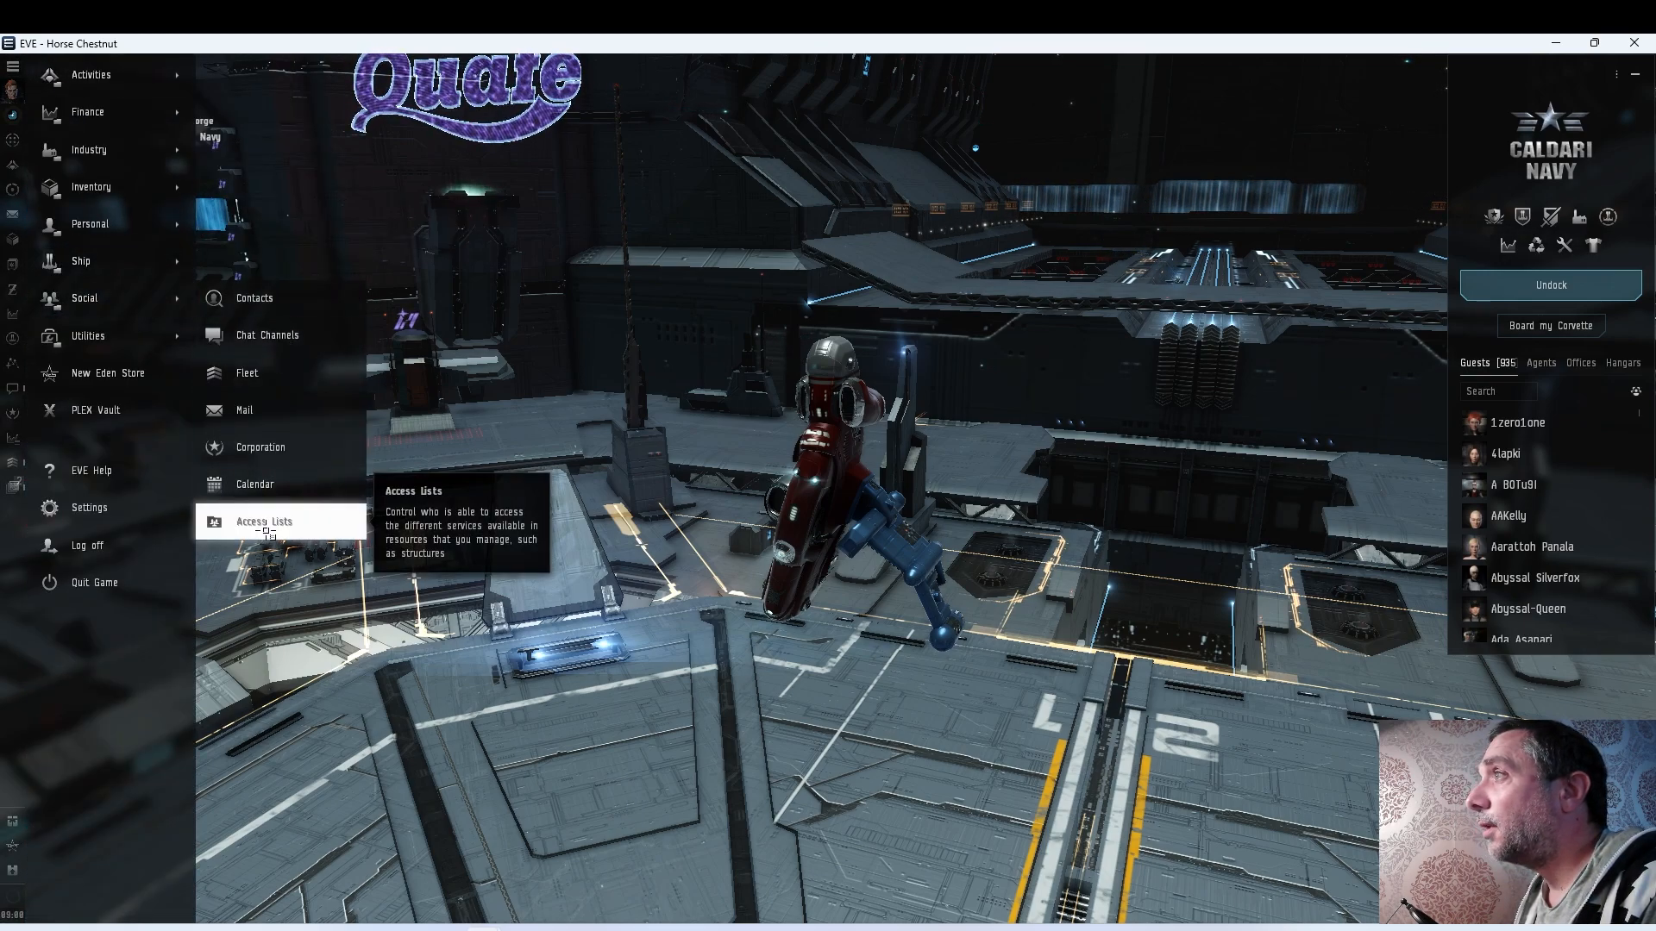
Open the Access Lists manager and name a new access list 'Location View'
{"action": "left_click", "coordinate": [263, 521]}
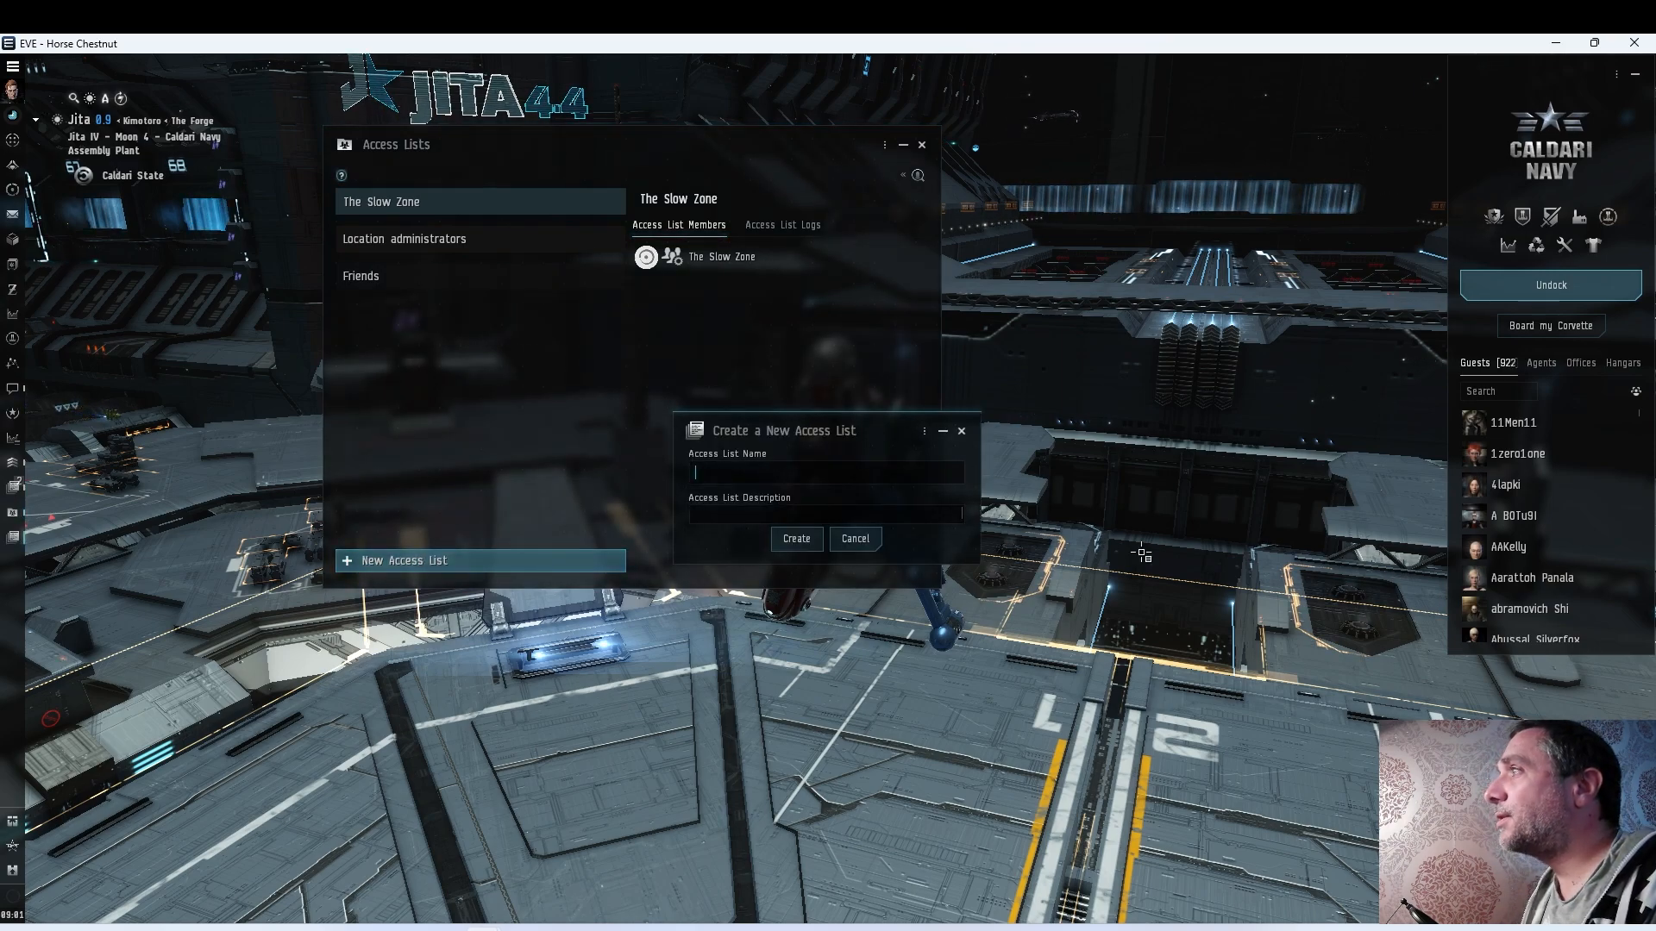
{"action": "type", "text": "Loca"}
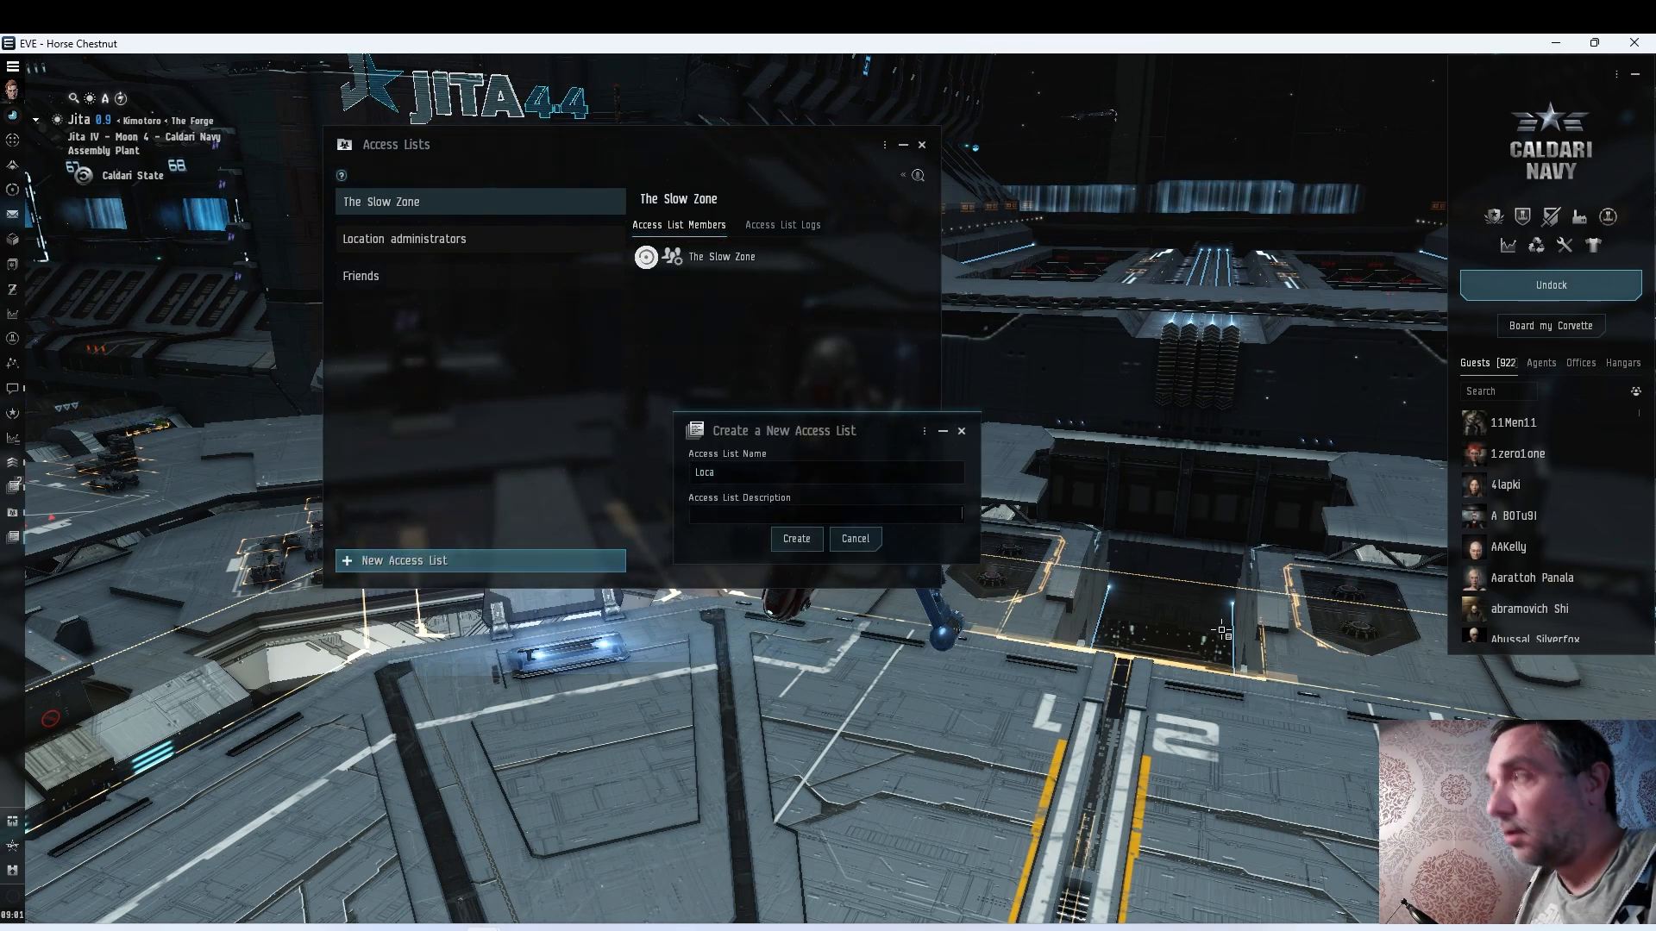
{"action": "type", "text": "Location View"}
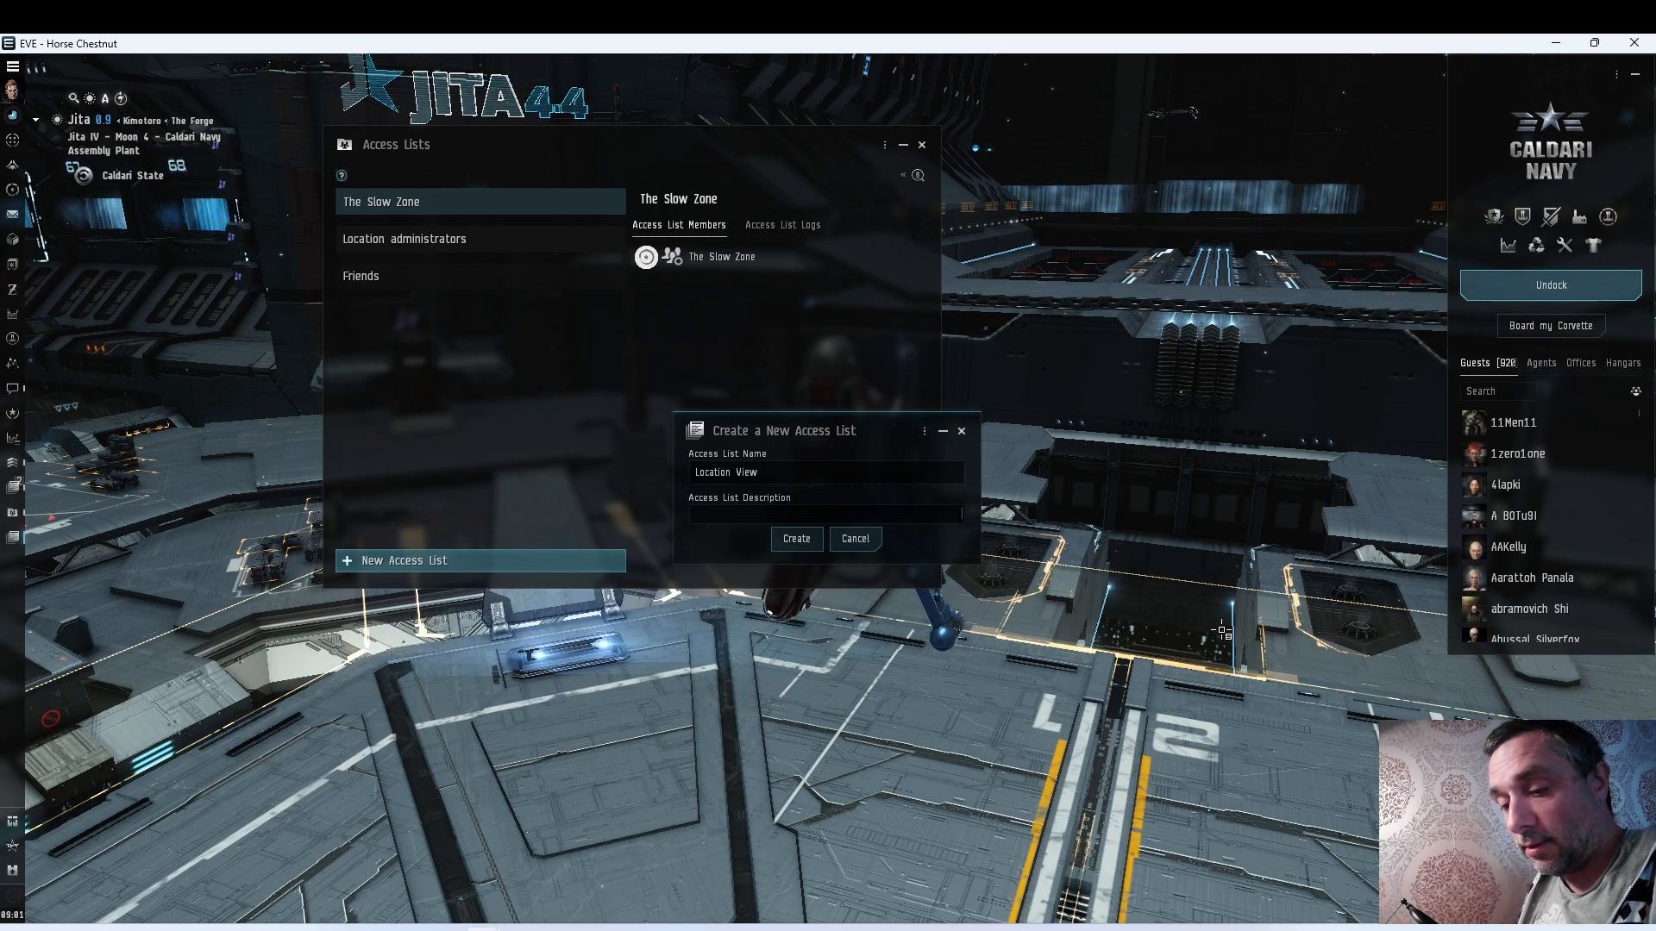
Describe the list as letting pilots view locations and create Location View
{"action": "type", "text": "Pilots able to v"}
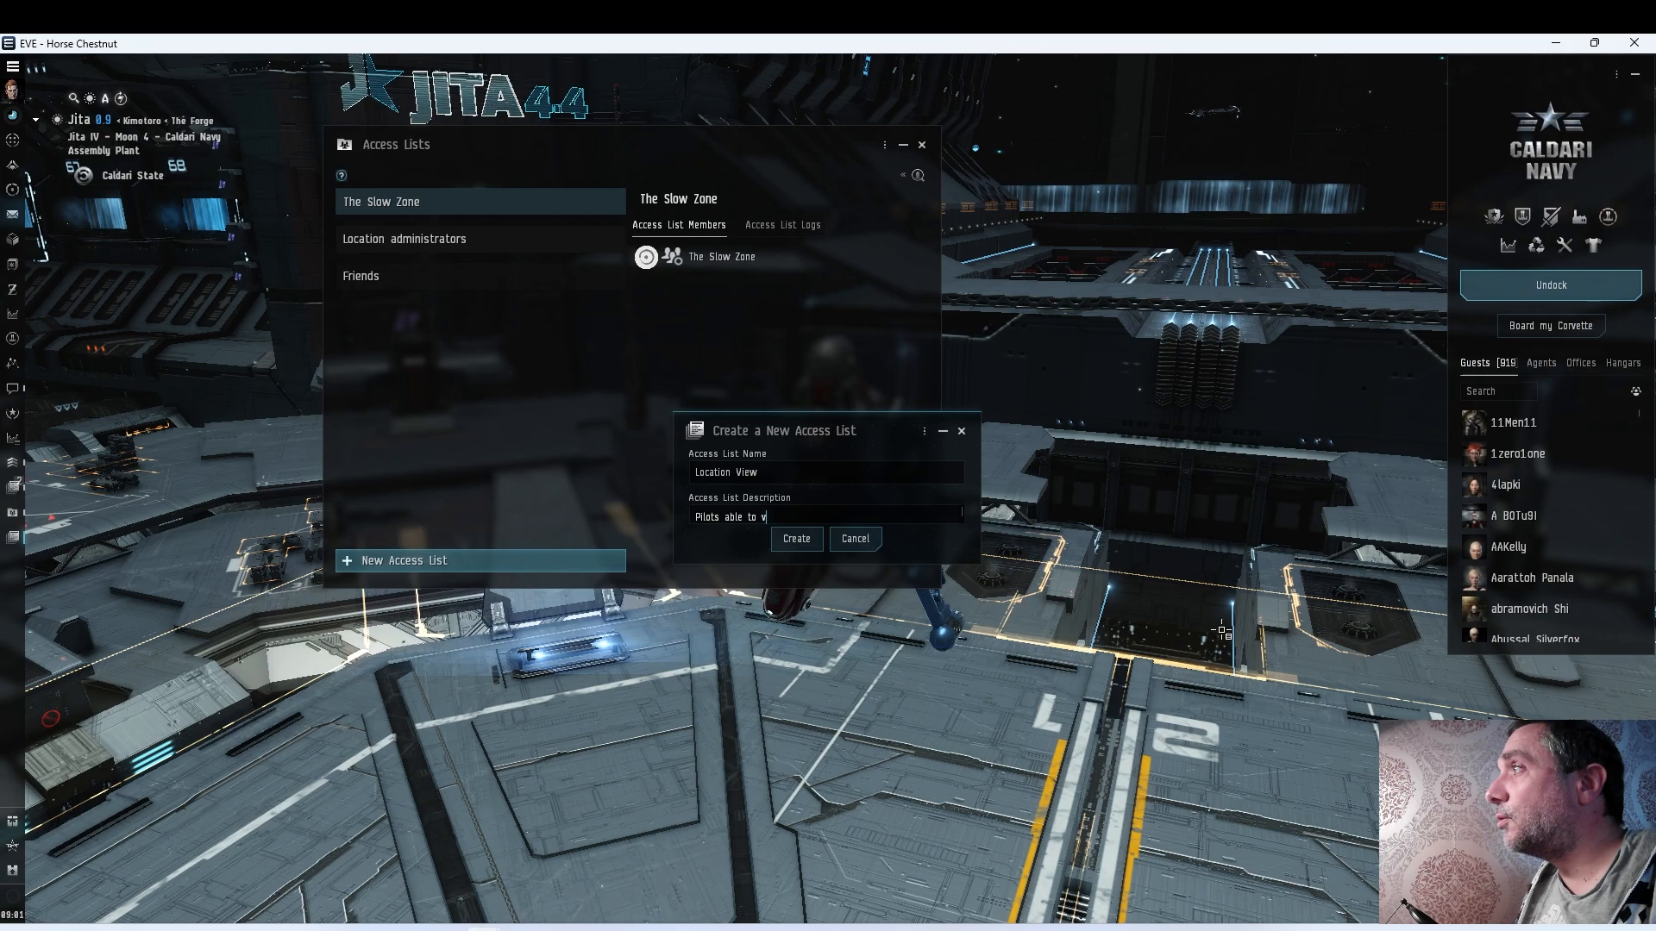
{"action": "type", "text": "iew loca"}
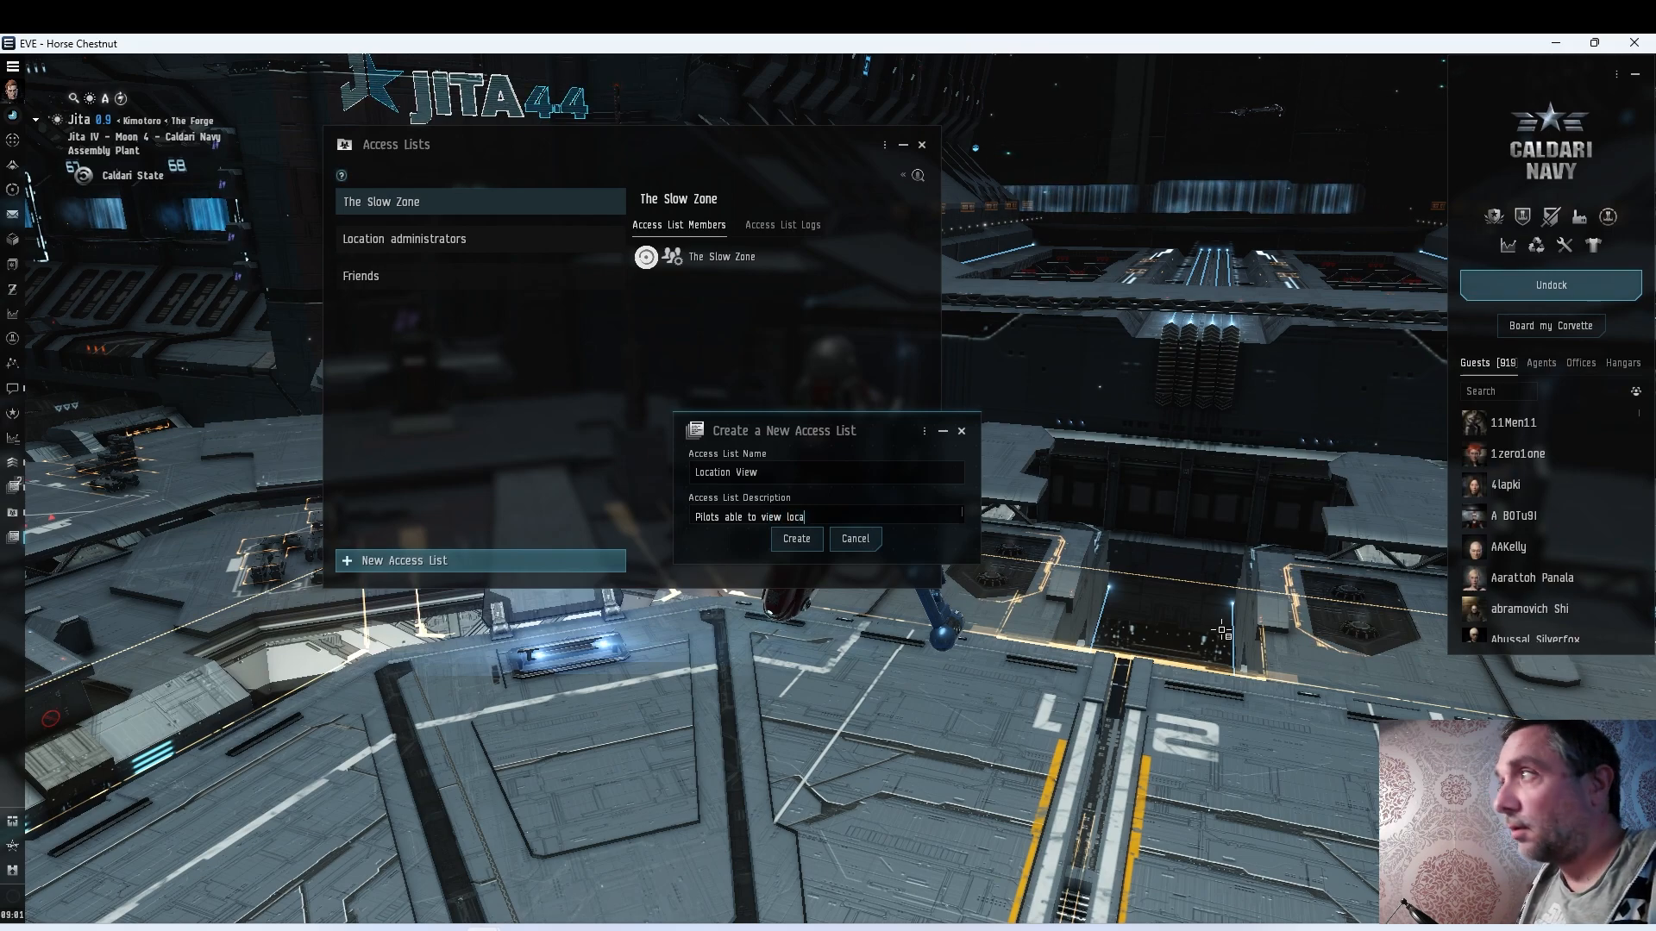
{"action": "left_click", "coordinate": [795, 538]}
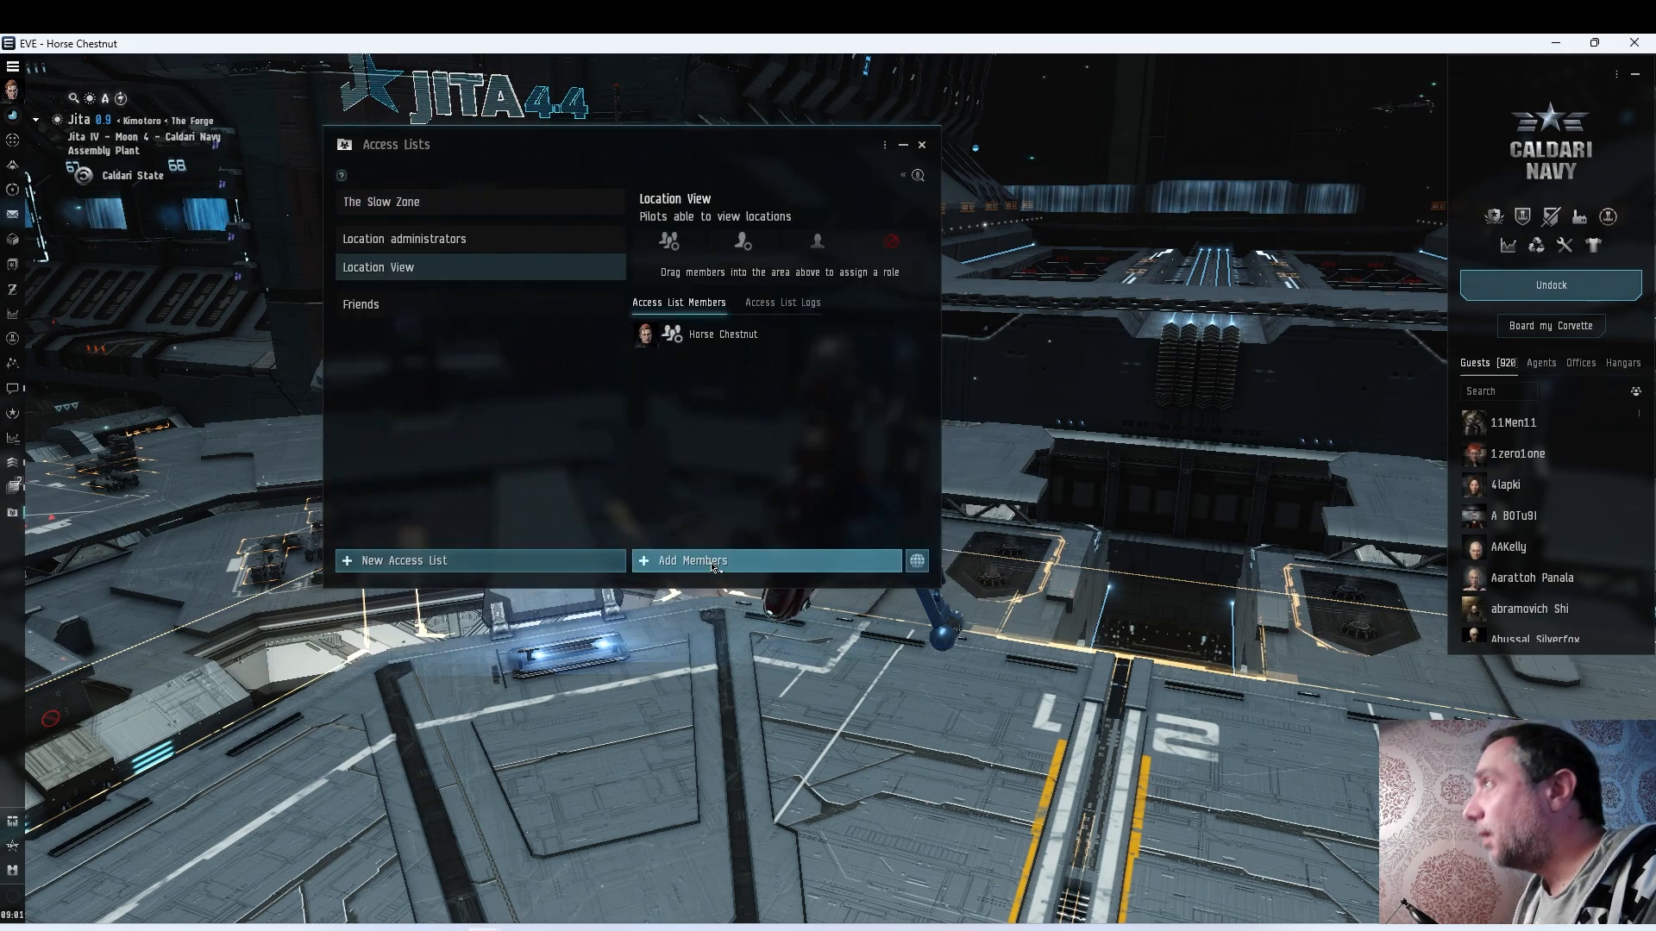
Add The Flotilla as a member of Location View and select it to review its role
{"action": "left_click", "coordinate": [692, 560]}
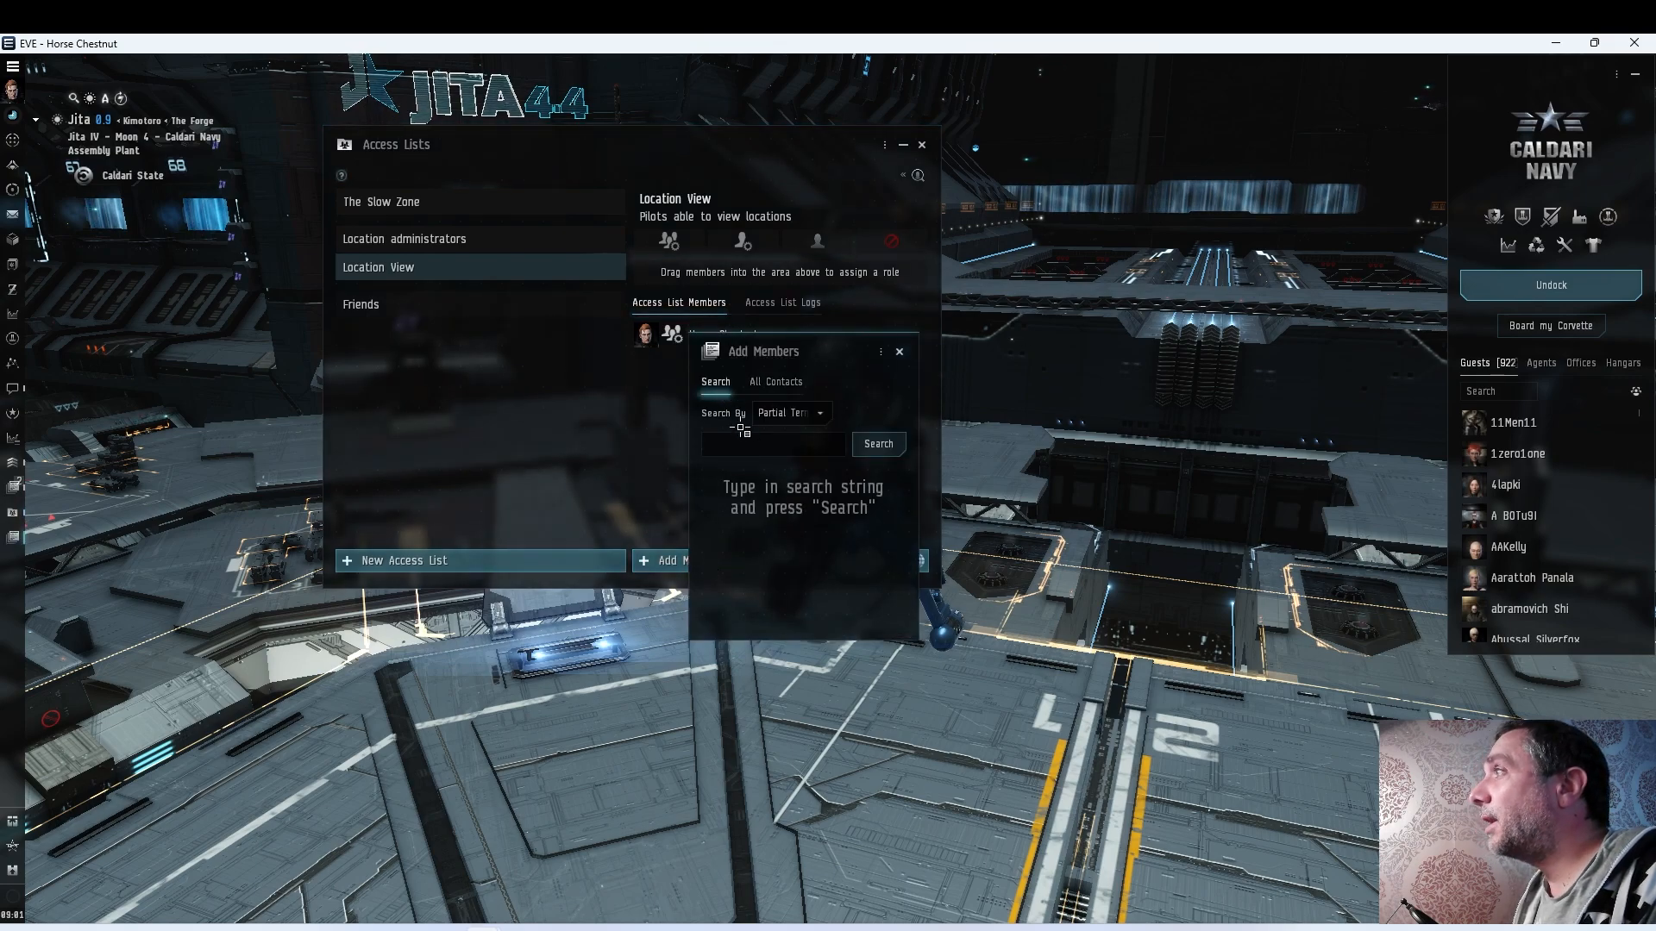
{"action": "left_click", "coordinate": [772, 445]}
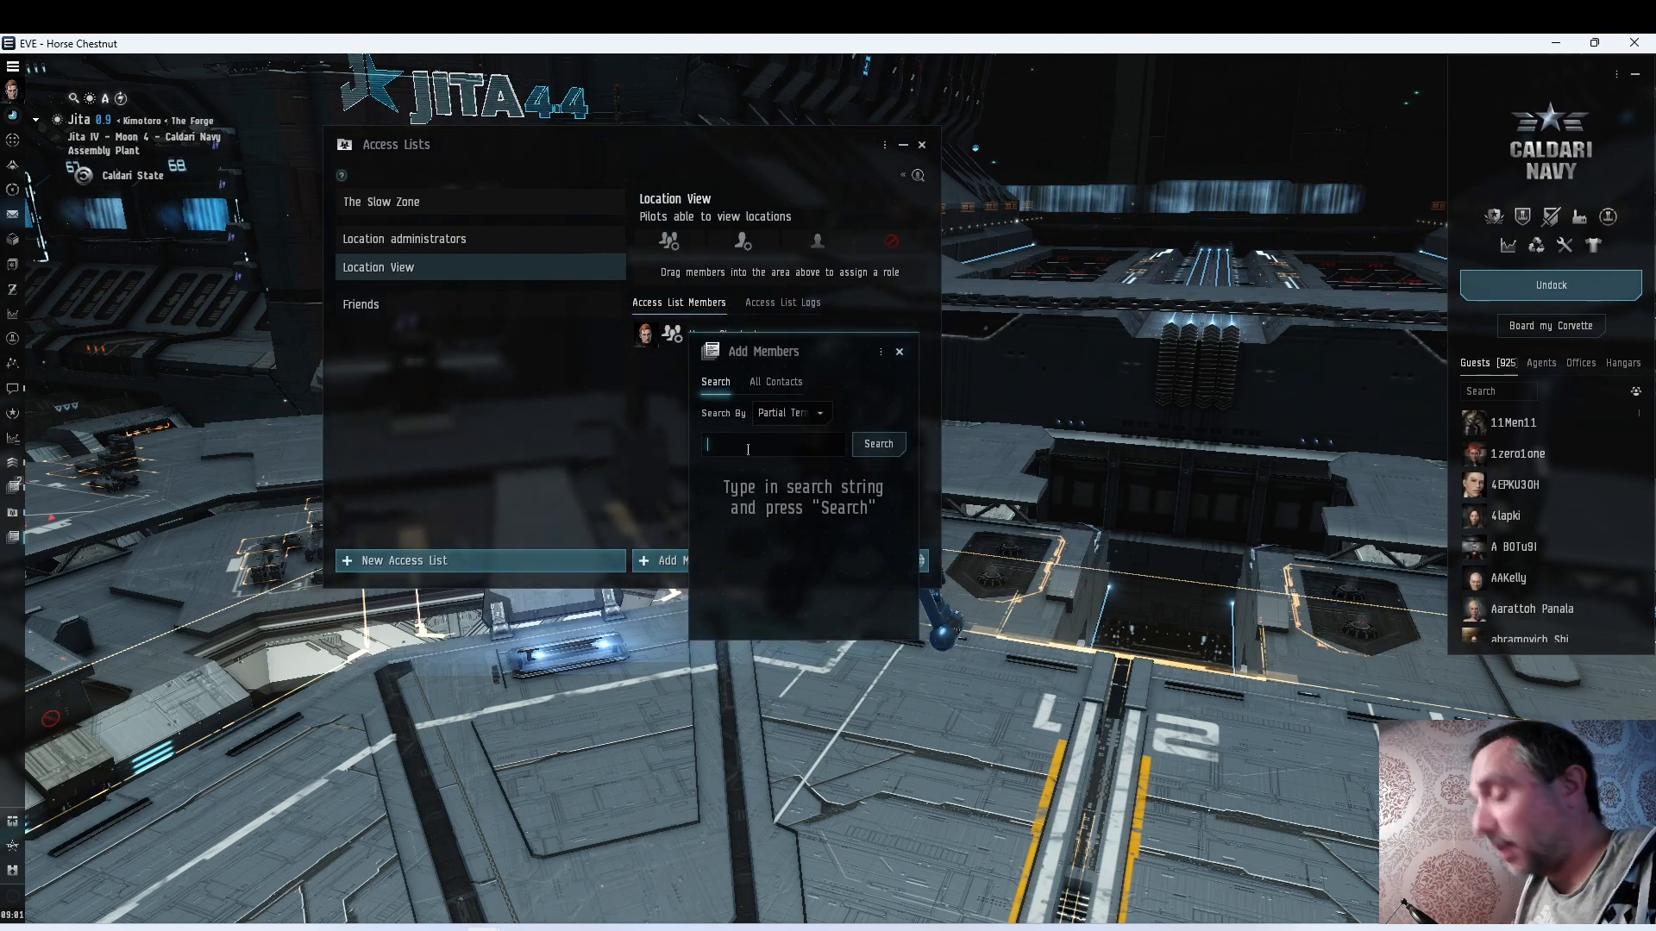
{"action": "type", "text": "the"}
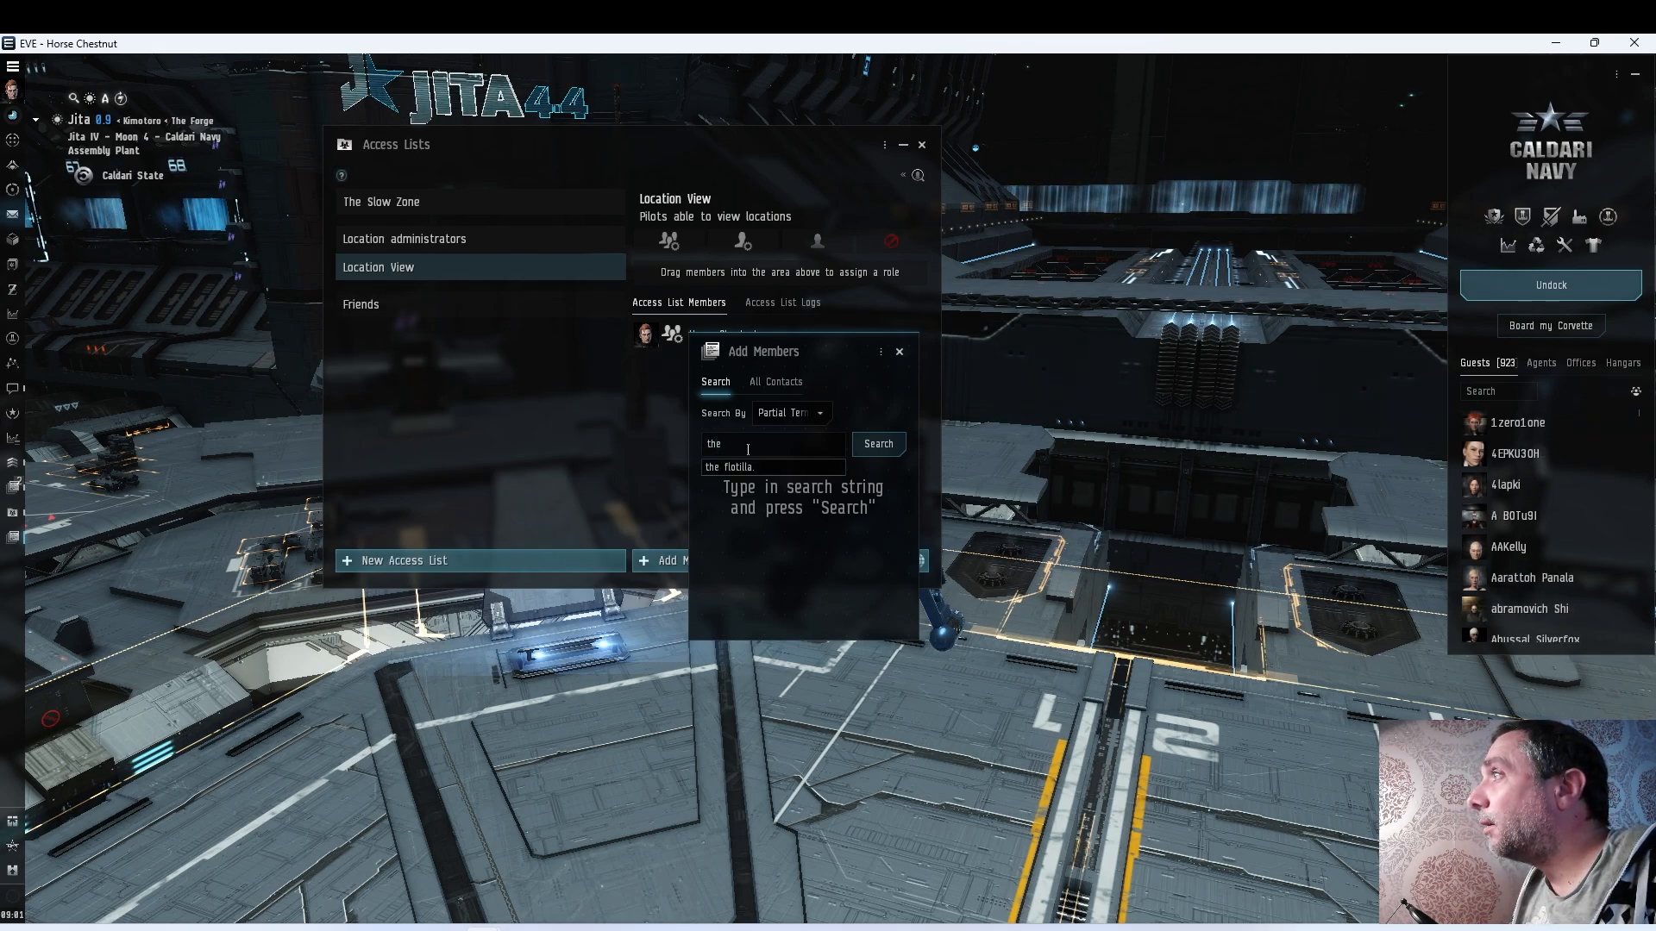
{"action": "left_click", "coordinate": [877, 444]}
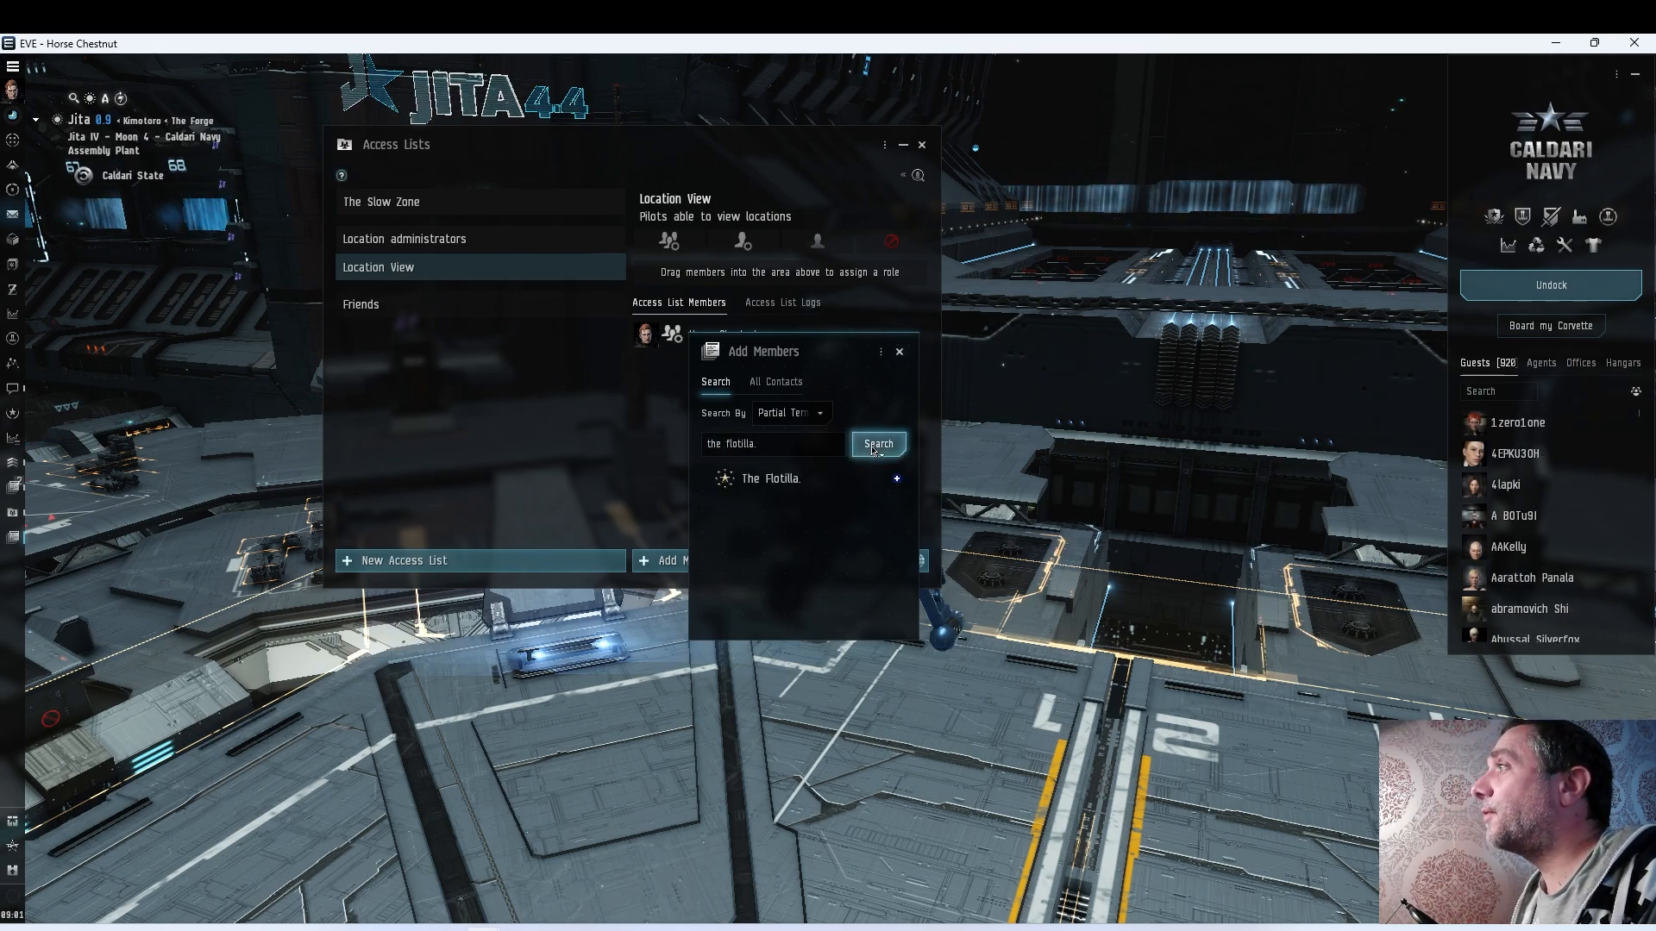
{"action": "left_click", "coordinate": [897, 479]}
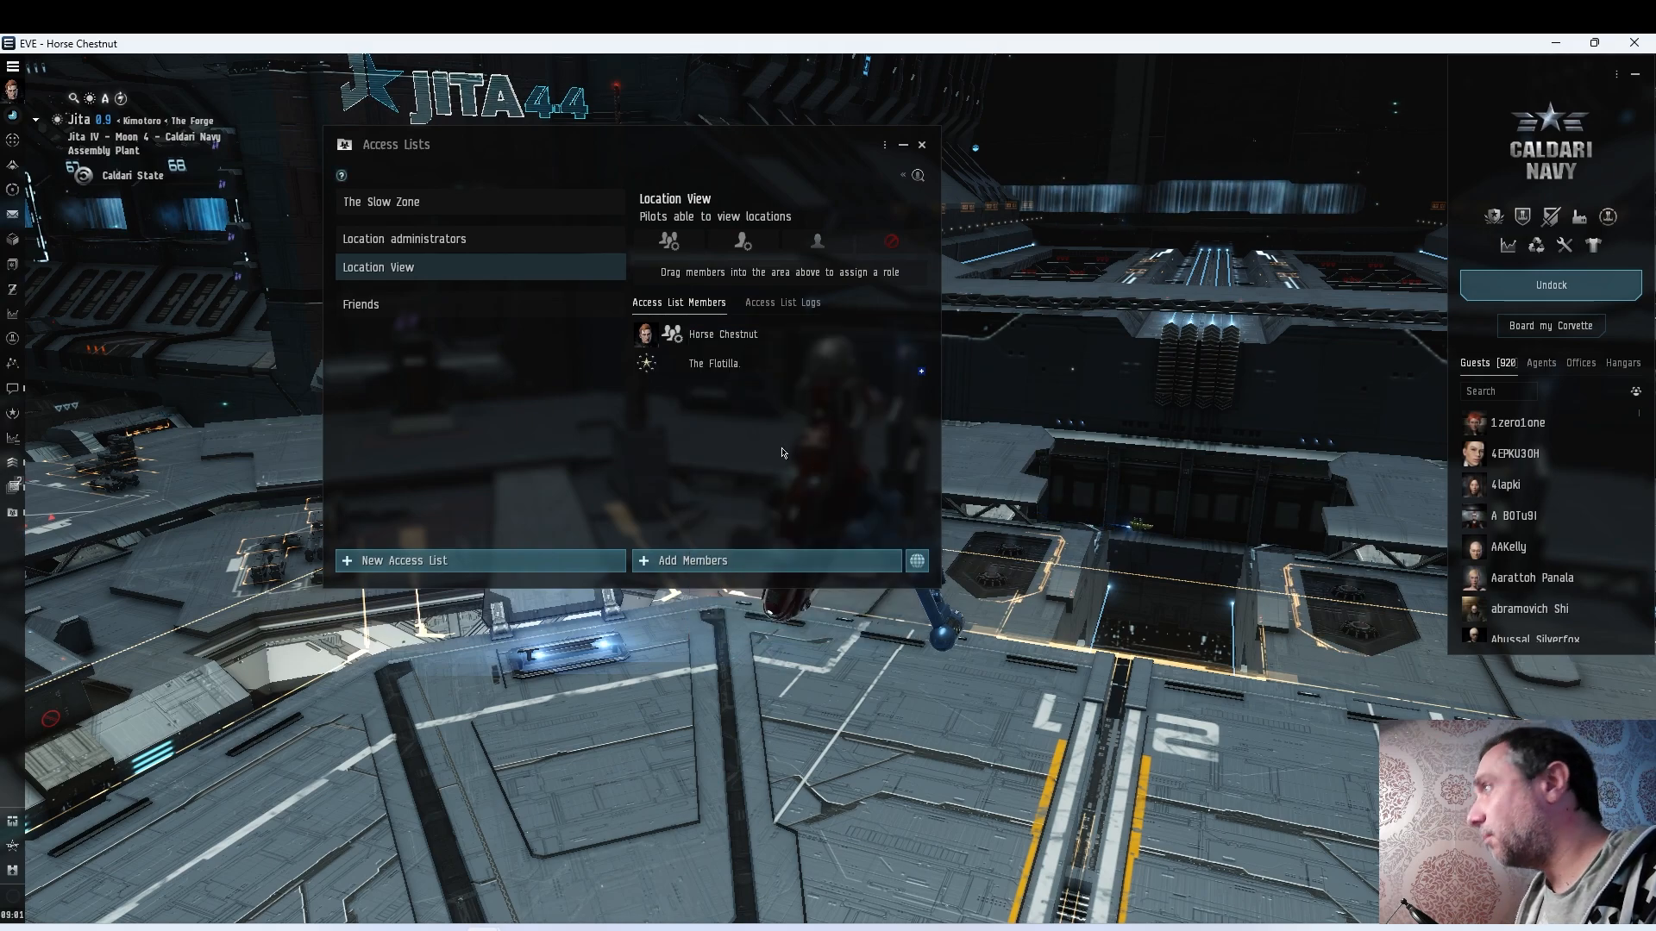
{"action": "left_click", "coordinate": [714, 363]}
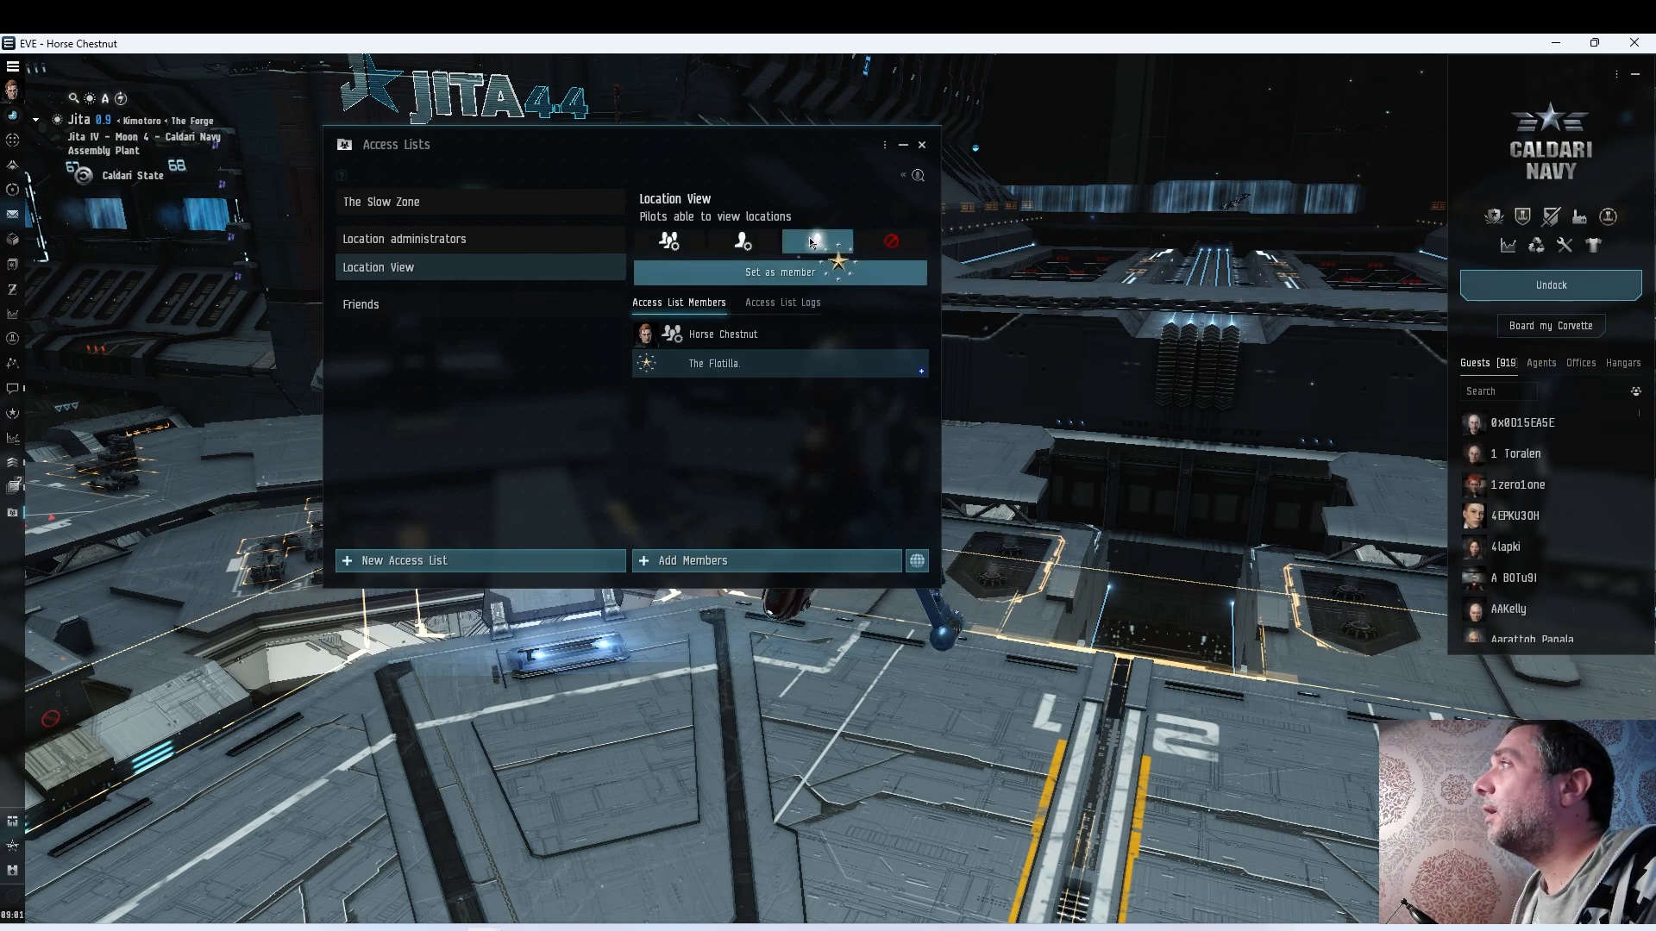
{"action": "mouse_move", "coordinate": [816, 240]}
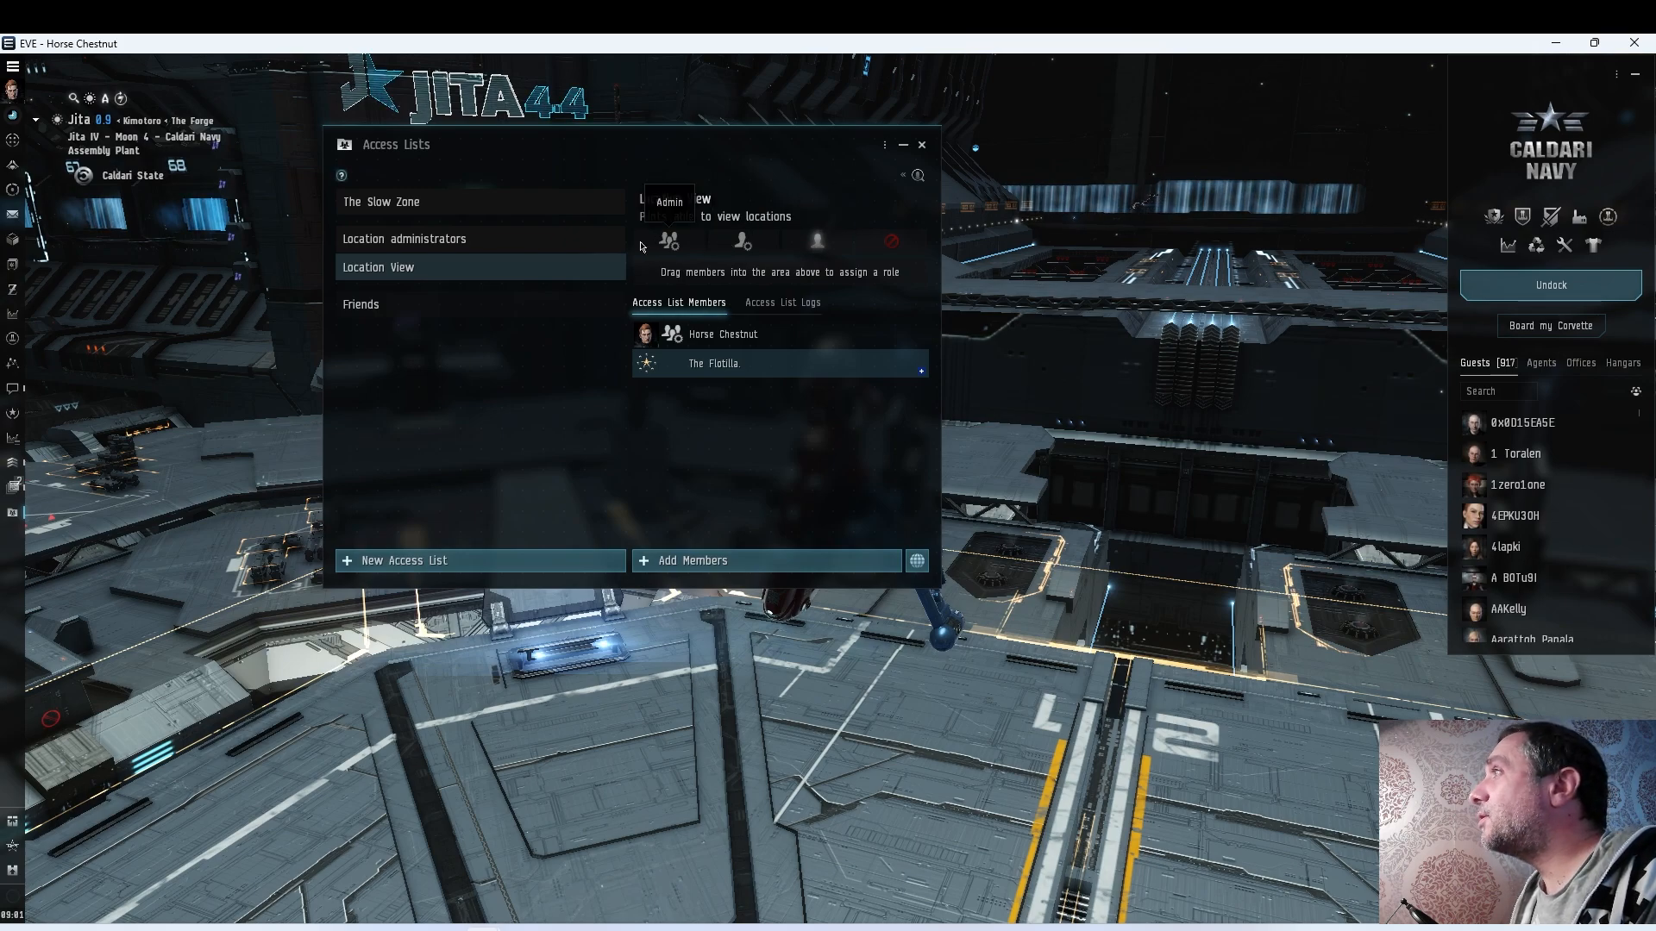
{"action": "mouse_move", "coordinate": [742, 241]}
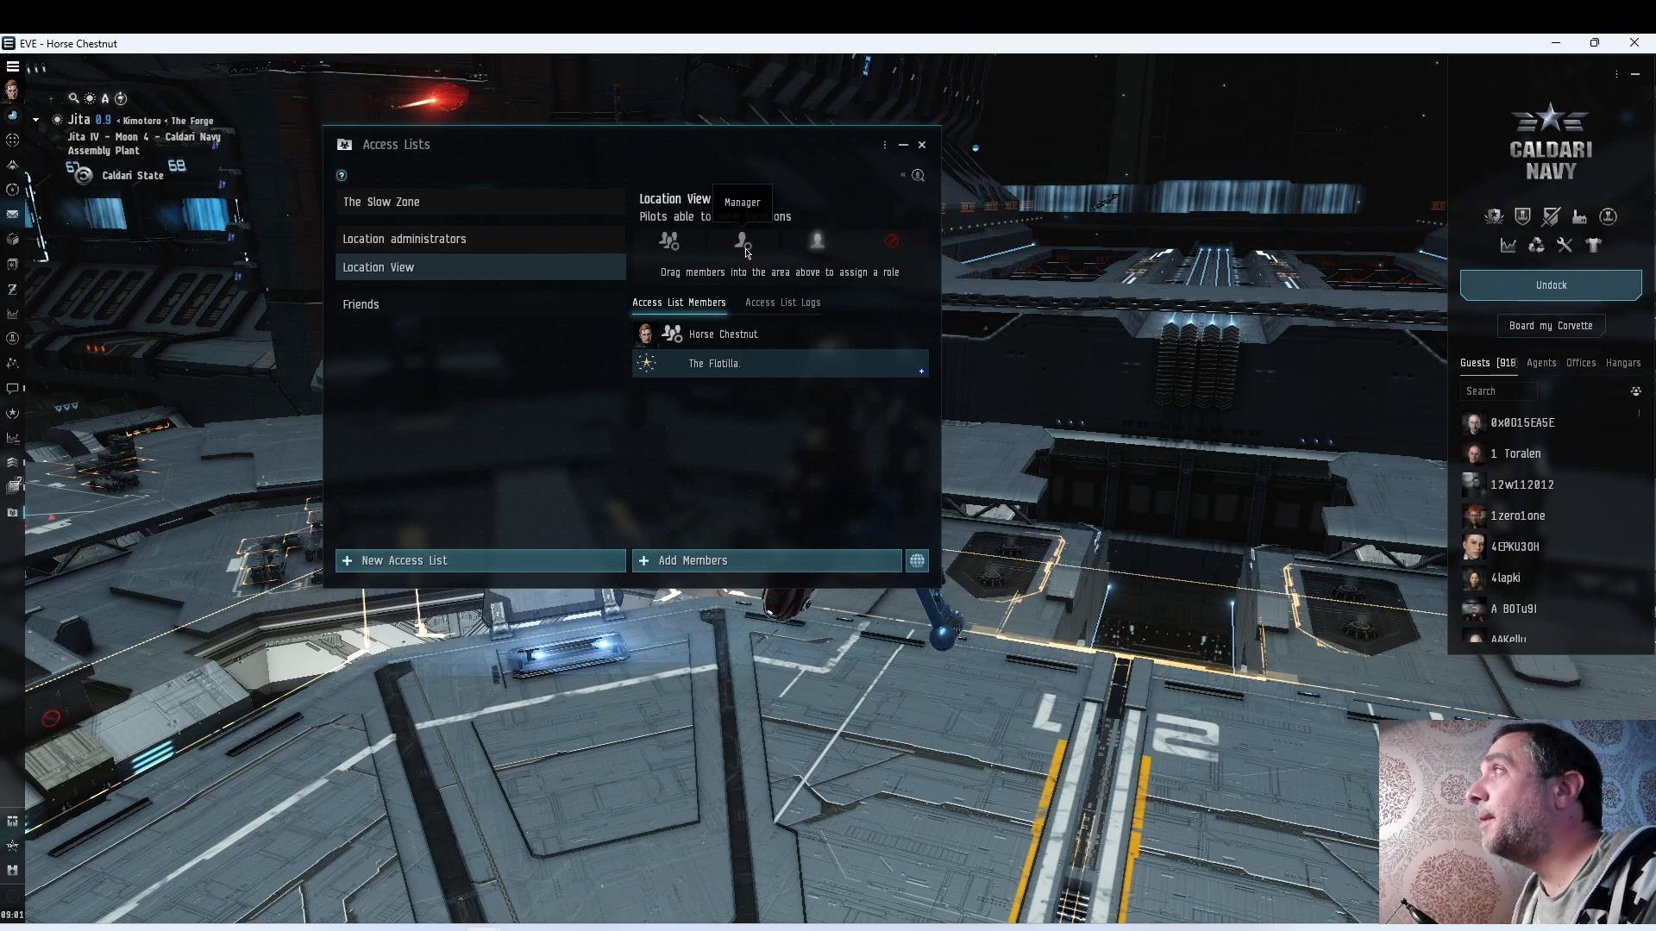
{"action": "mouse_move", "coordinate": [815, 243]}
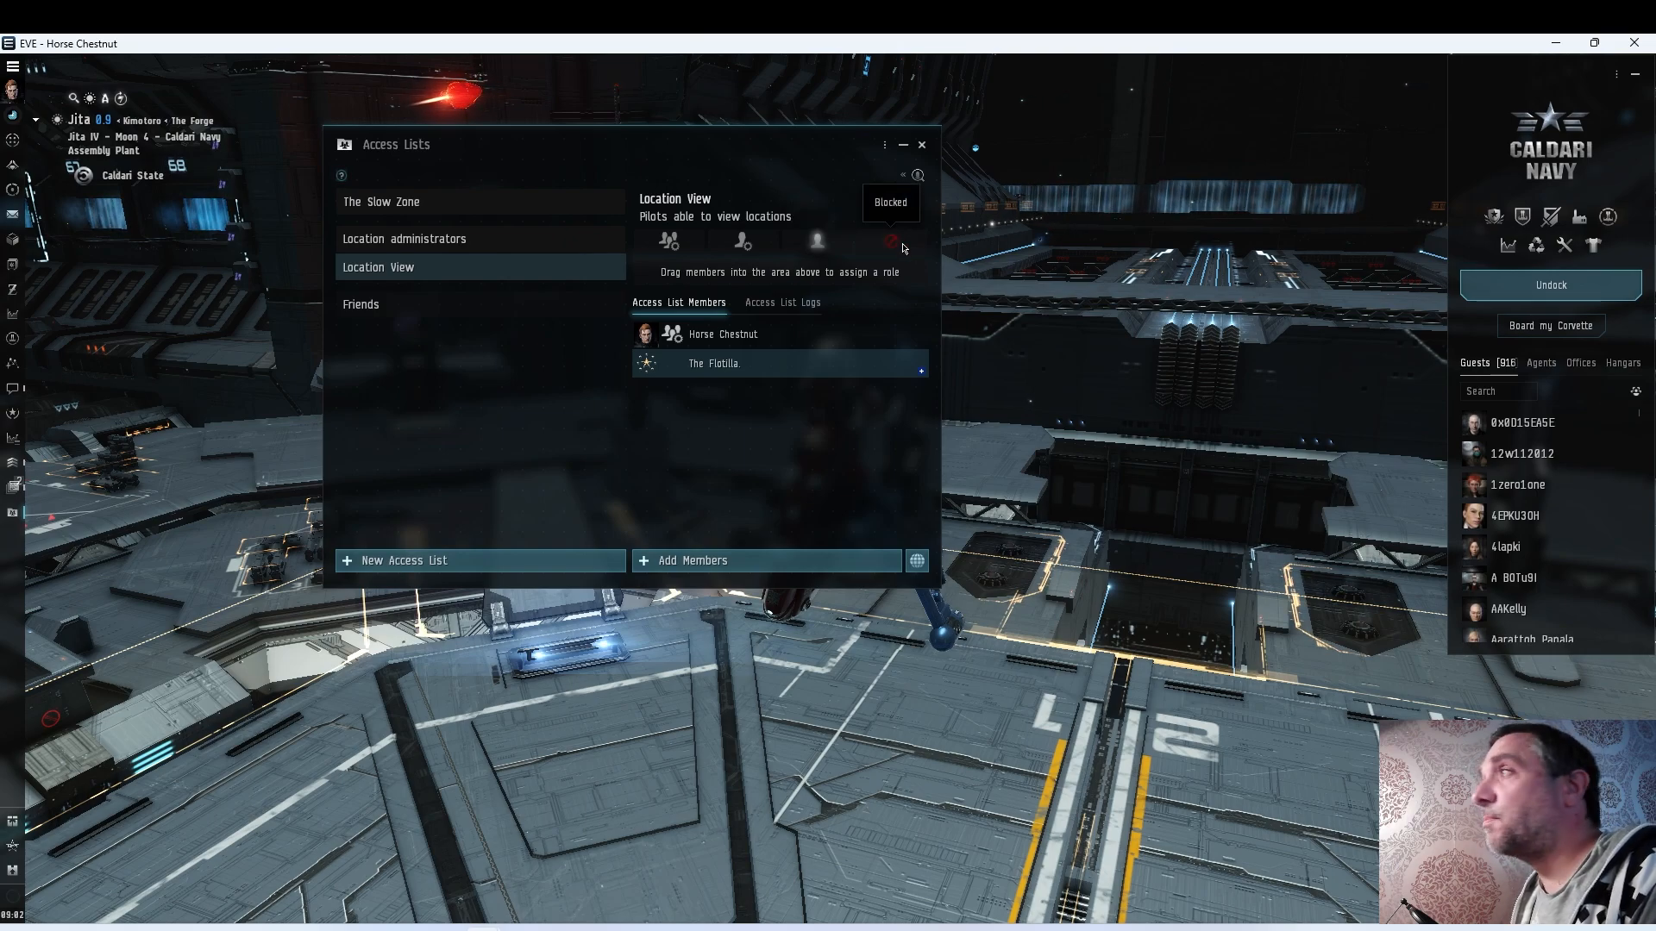
View the Location administrators list and start adding members through its search field
{"action": "left_click", "coordinate": [403, 239]}
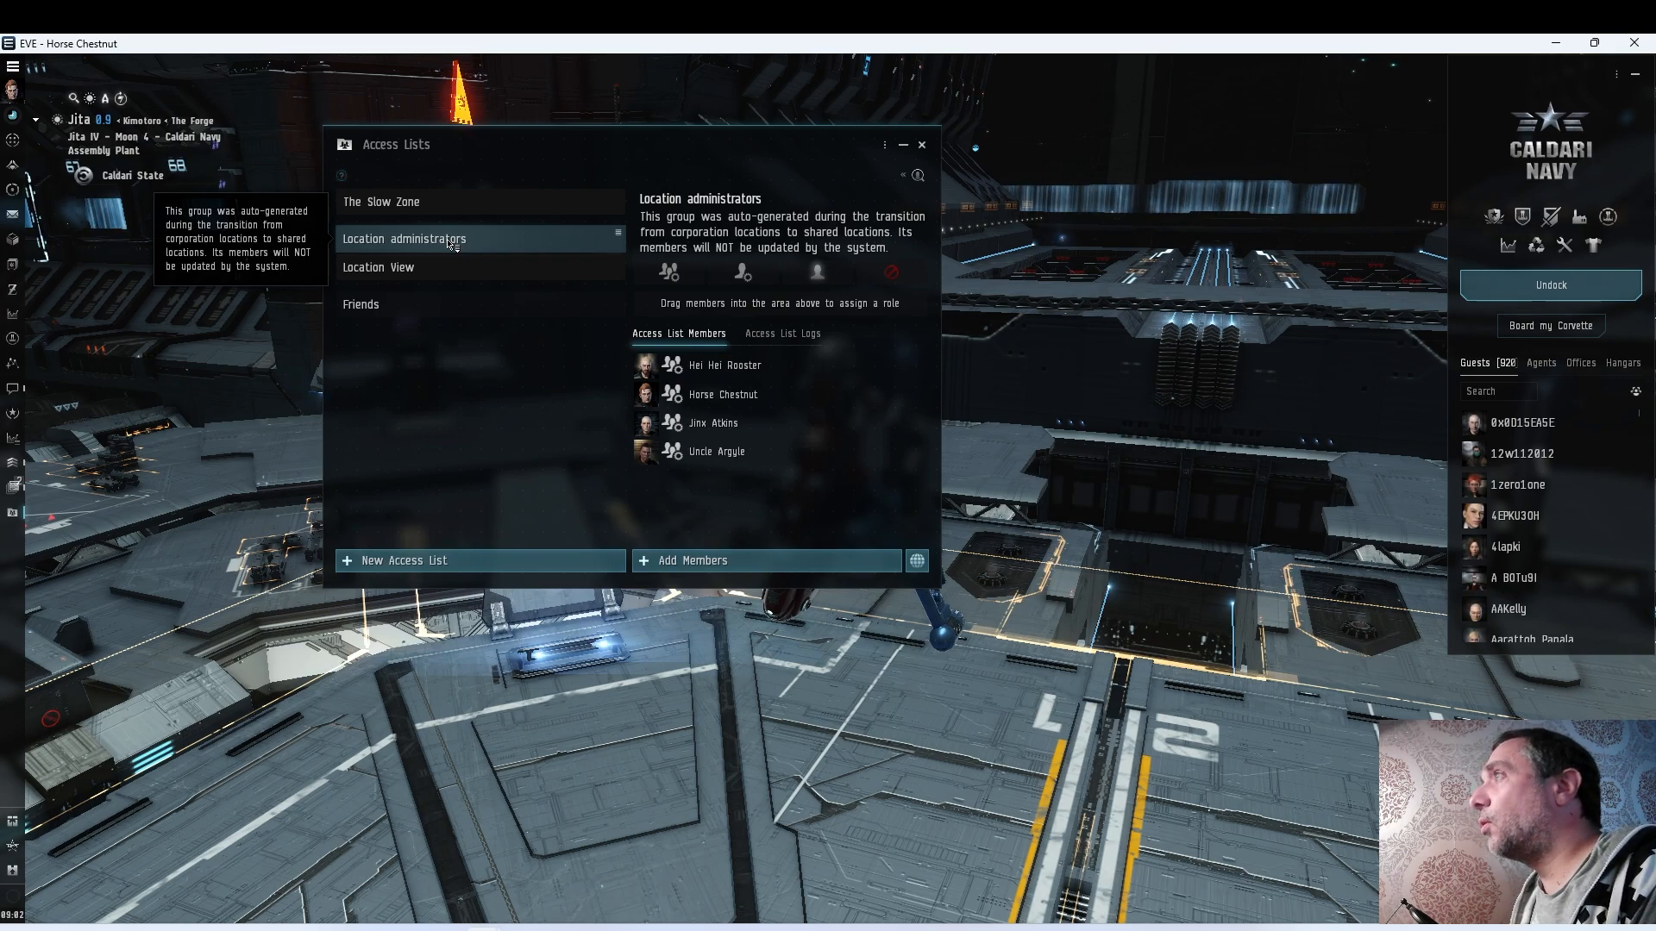
{"action": "mouse_move", "coordinate": [707, 561]}
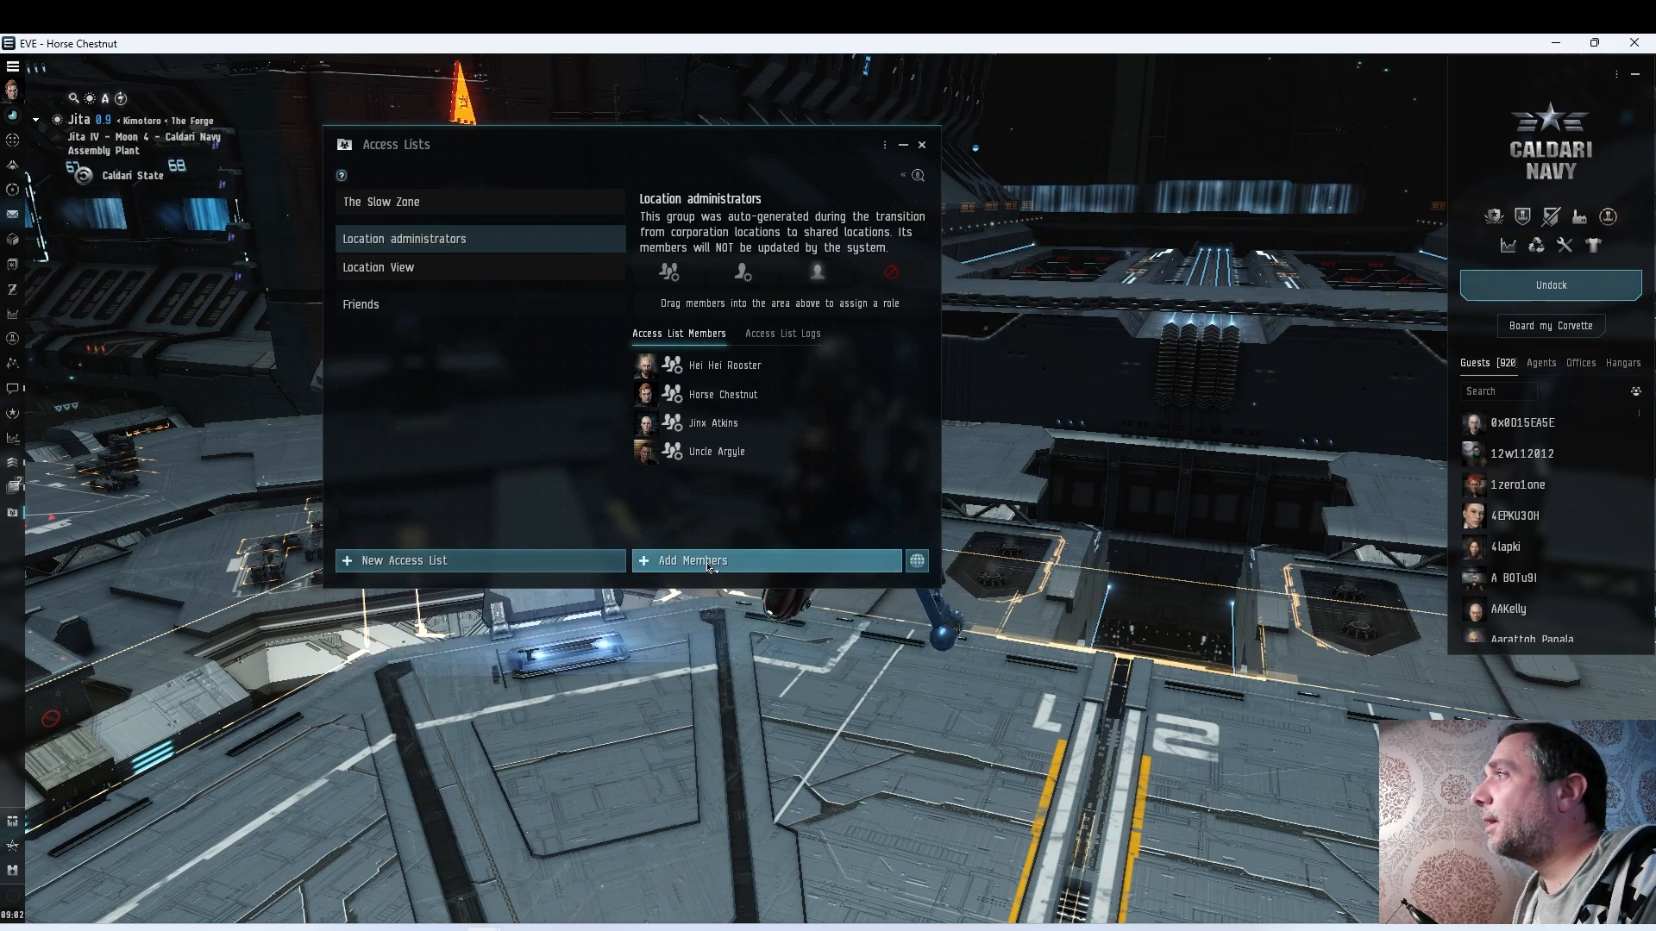
{"action": "left_click", "coordinate": [691, 560]}
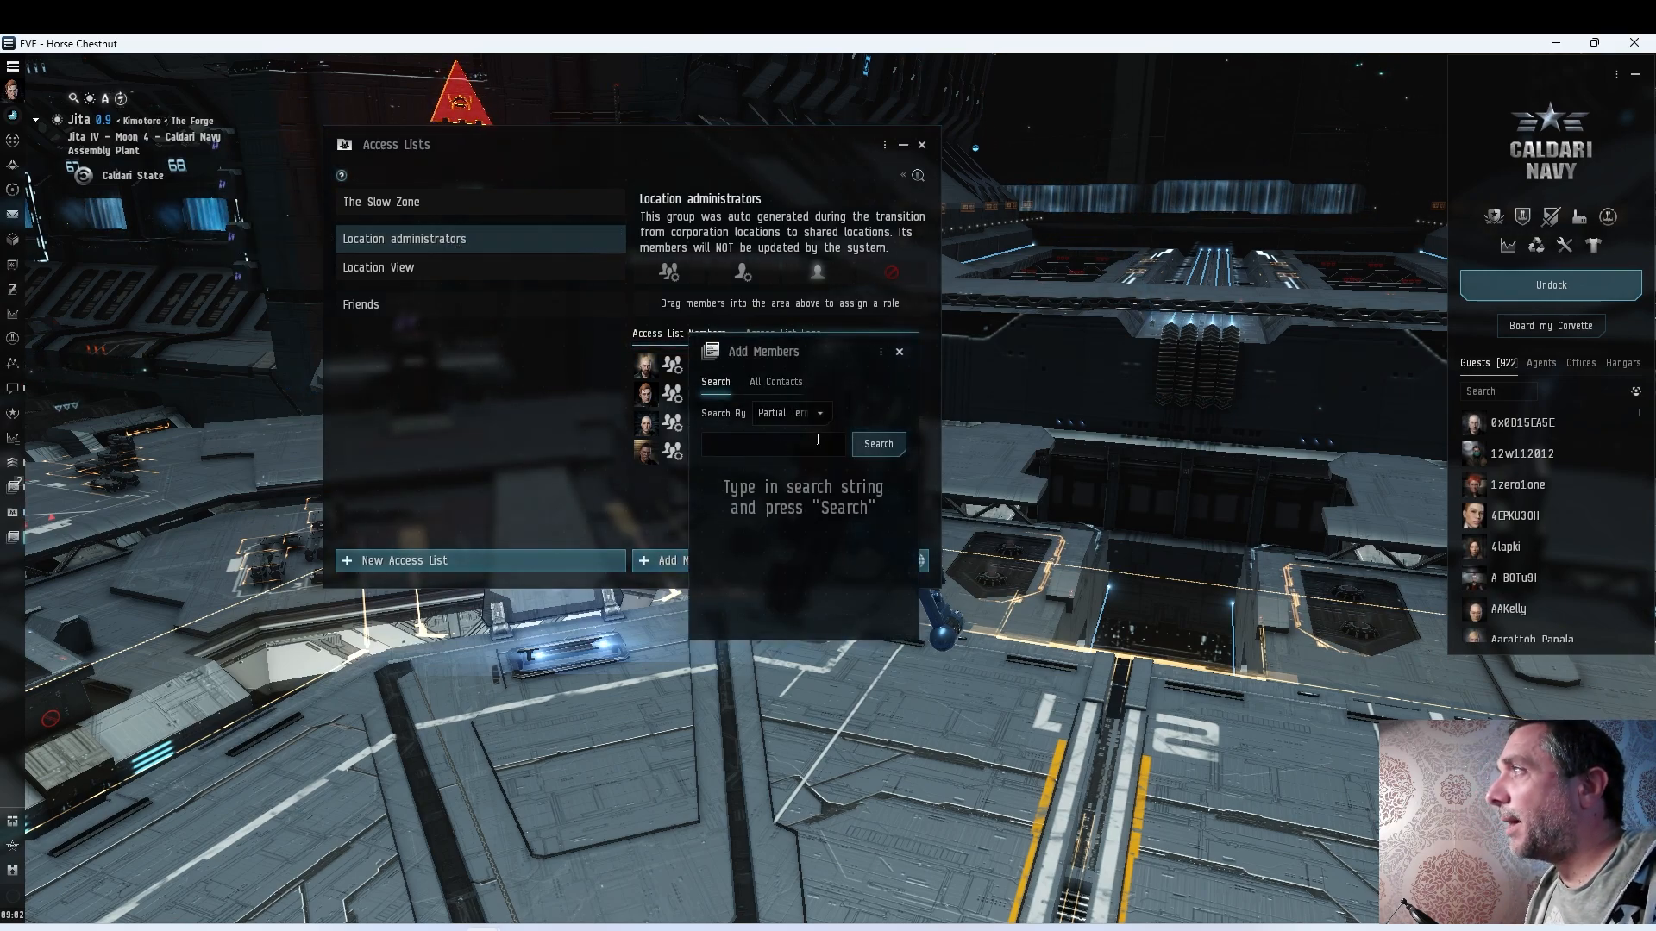
{"action": "left_click", "coordinate": [898, 351]}
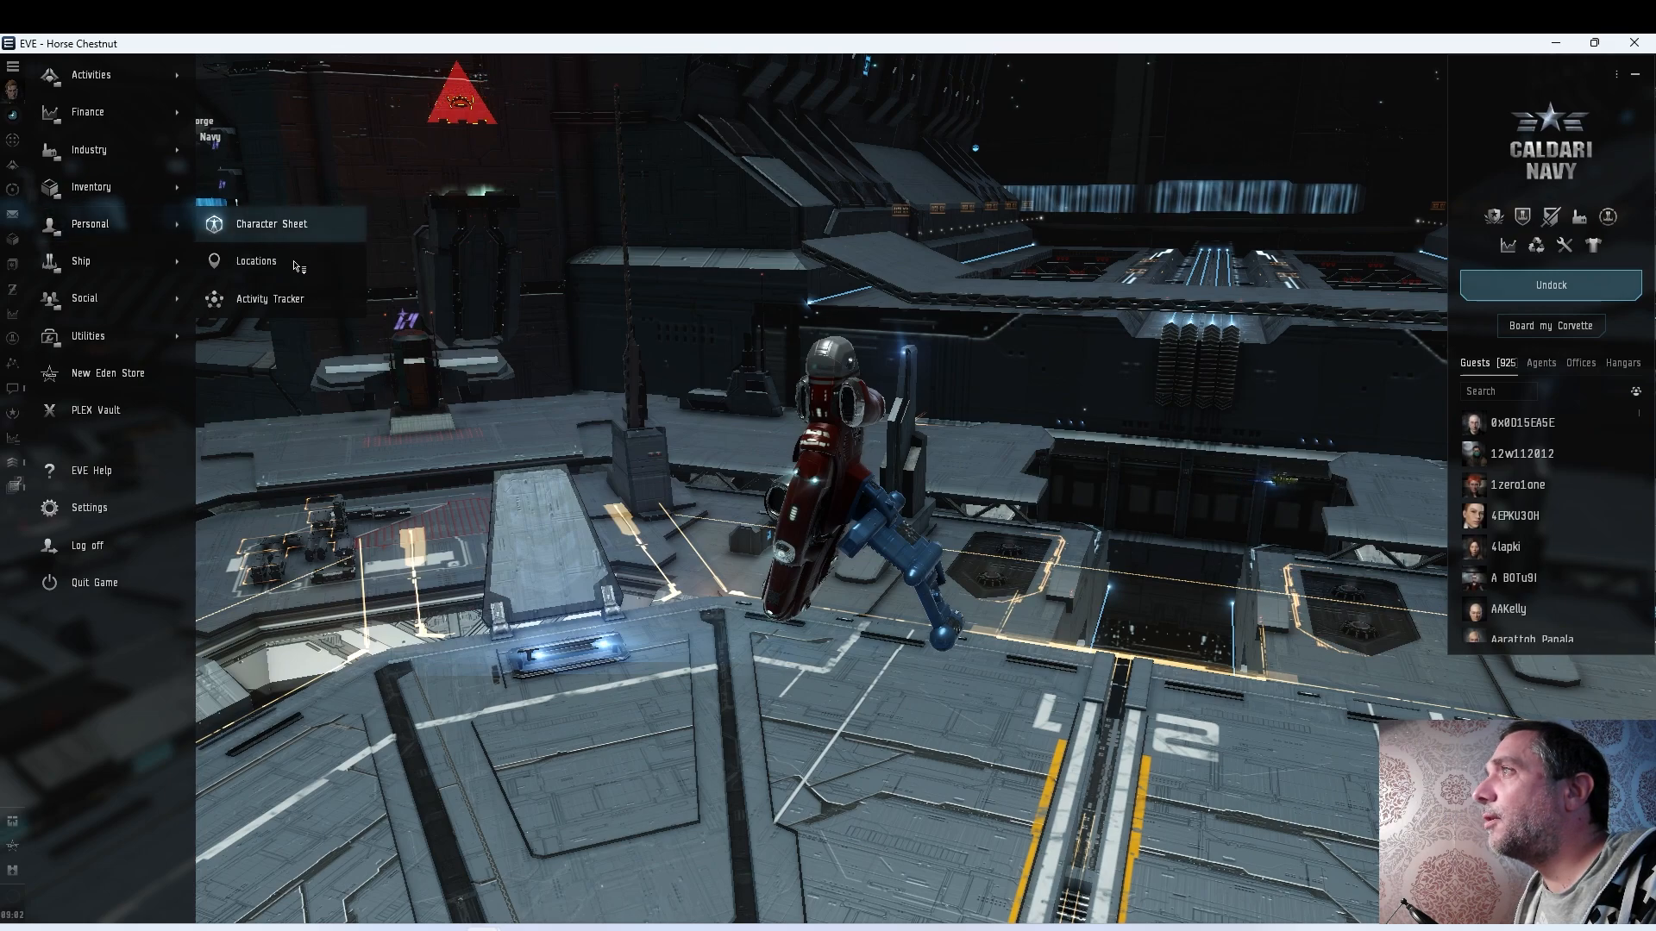
Open the Locations window and expand Shared Locations and The Flotilla folder
{"action": "left_click", "coordinate": [254, 261]}
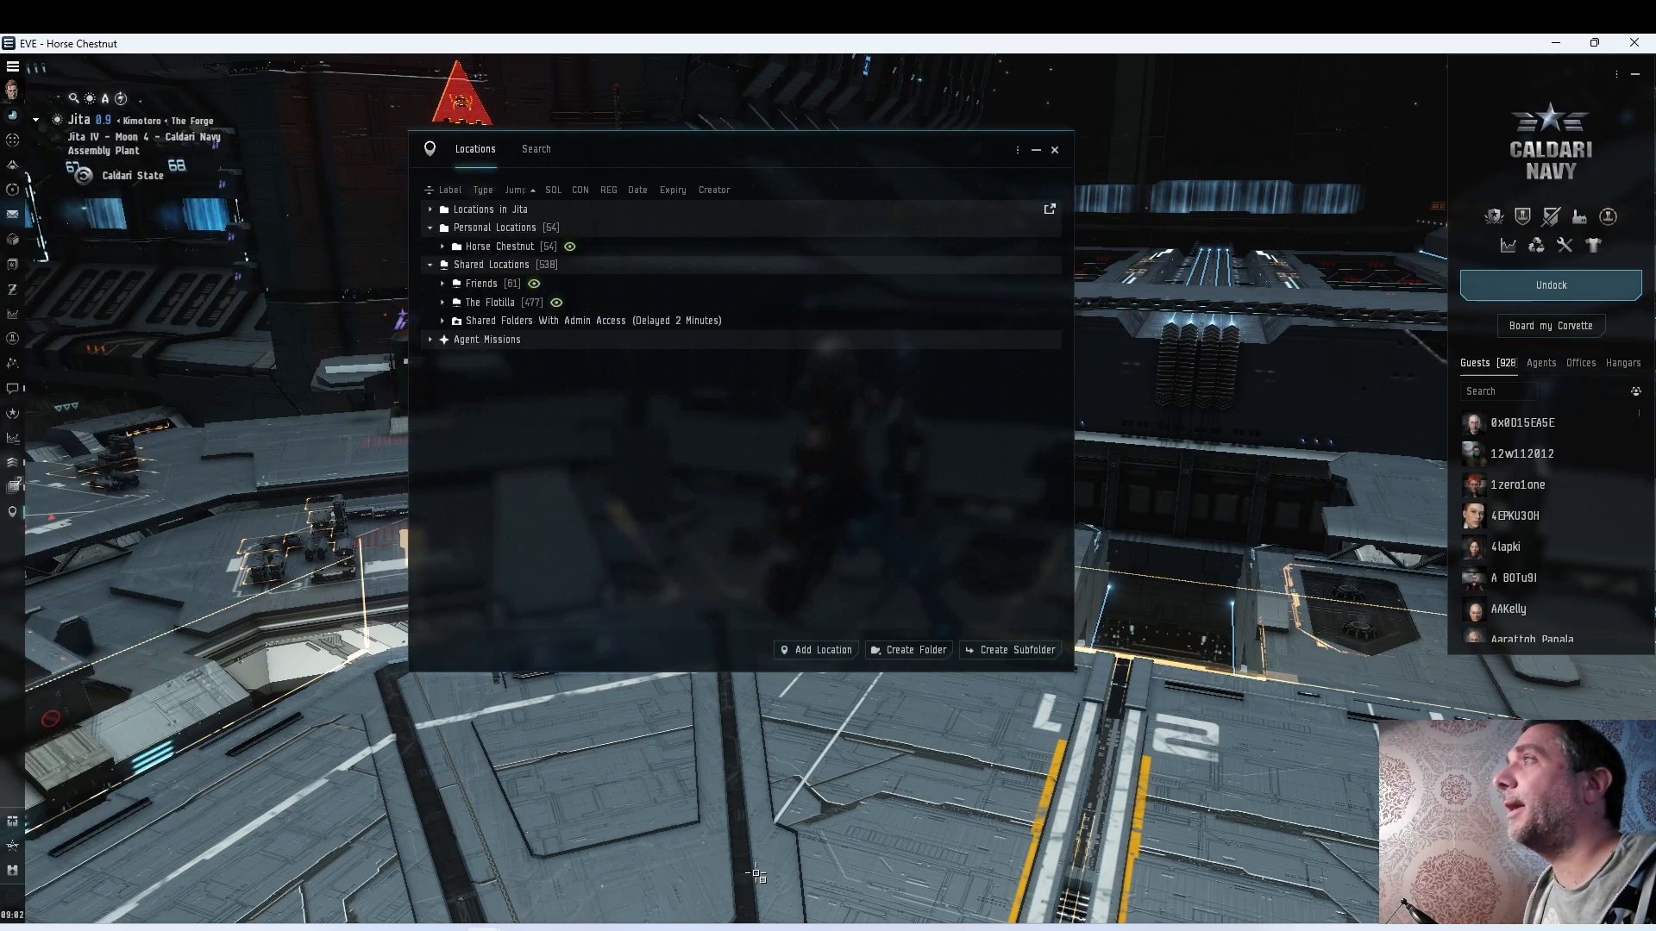
{"action": "left_click", "coordinate": [430, 264]}
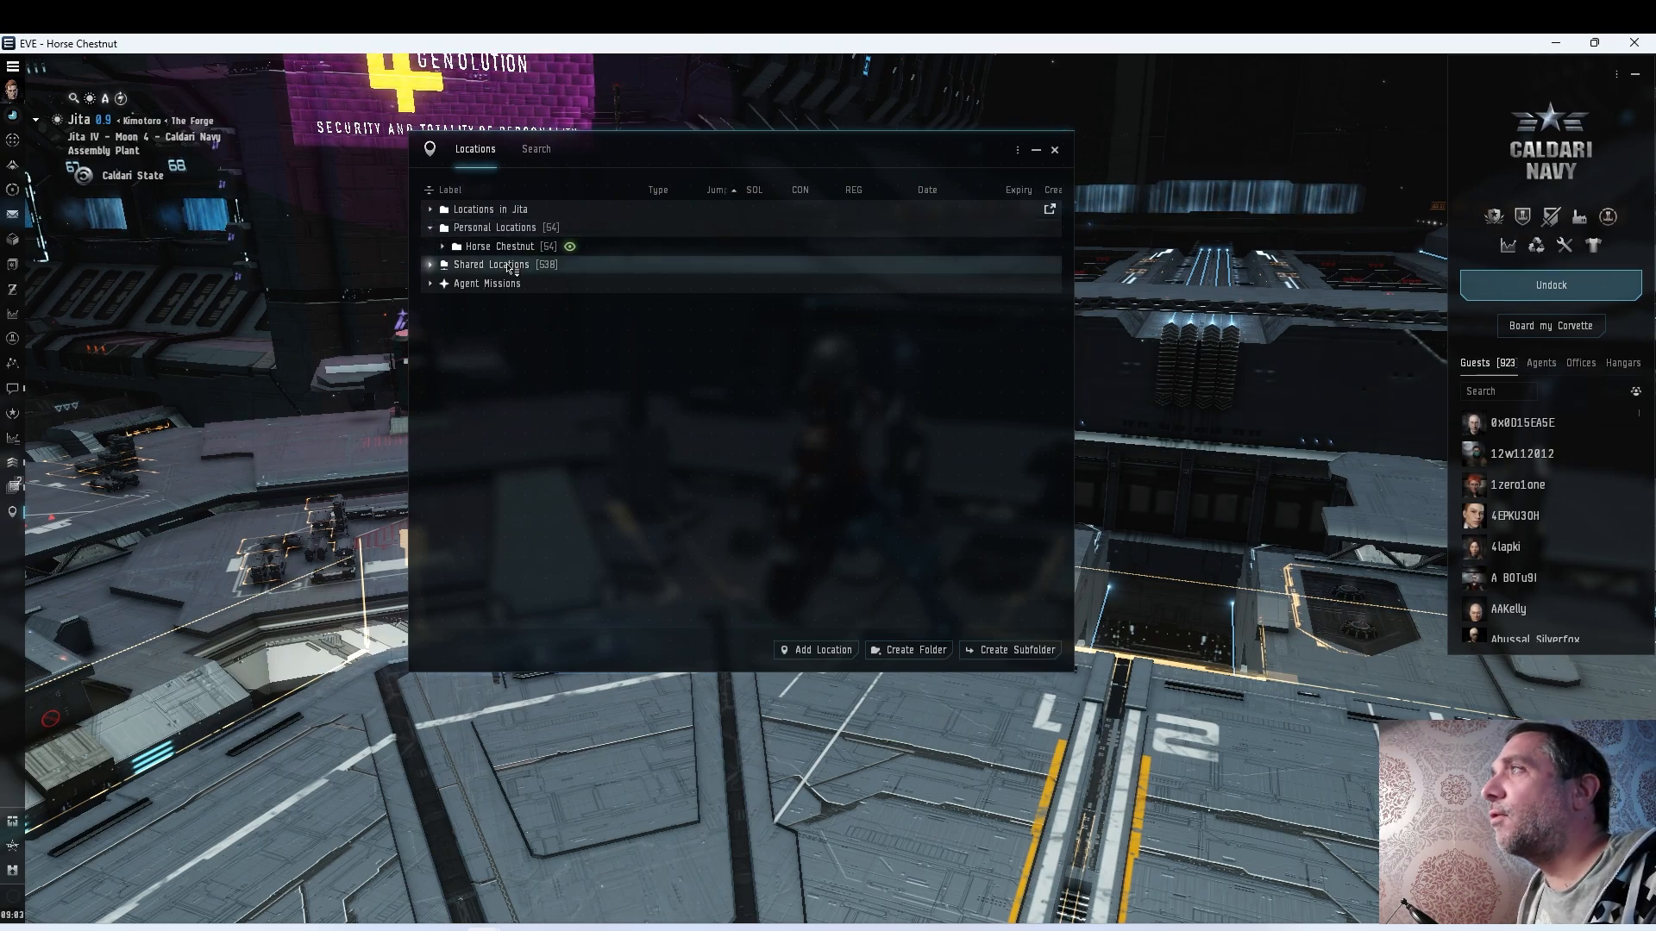
{"action": "left_click", "coordinate": [429, 263]}
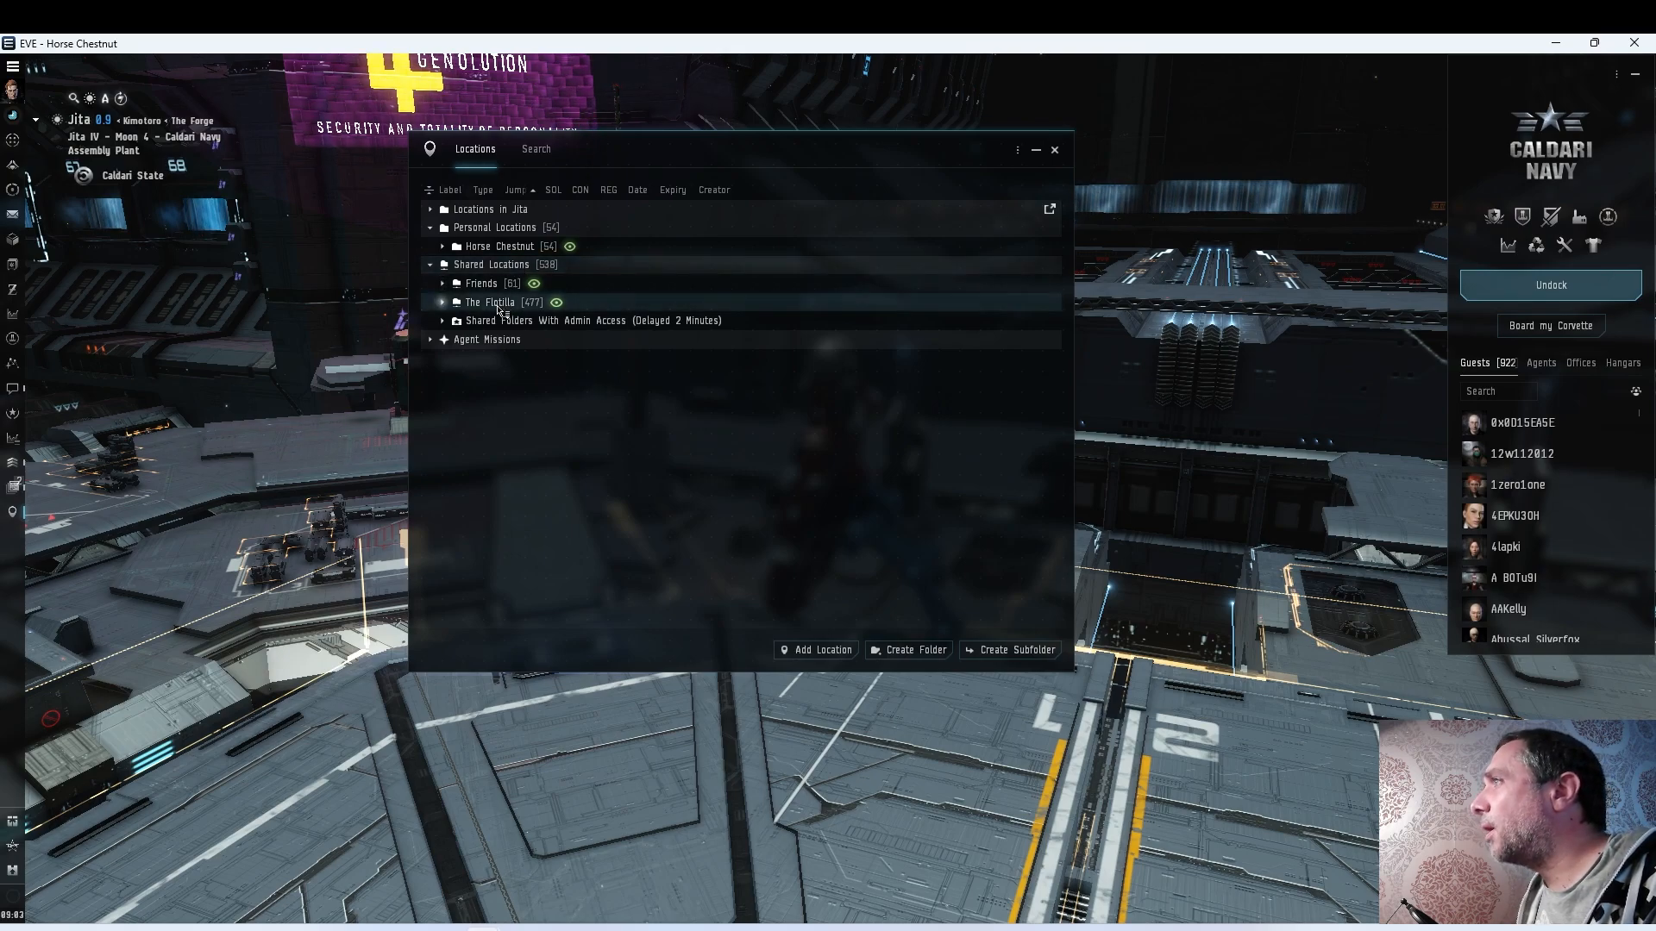
{"action": "left_click", "coordinate": [491, 264]}
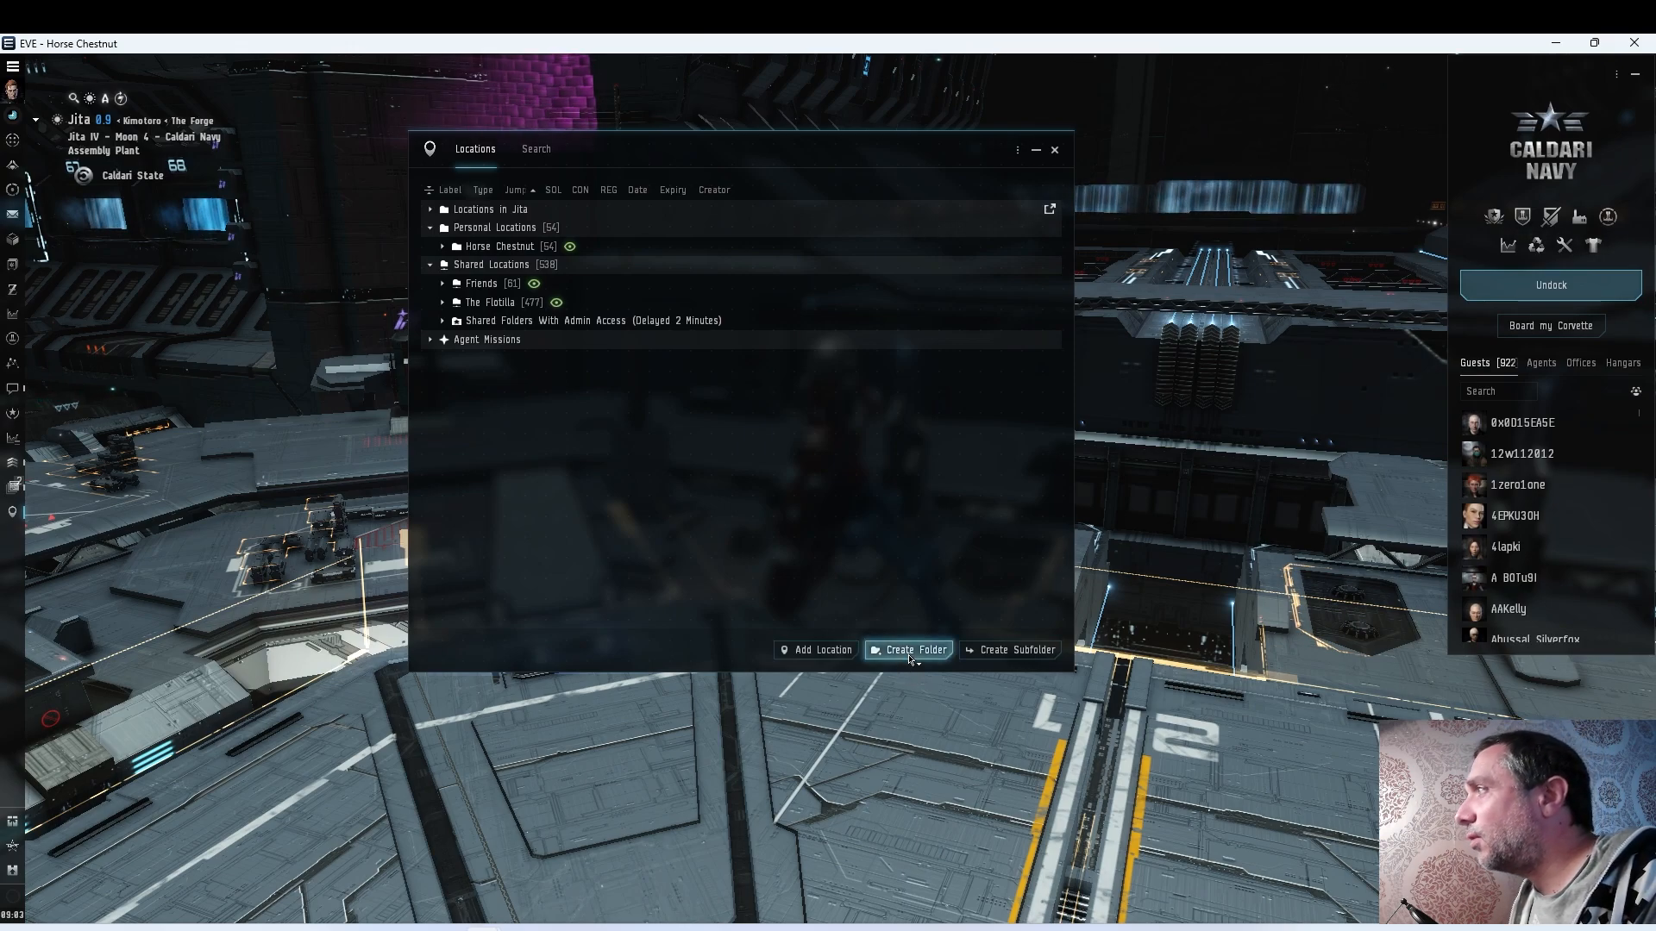
Start a new folder named 'Flotilla Demo' with note 'A demonstration of a shared folder'
{"action": "left_click", "coordinate": [907, 649]}
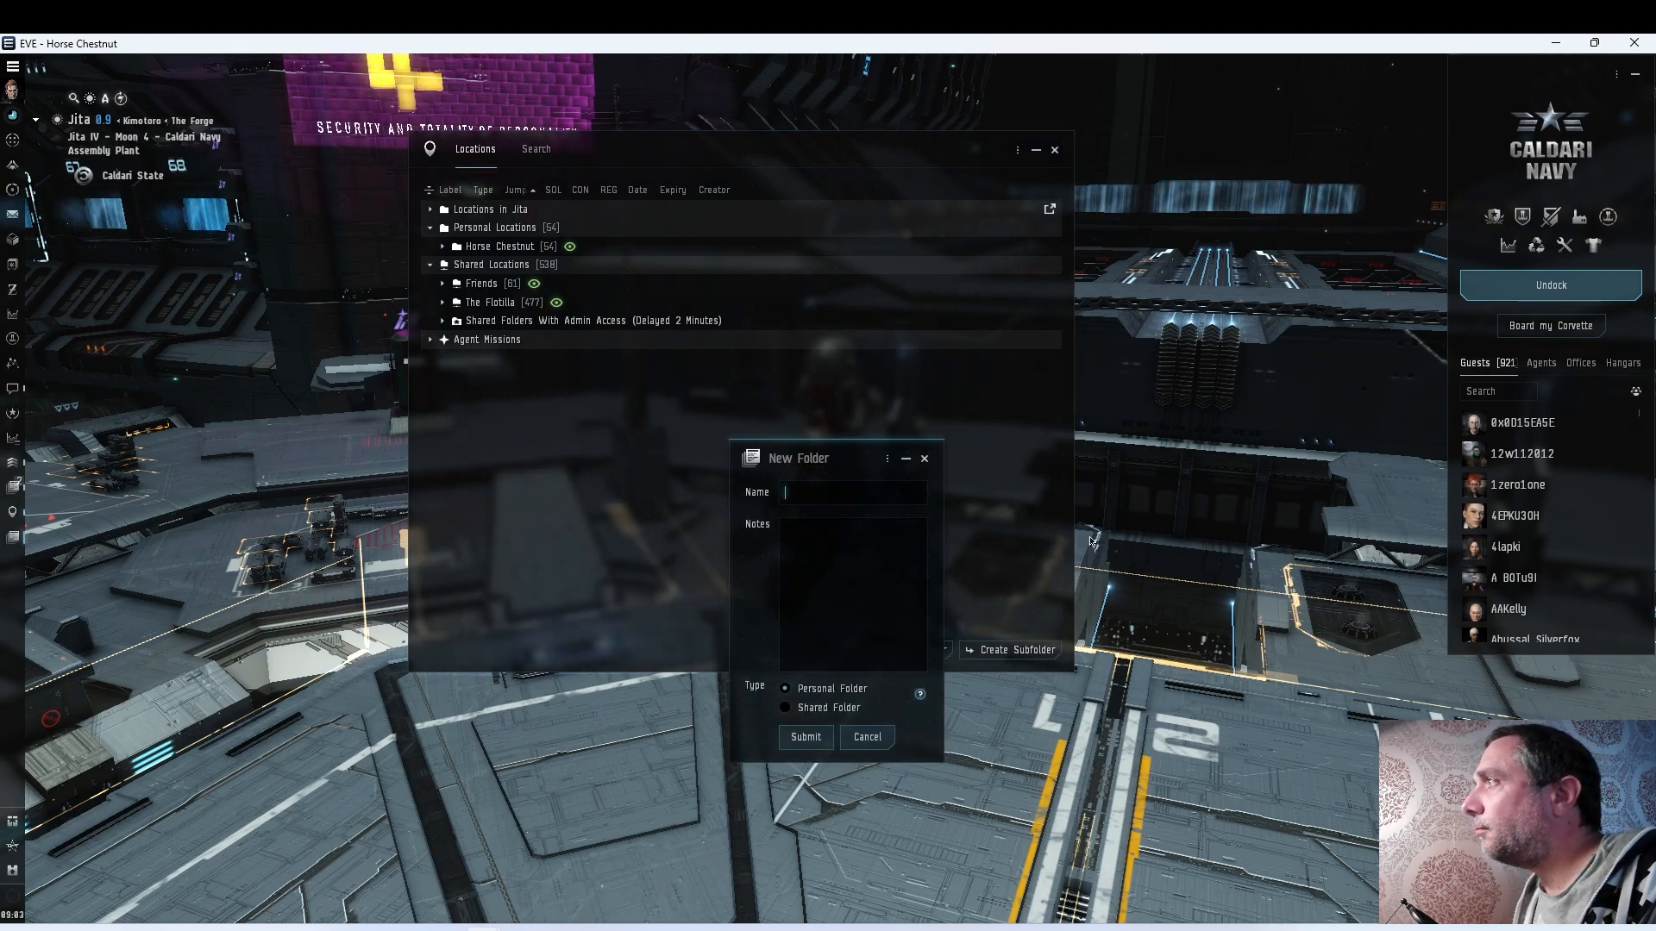
{"action": "type", "text": "F"}
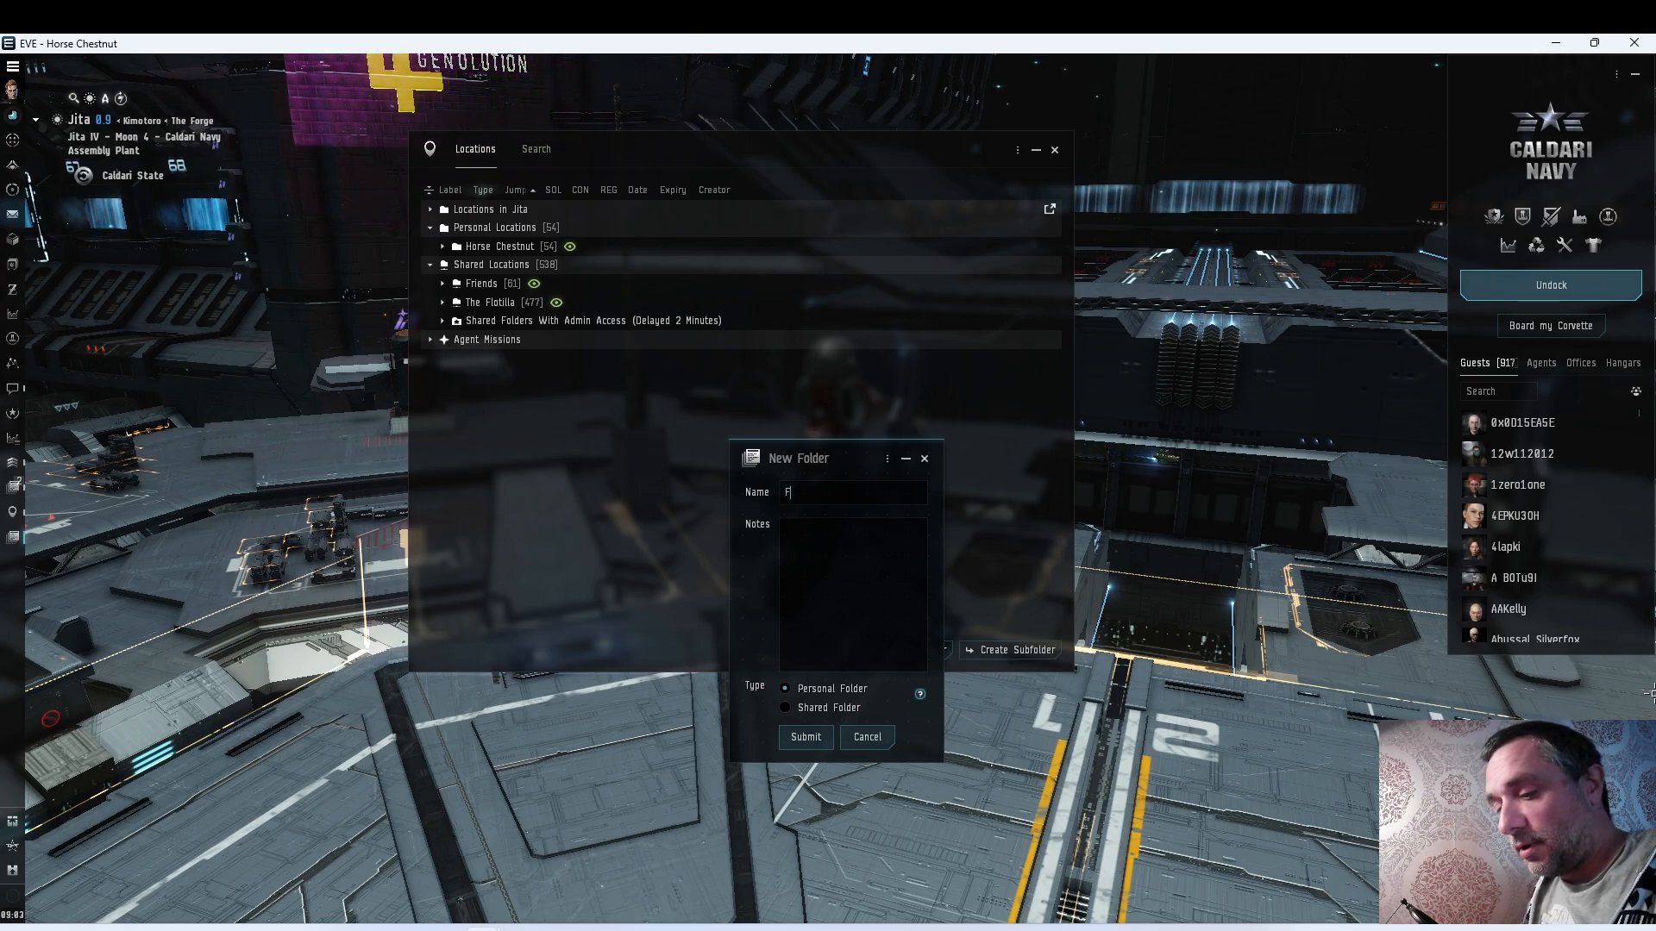
{"action": "type", "text": "Flotilla Demo"}
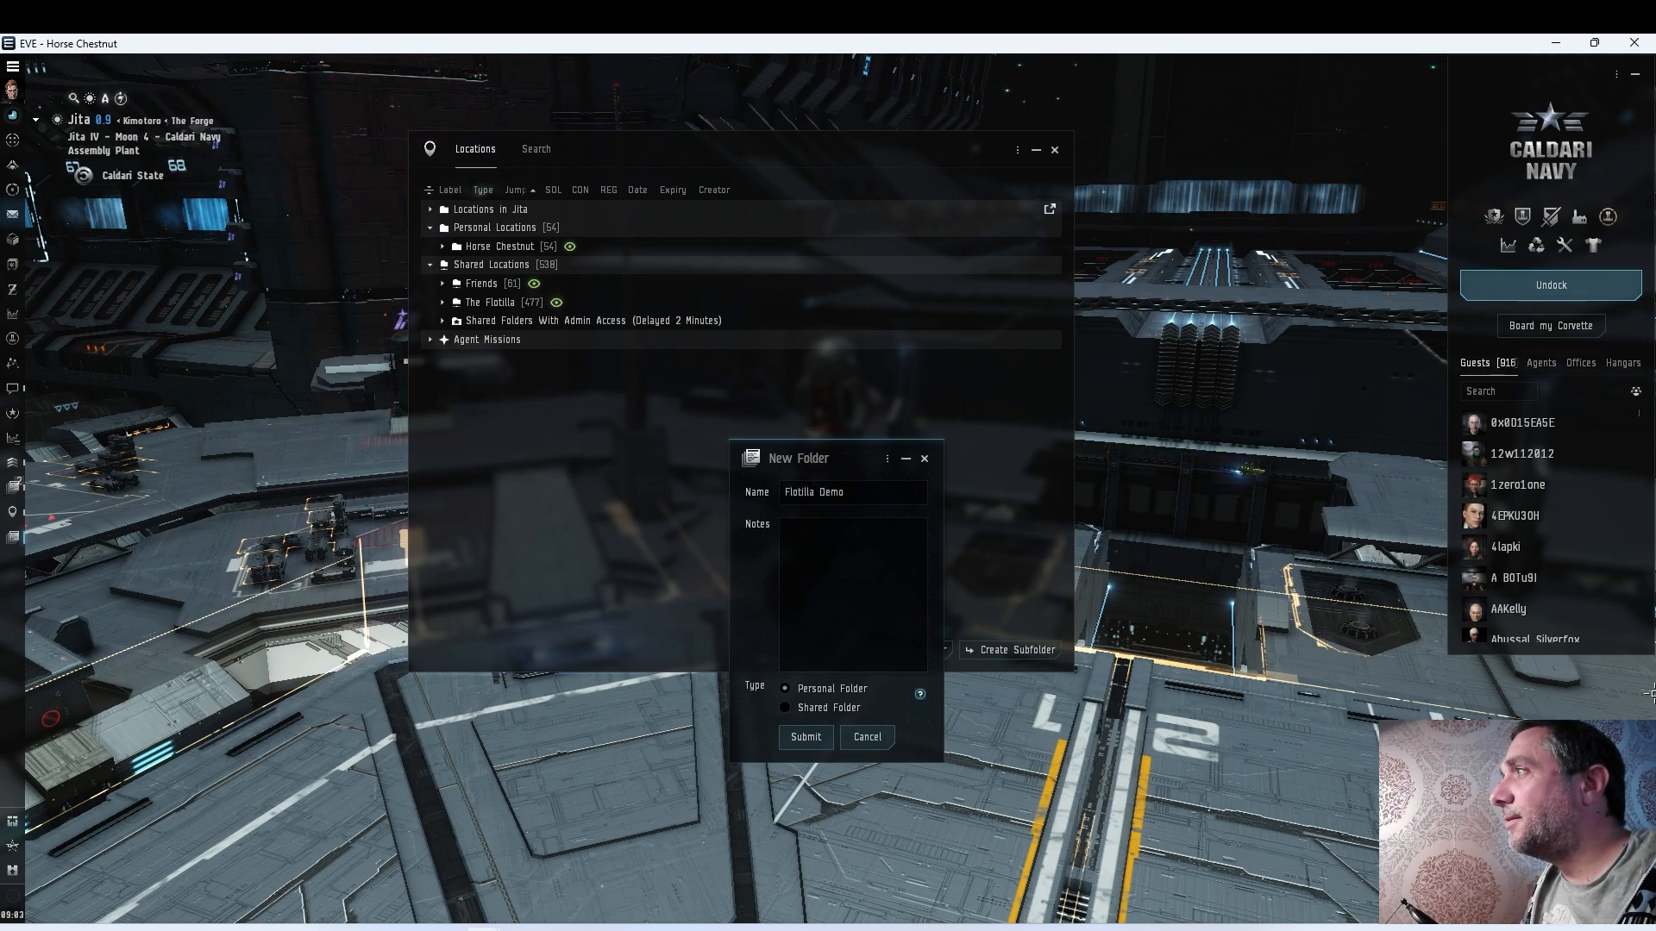
{"action": "type", "text": "A demonstration of a shared folder"}
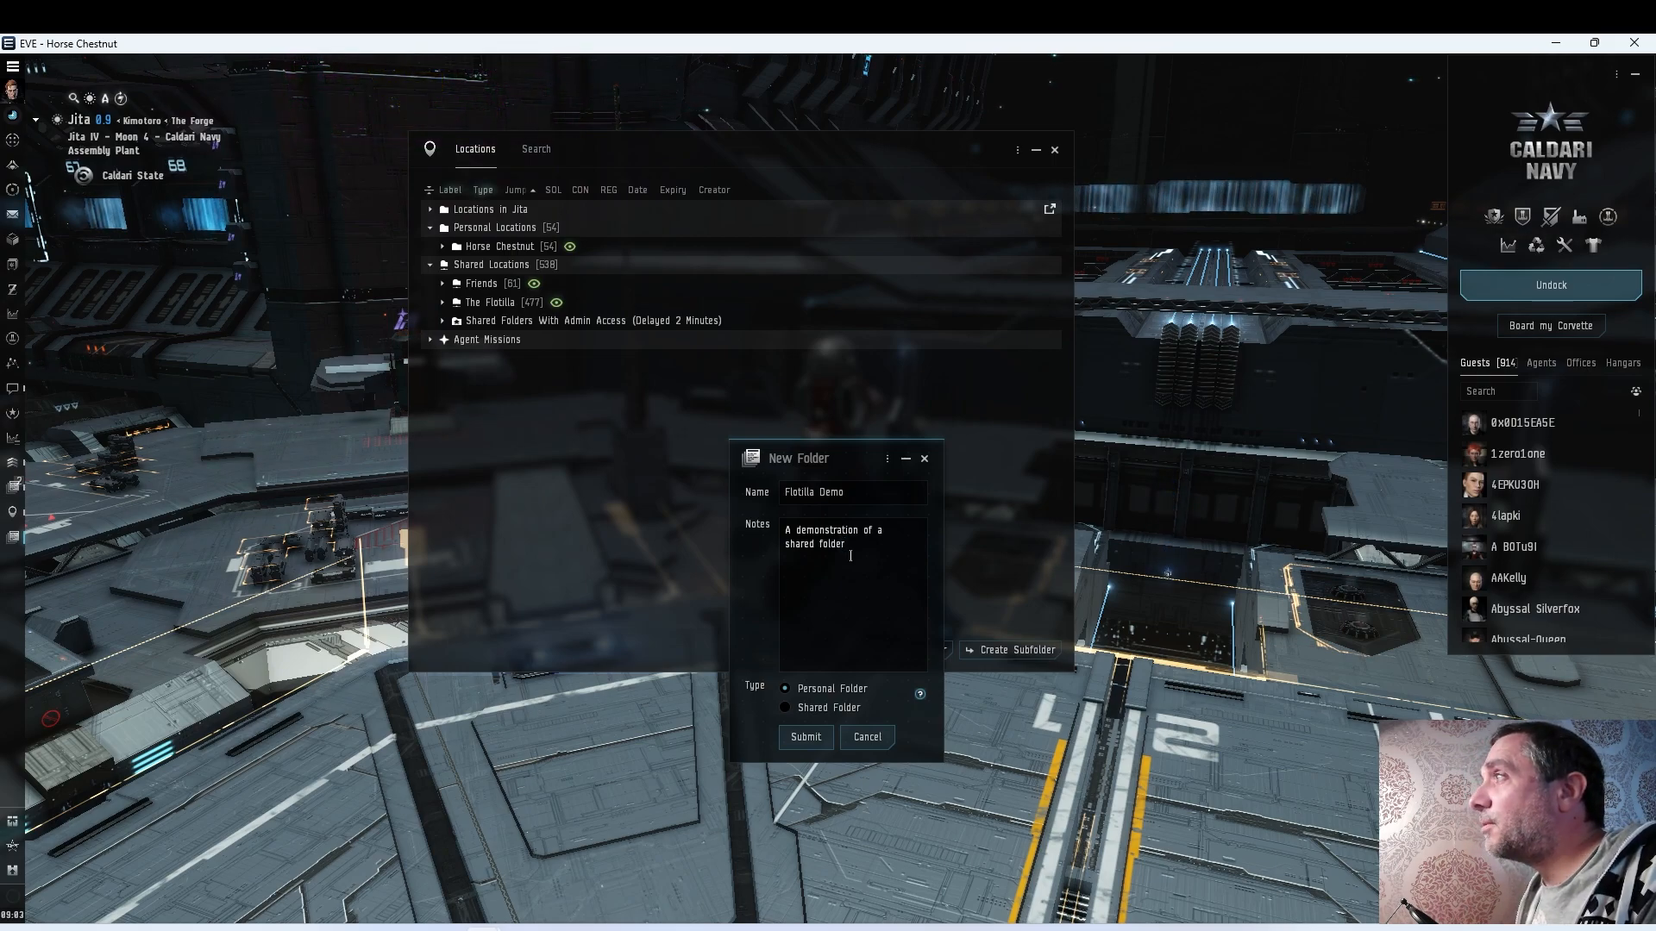
{"action": "left_click", "coordinate": [784, 688]}
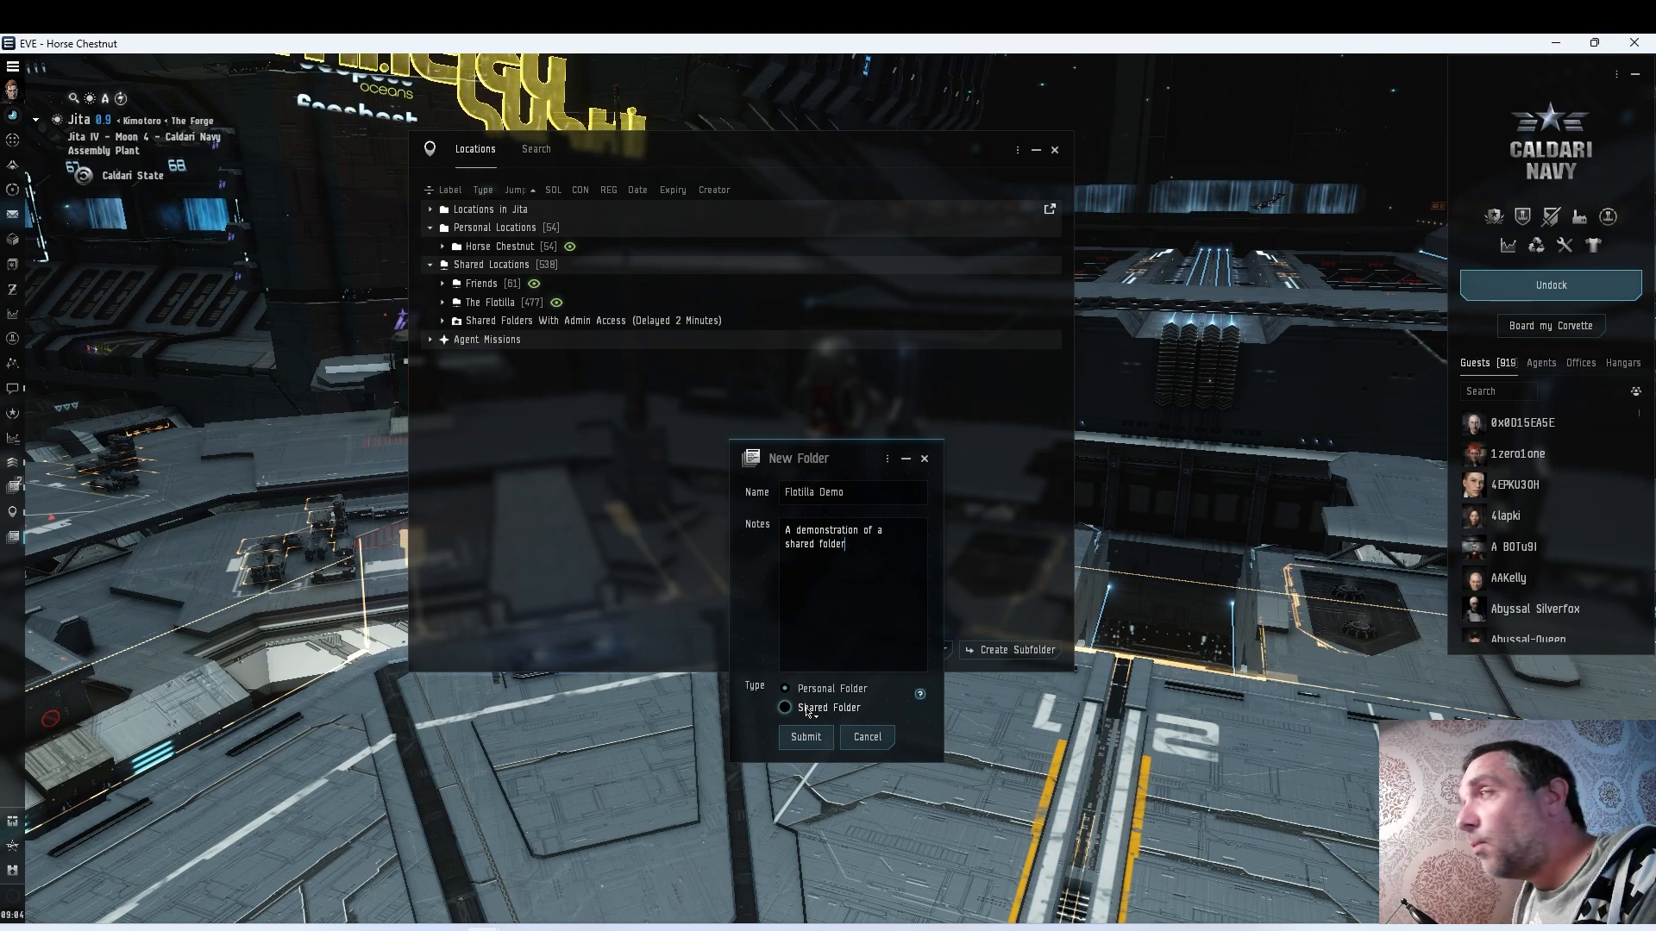
Share Flotilla Demo: Location View may view and use, Location administrators may manage and admin
{"action": "left_click", "coordinate": [784, 707]}
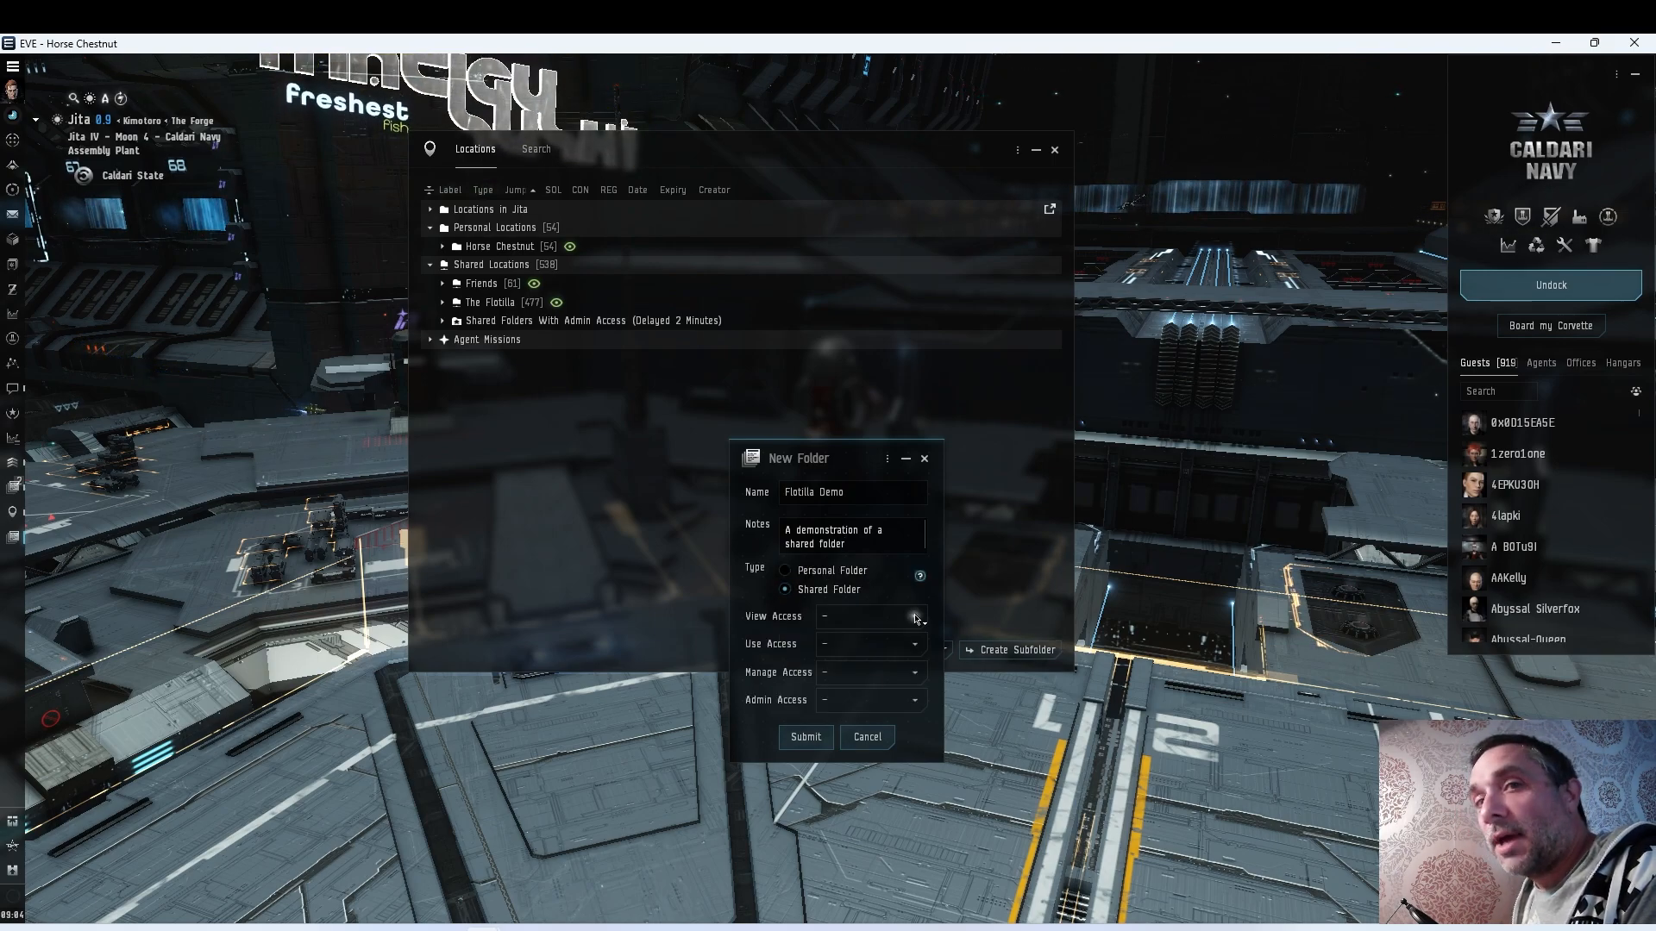
{"action": "left_click", "coordinate": [914, 615]}
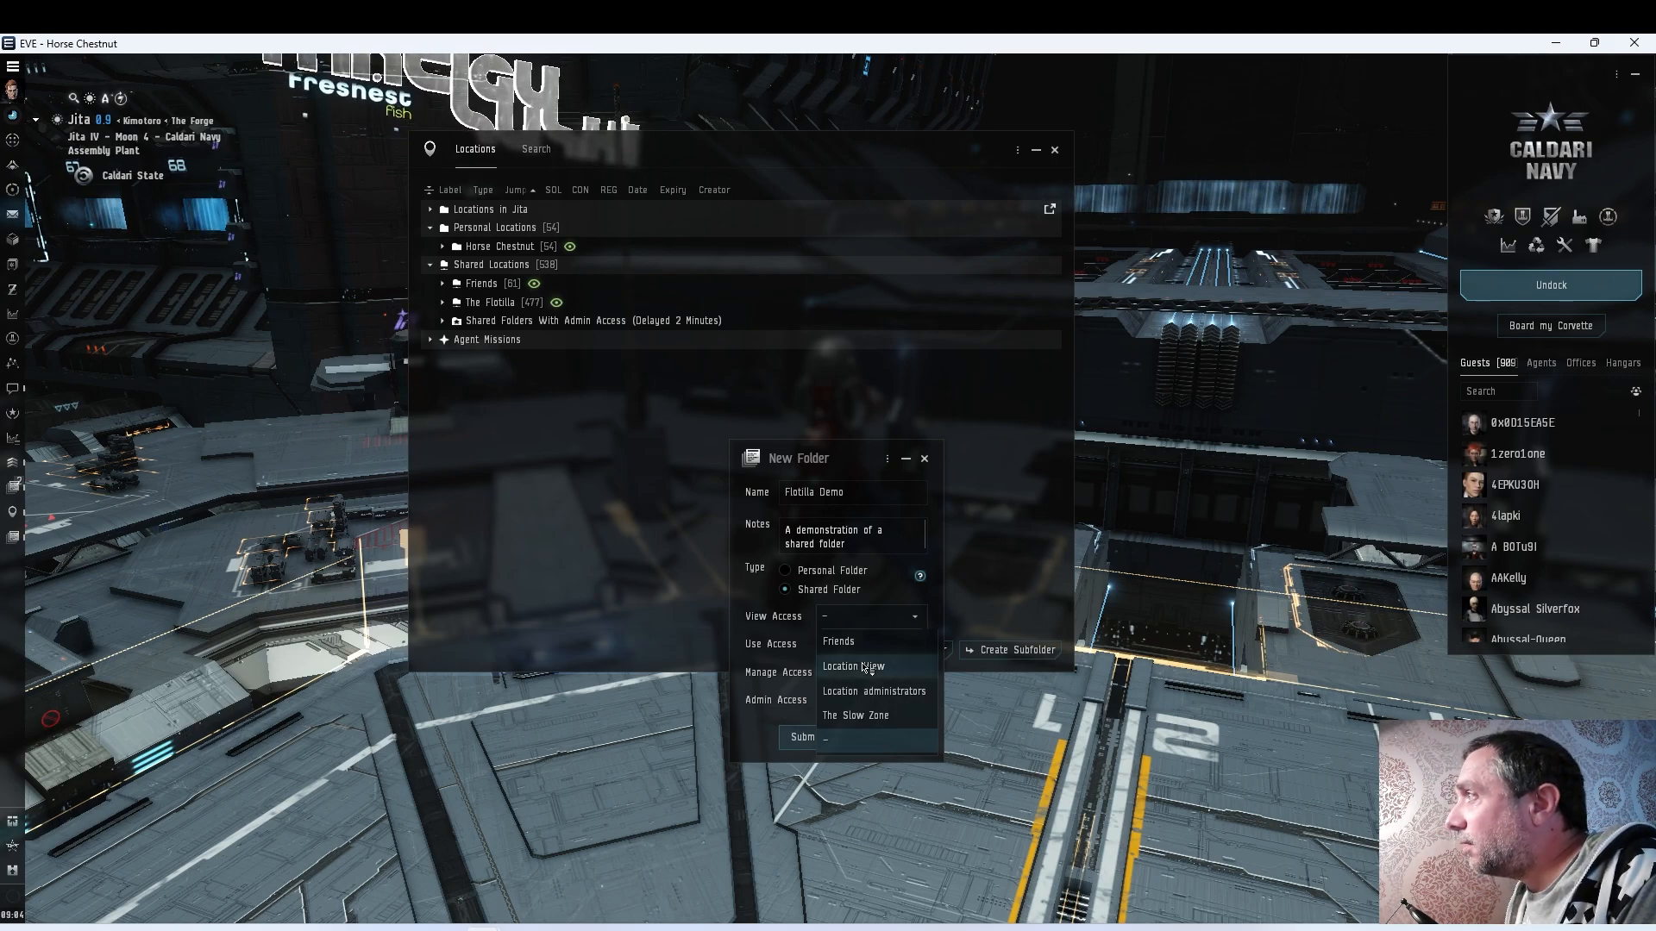
{"action": "left_click", "coordinate": [853, 666]}
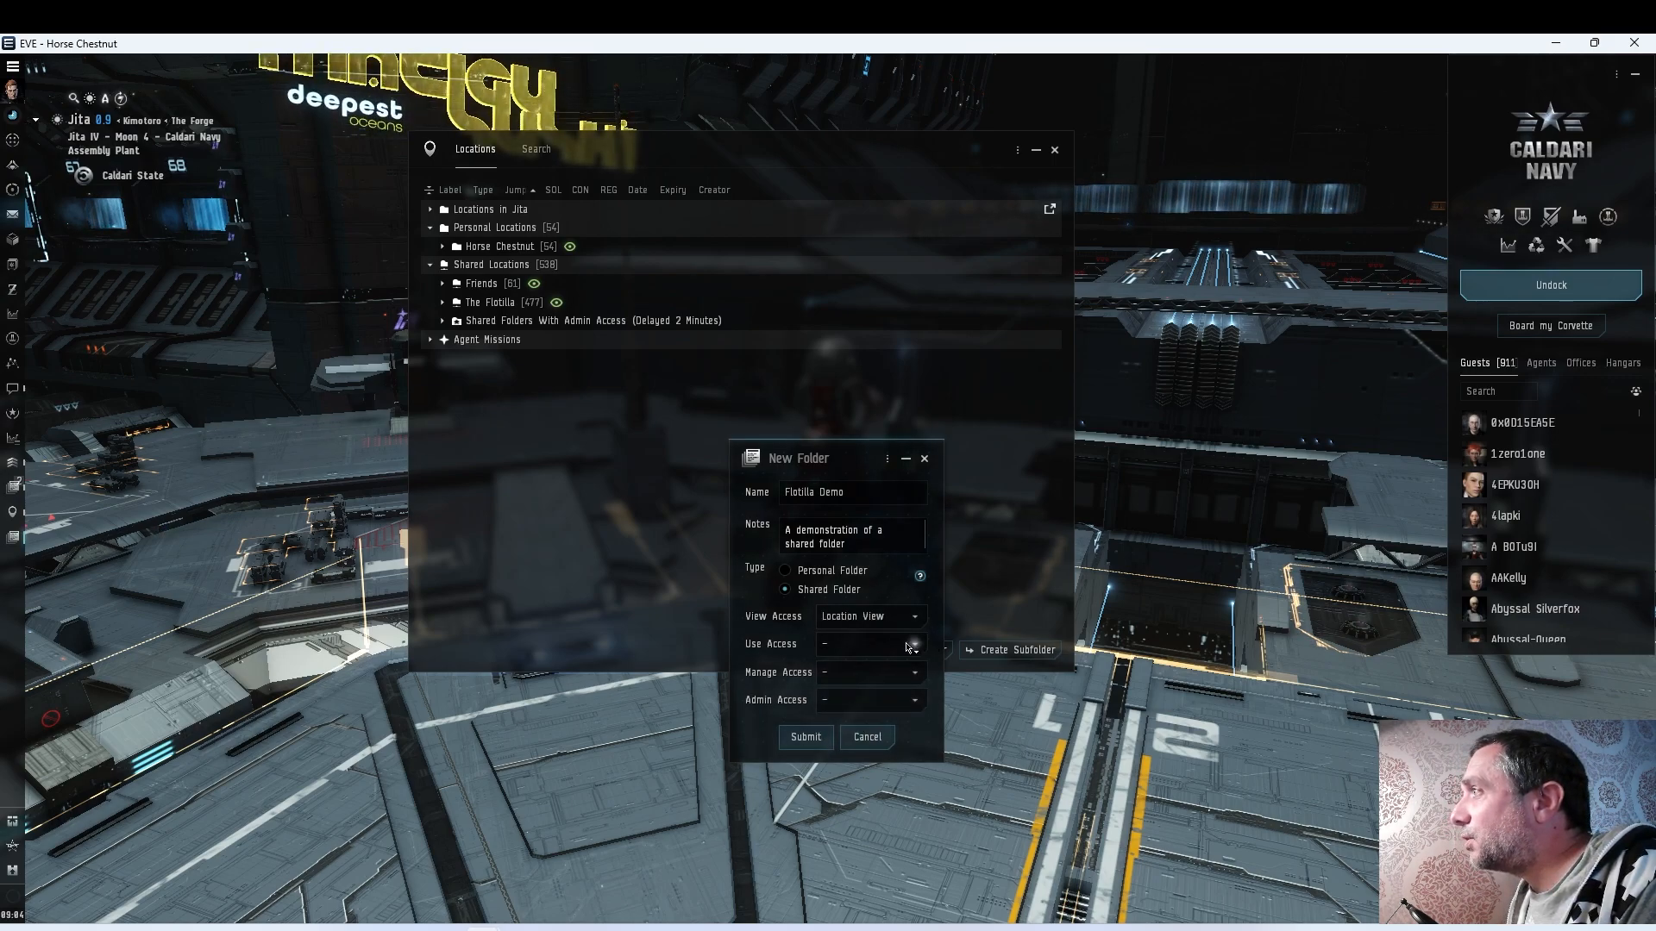
{"action": "left_click", "coordinate": [910, 644]}
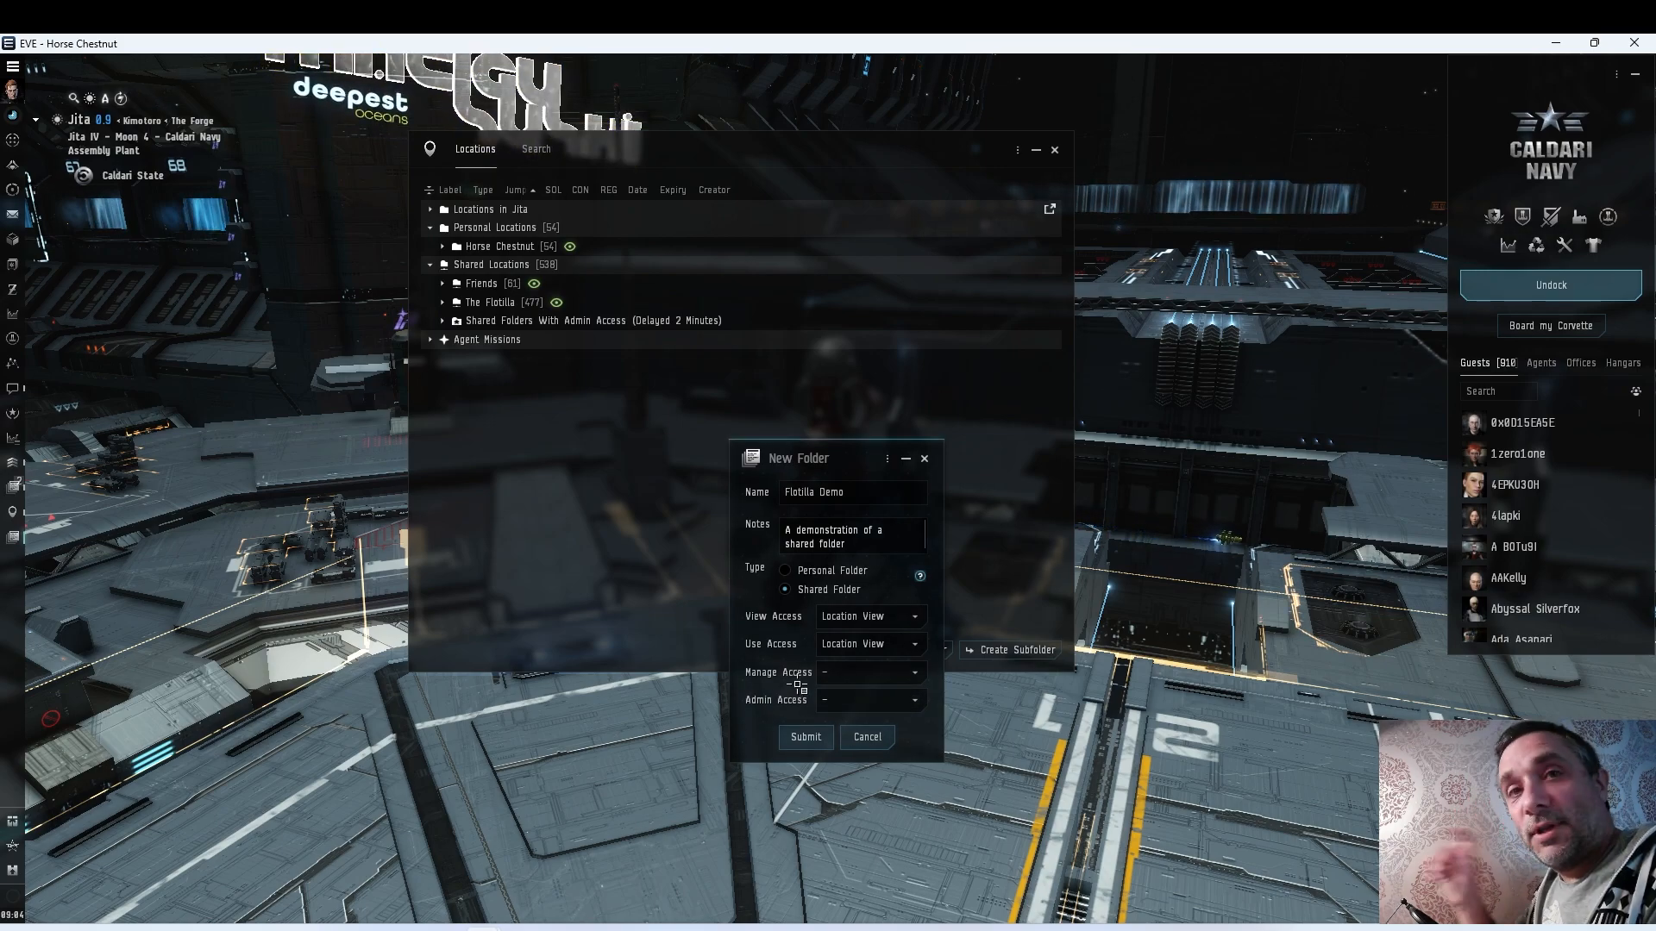
{"action": "left_click", "coordinate": [913, 673]}
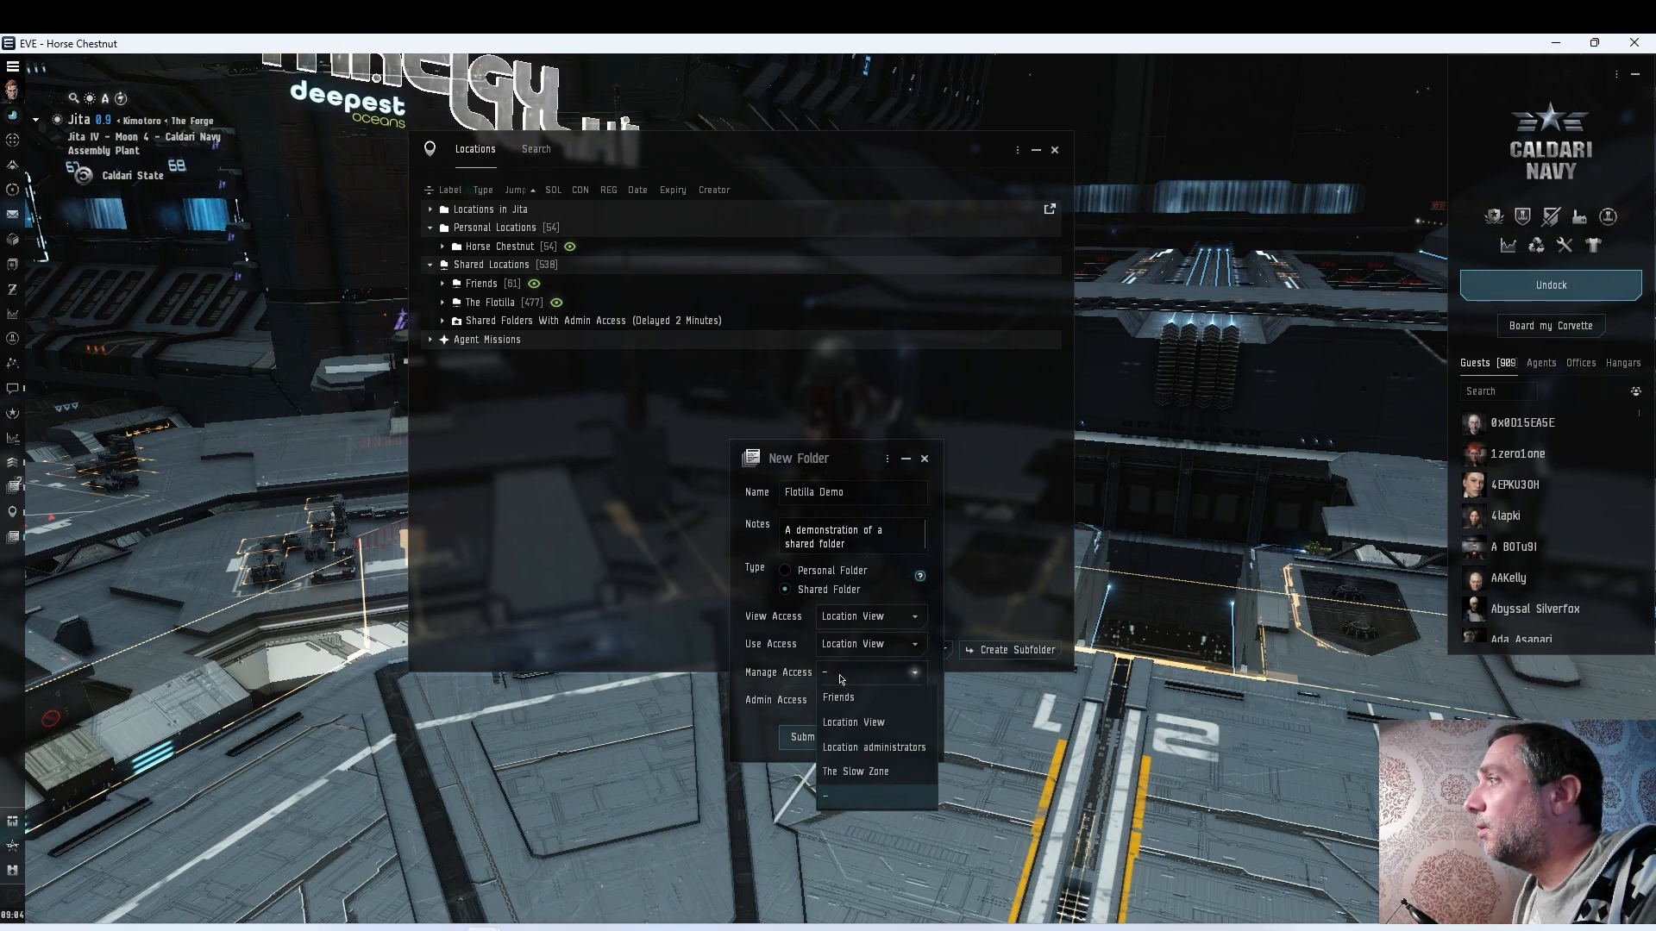
{"action": "left_click", "coordinate": [871, 746]}
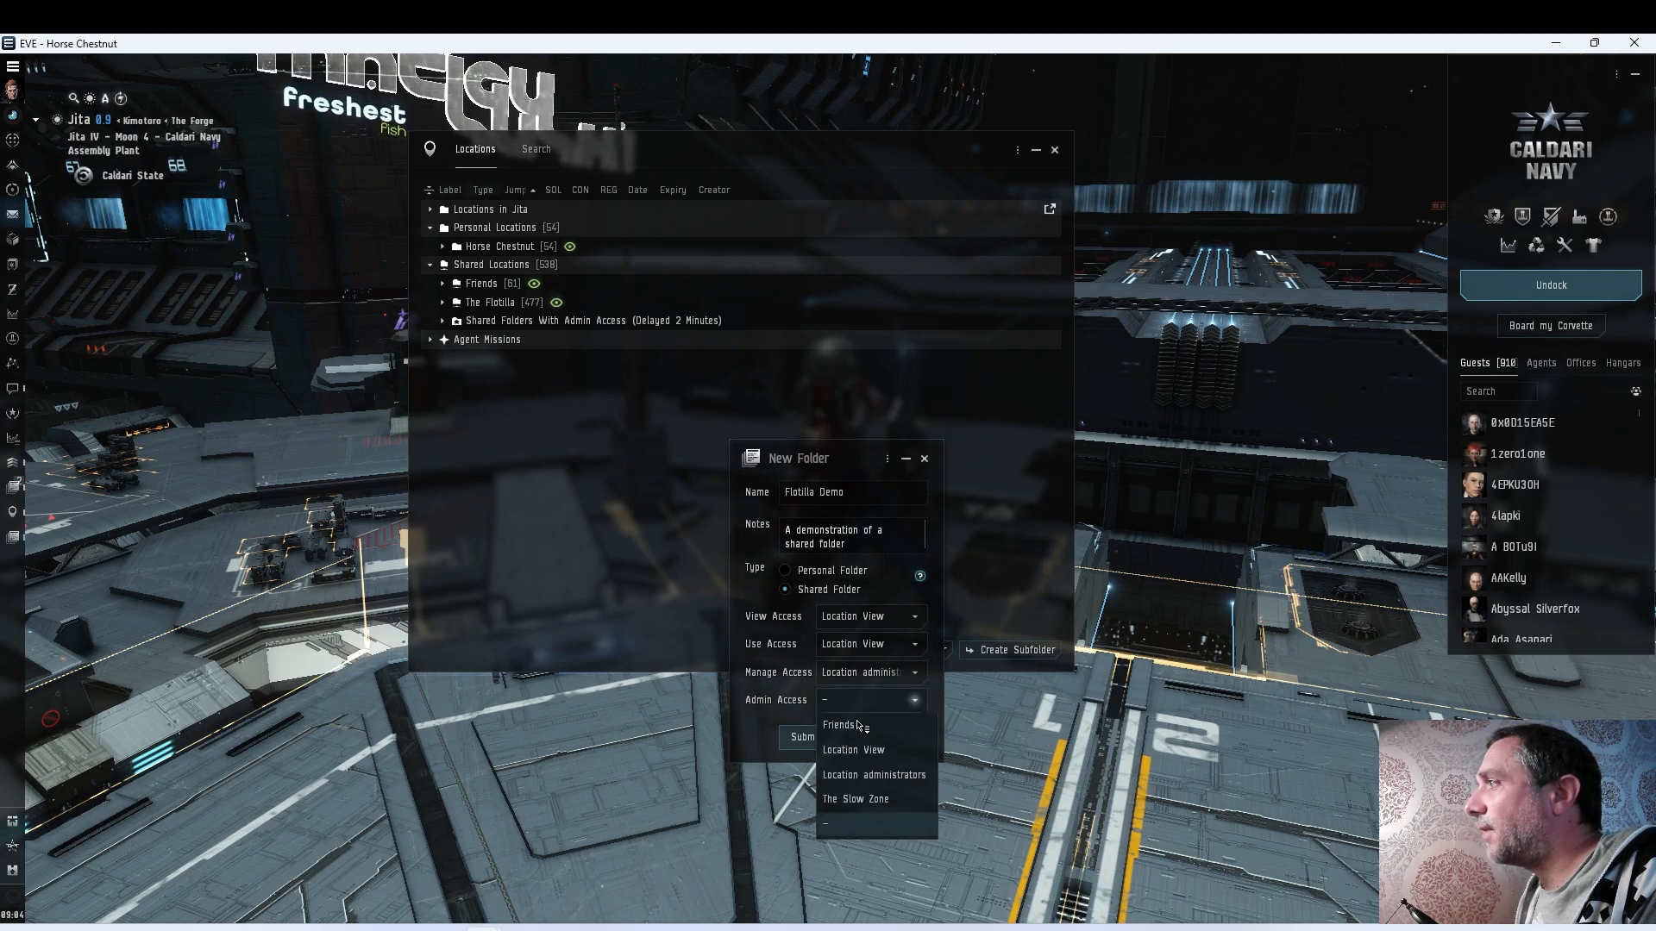
{"action": "left_click", "coordinate": [873, 775]}
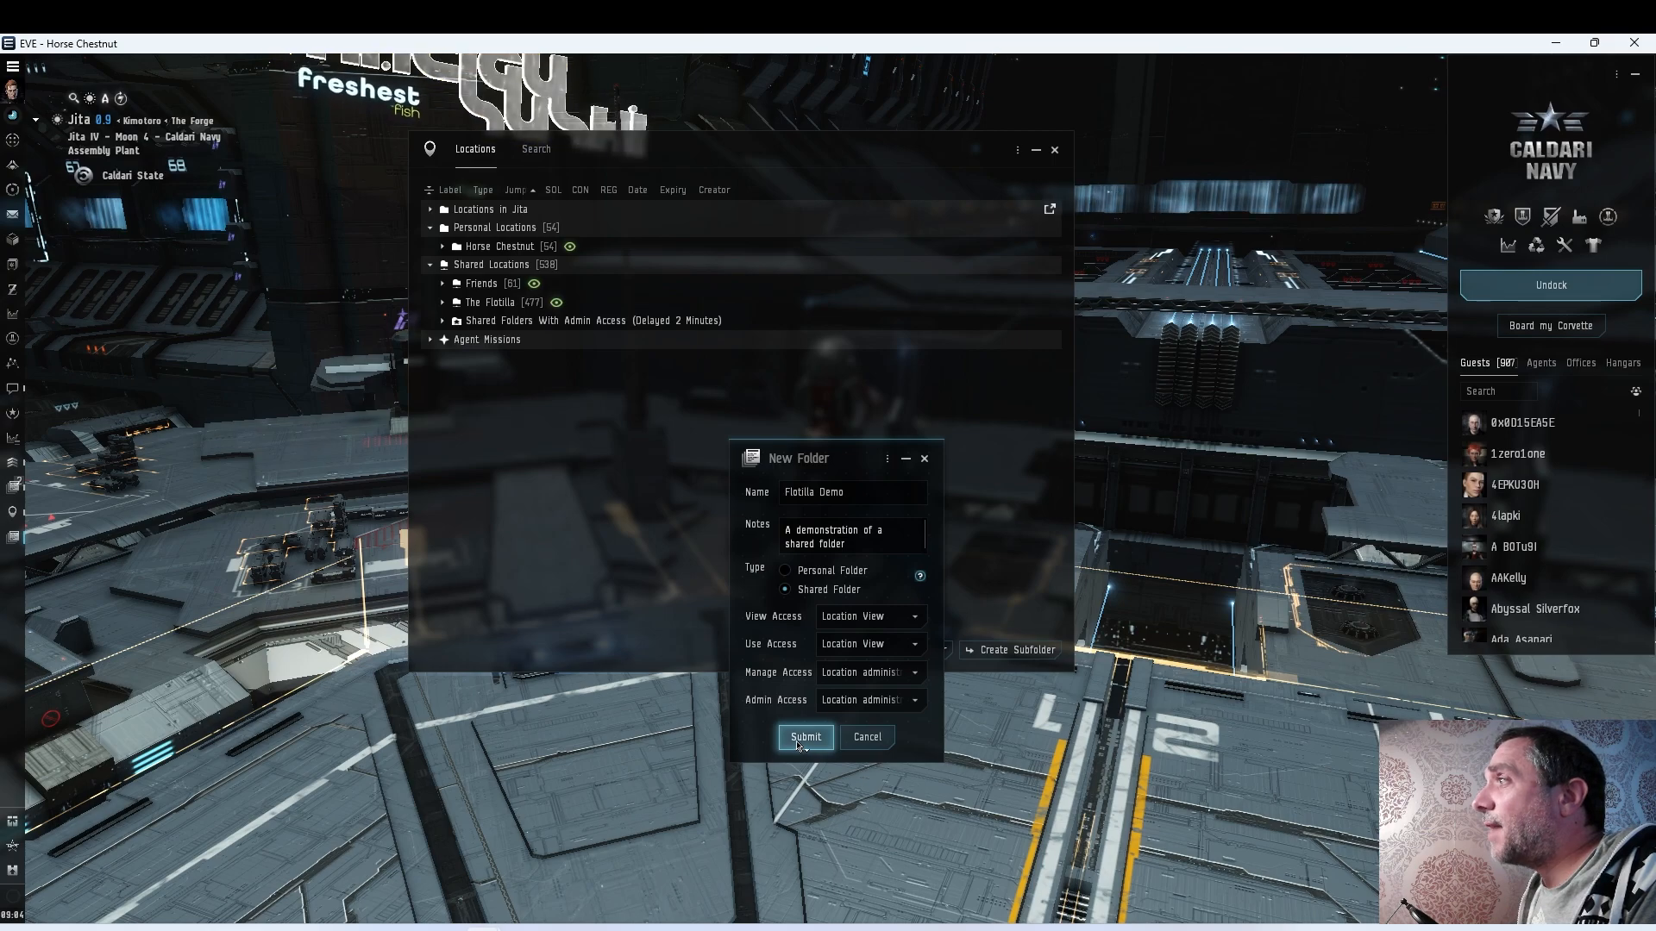
{"action": "left_click", "coordinate": [804, 738]}
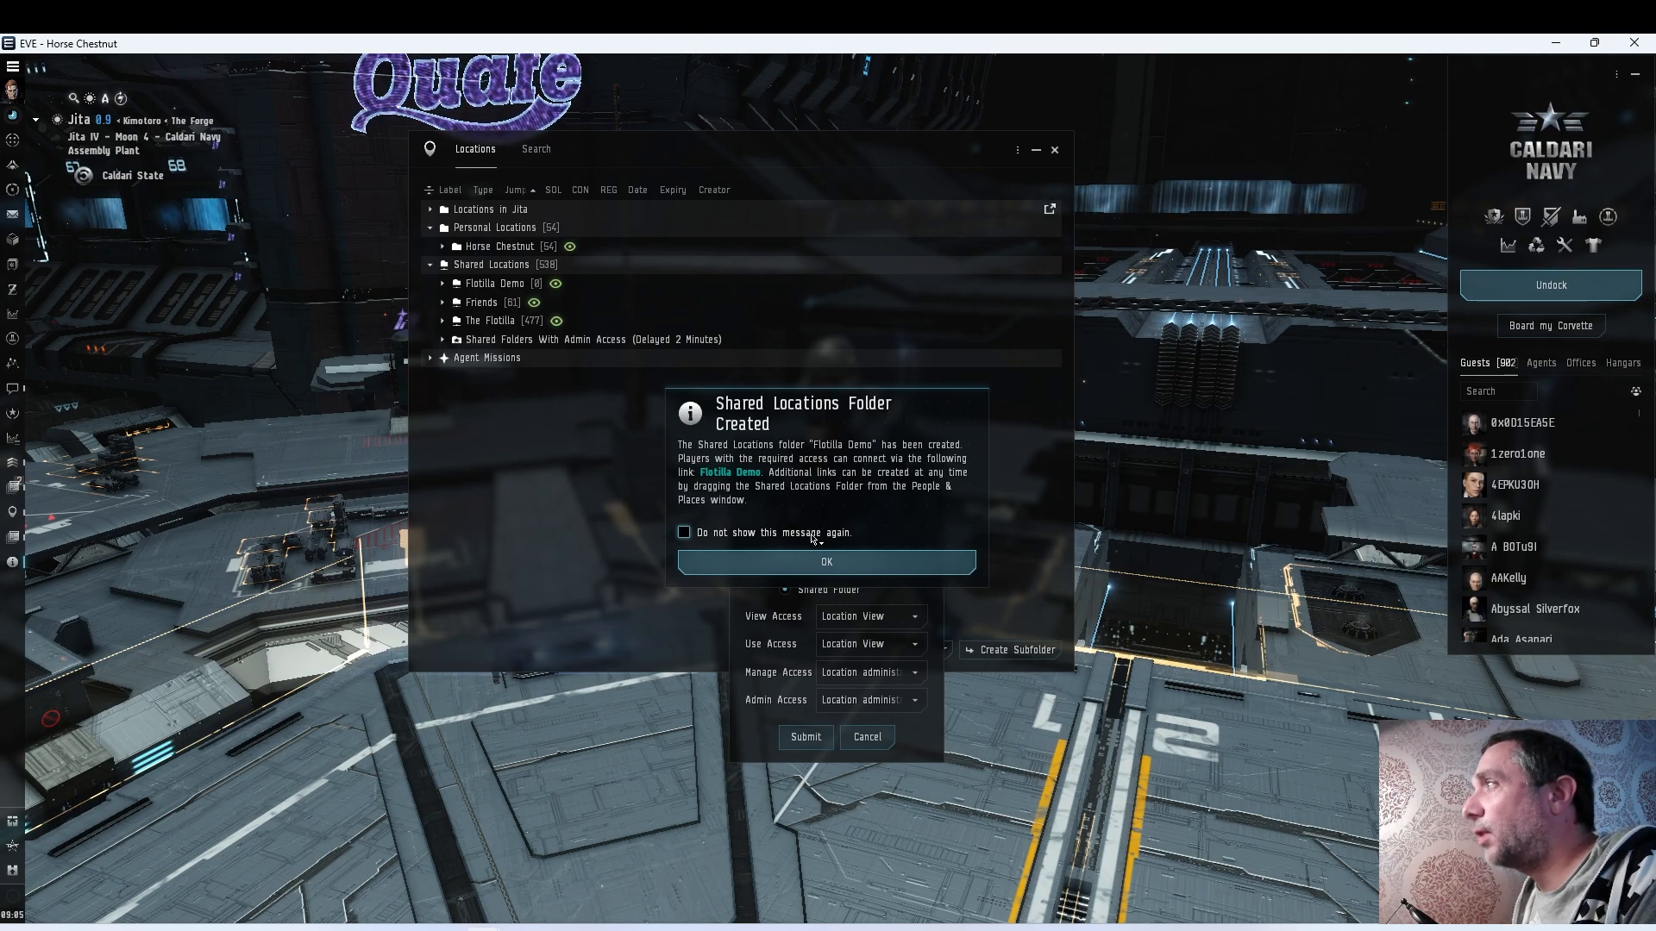
{"action": "mouse_move", "coordinate": [729, 472]}
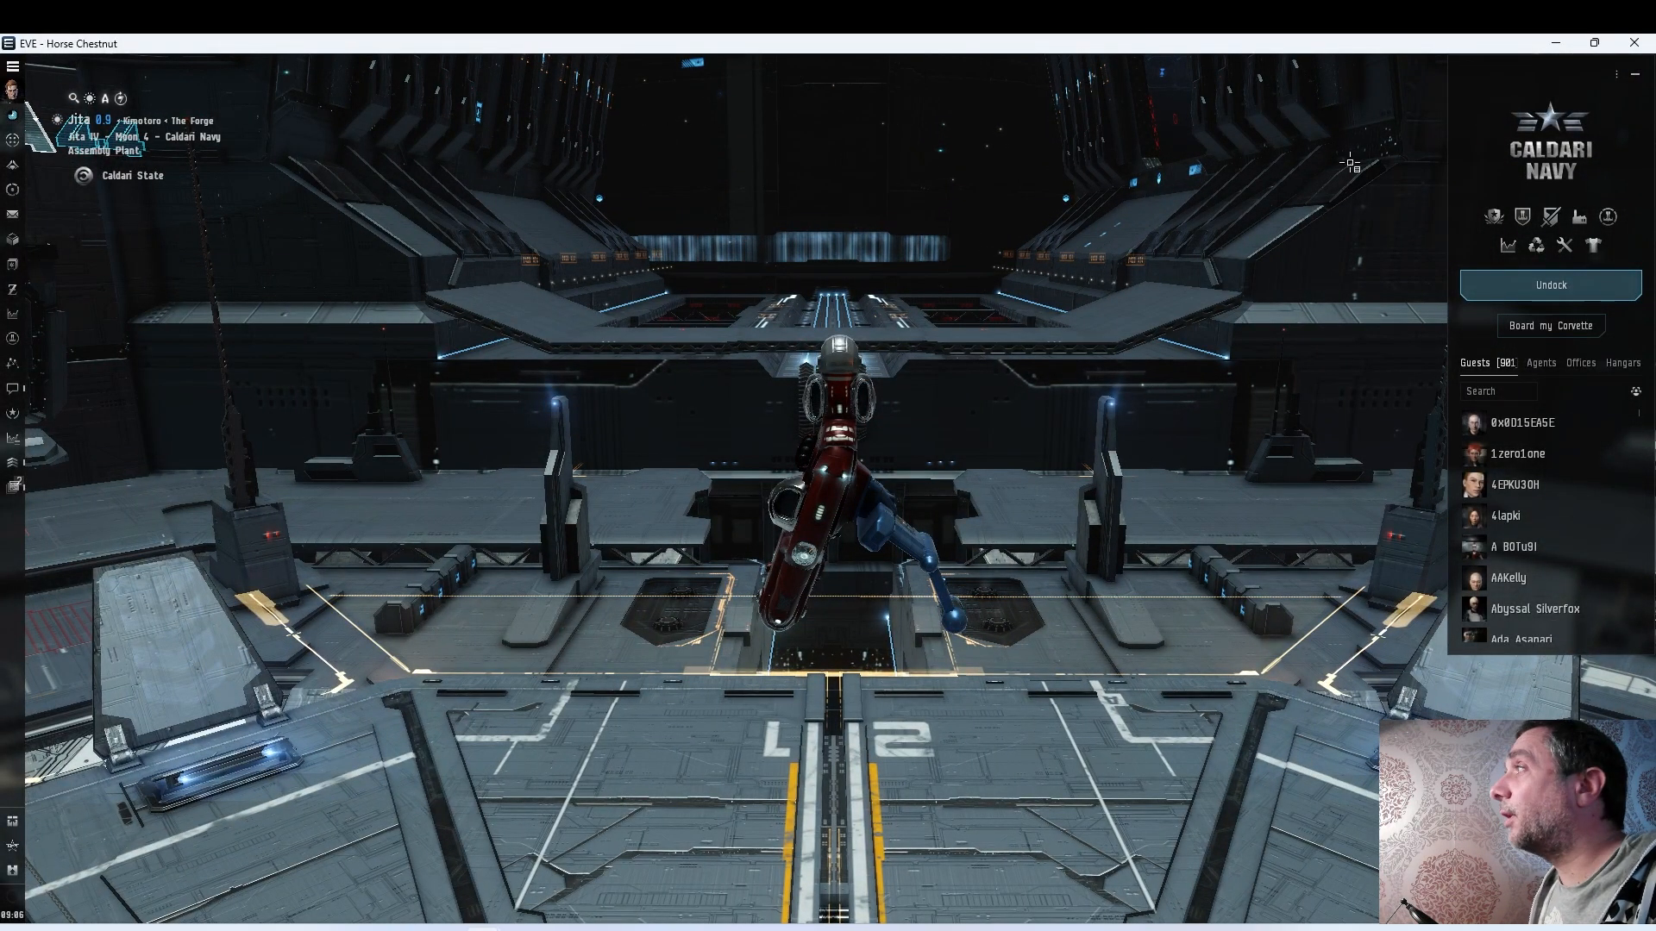
{"action": "left_click", "coordinate": [1550, 284]}
{"action": "type", "text": "Instant Undock Jita 4-4 ("}
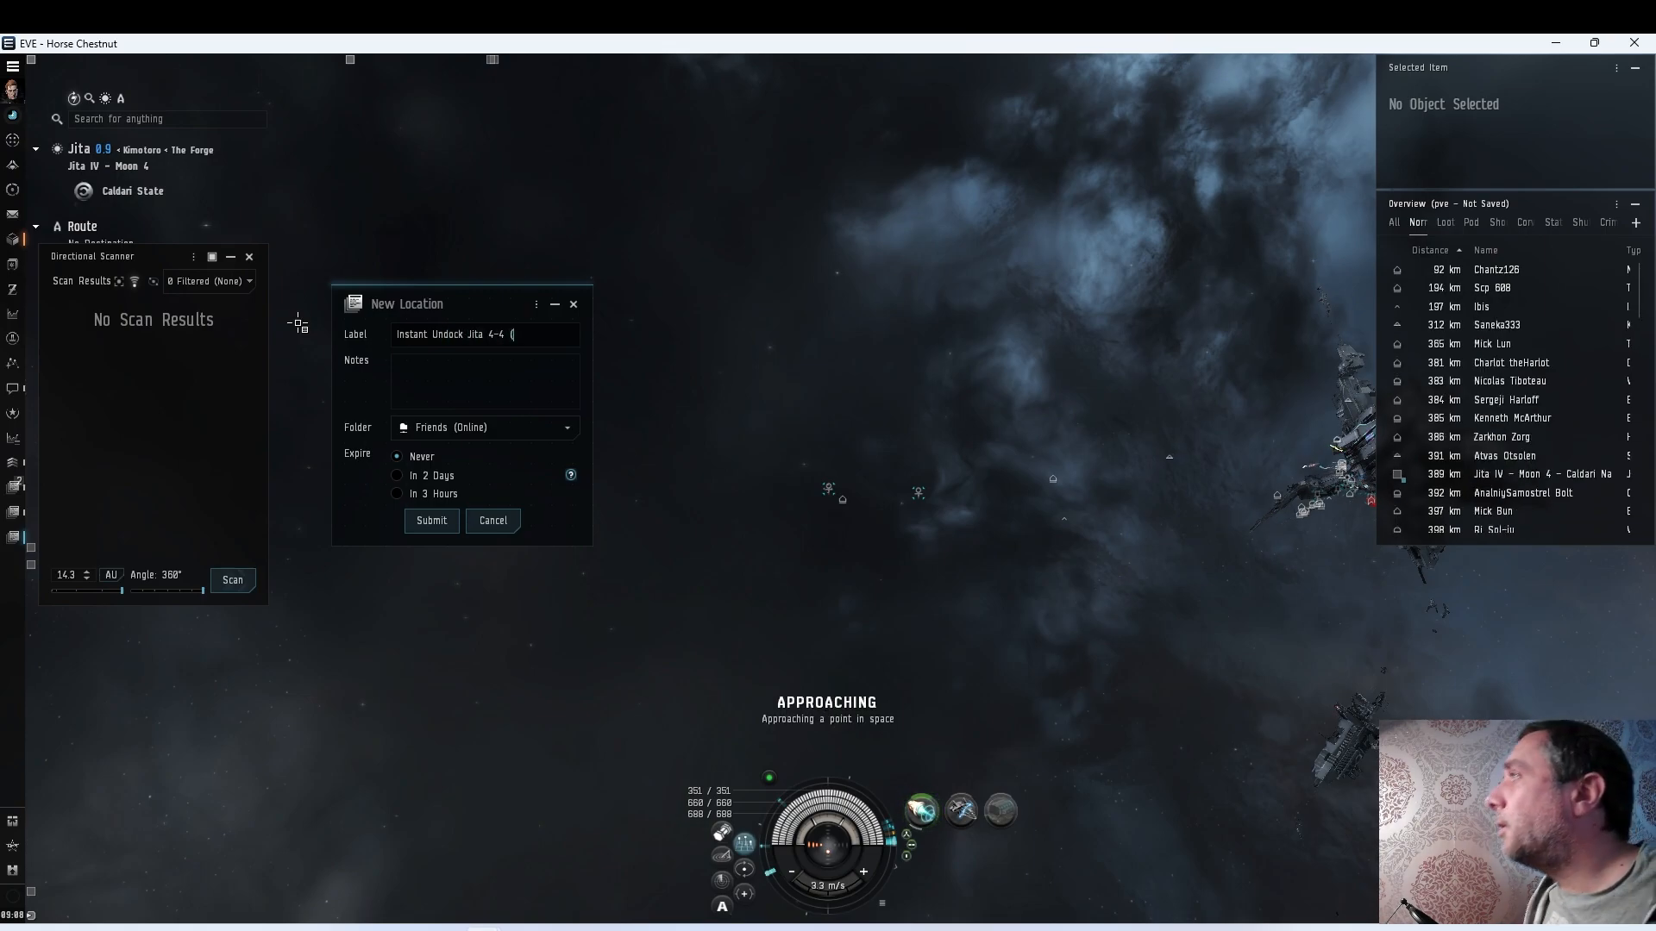
Label the bookmark 'Instant Undock Jita 4-4 (389km)', file it in Flotilla Demo, expiring in 2 days
{"action": "type", "text": "389"}
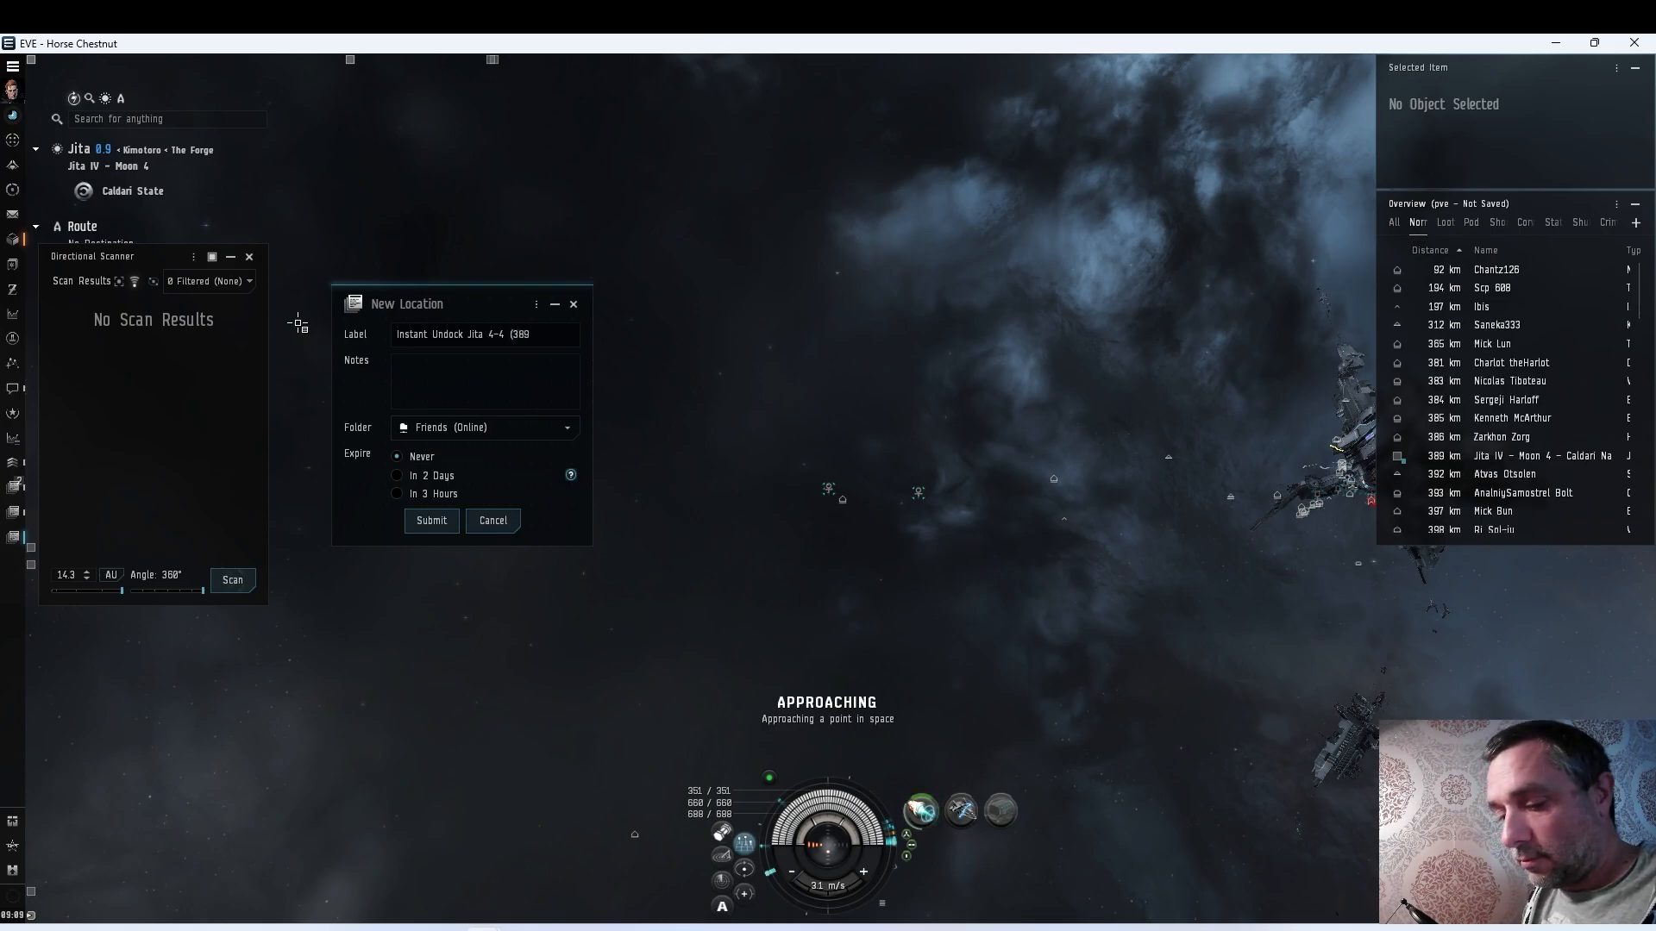
{"action": "type", "text": "km)"}
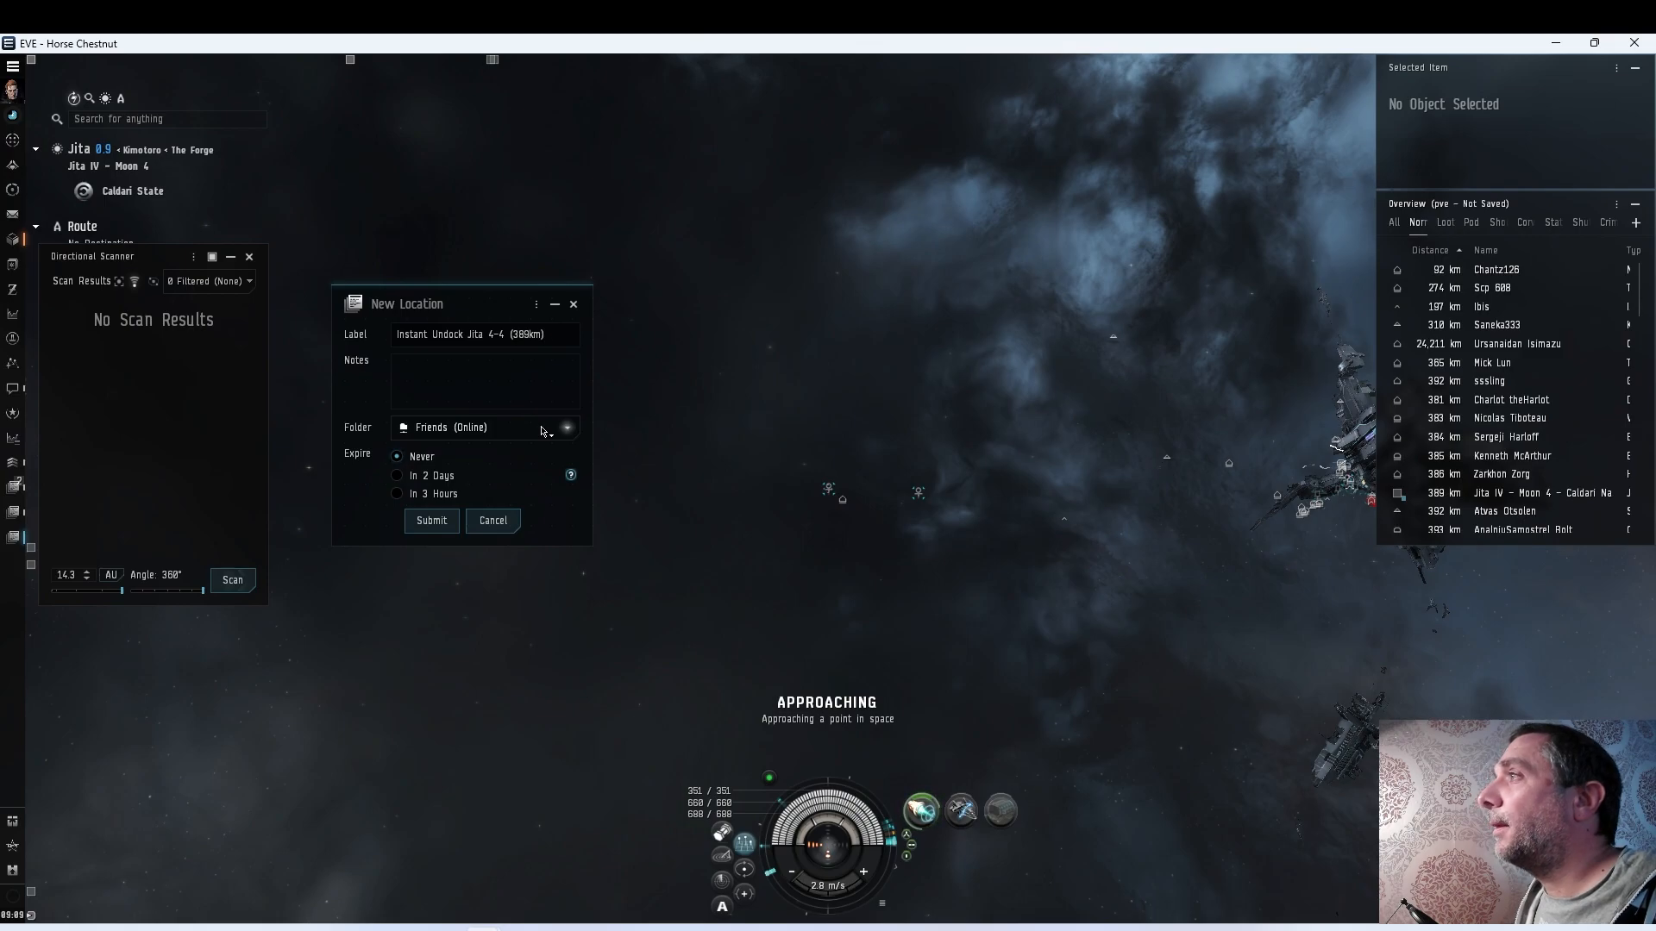
{"action": "left_click", "coordinate": [565, 428]}
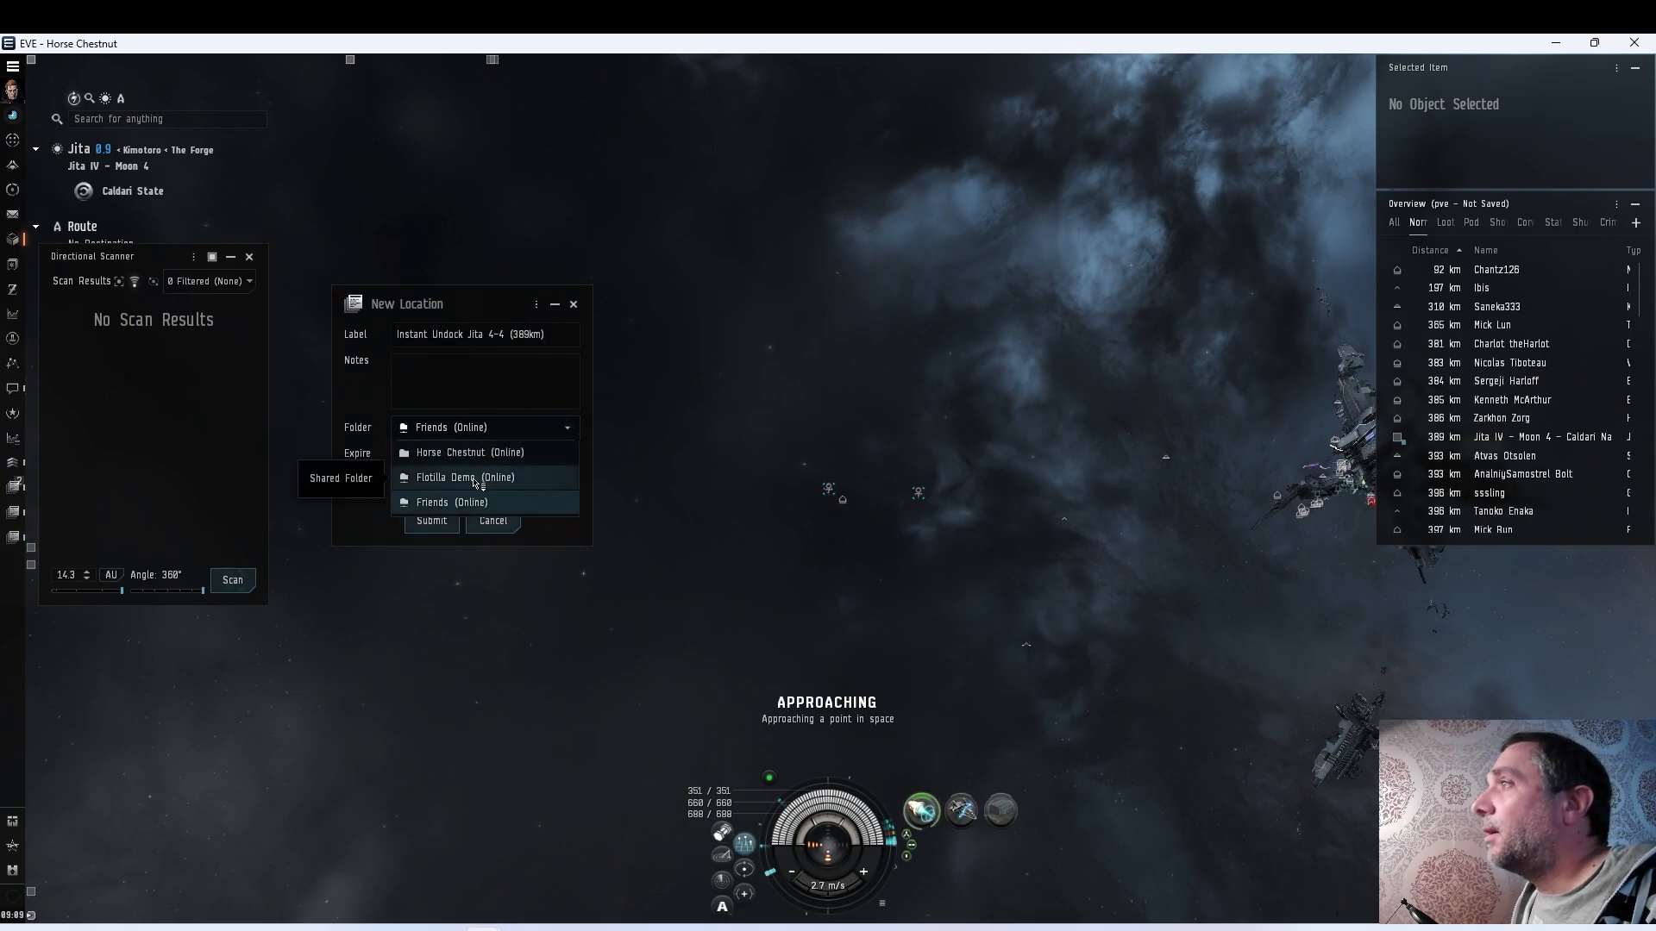
{"action": "left_click", "coordinate": [465, 476]}
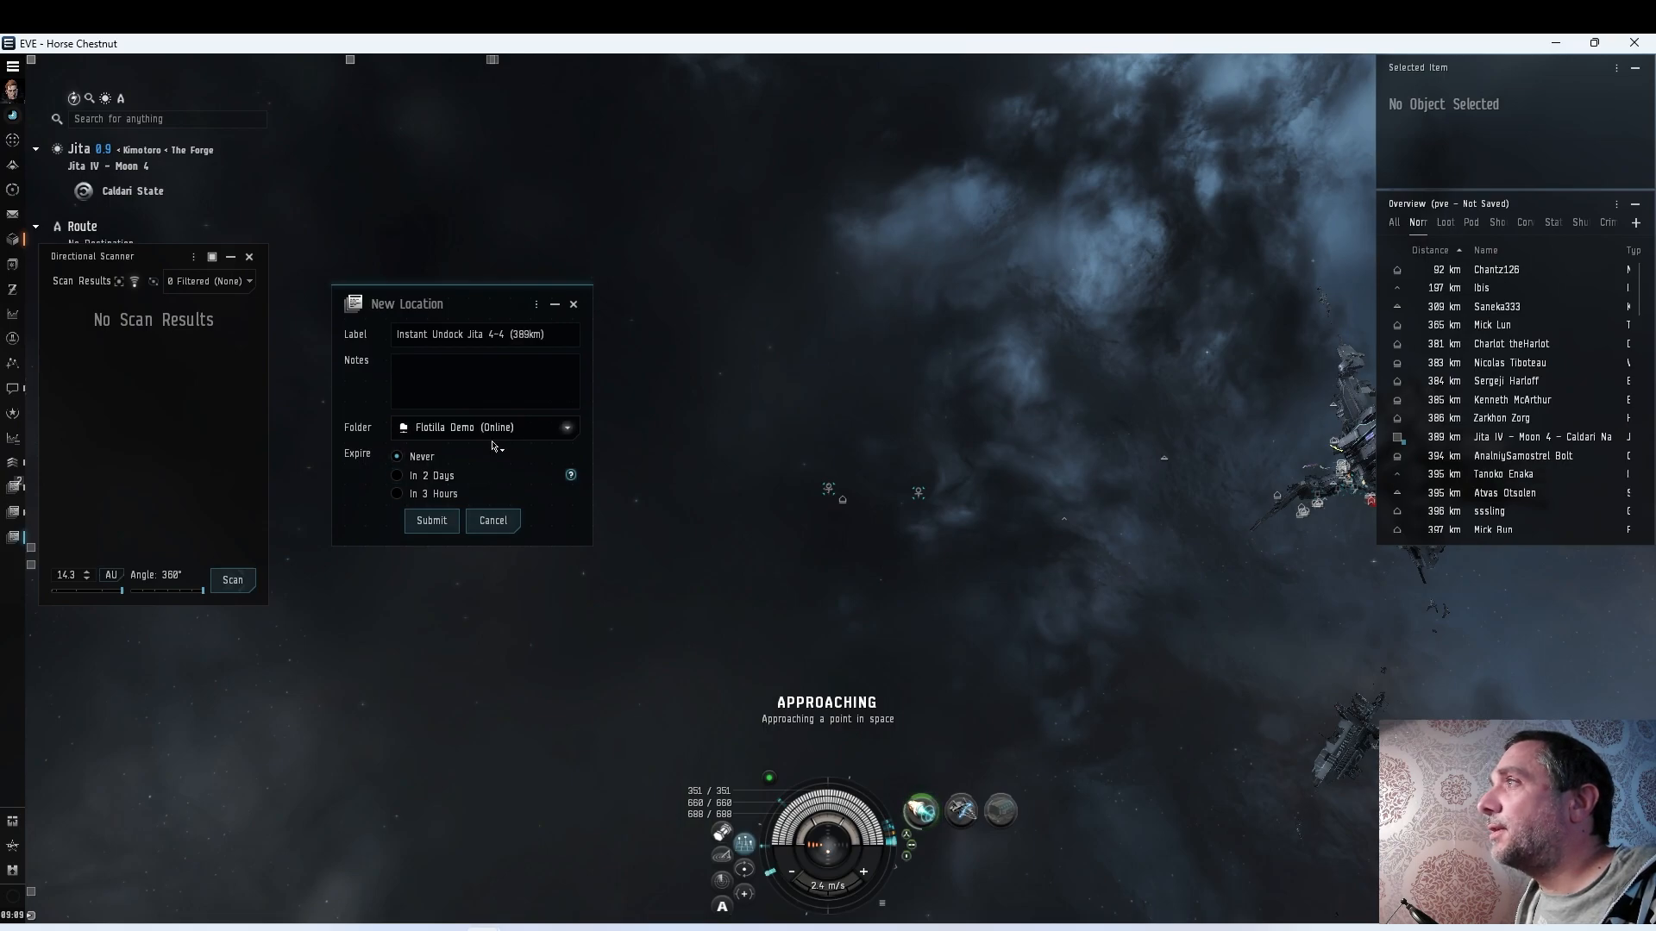
{"action": "left_click", "coordinate": [397, 456]}
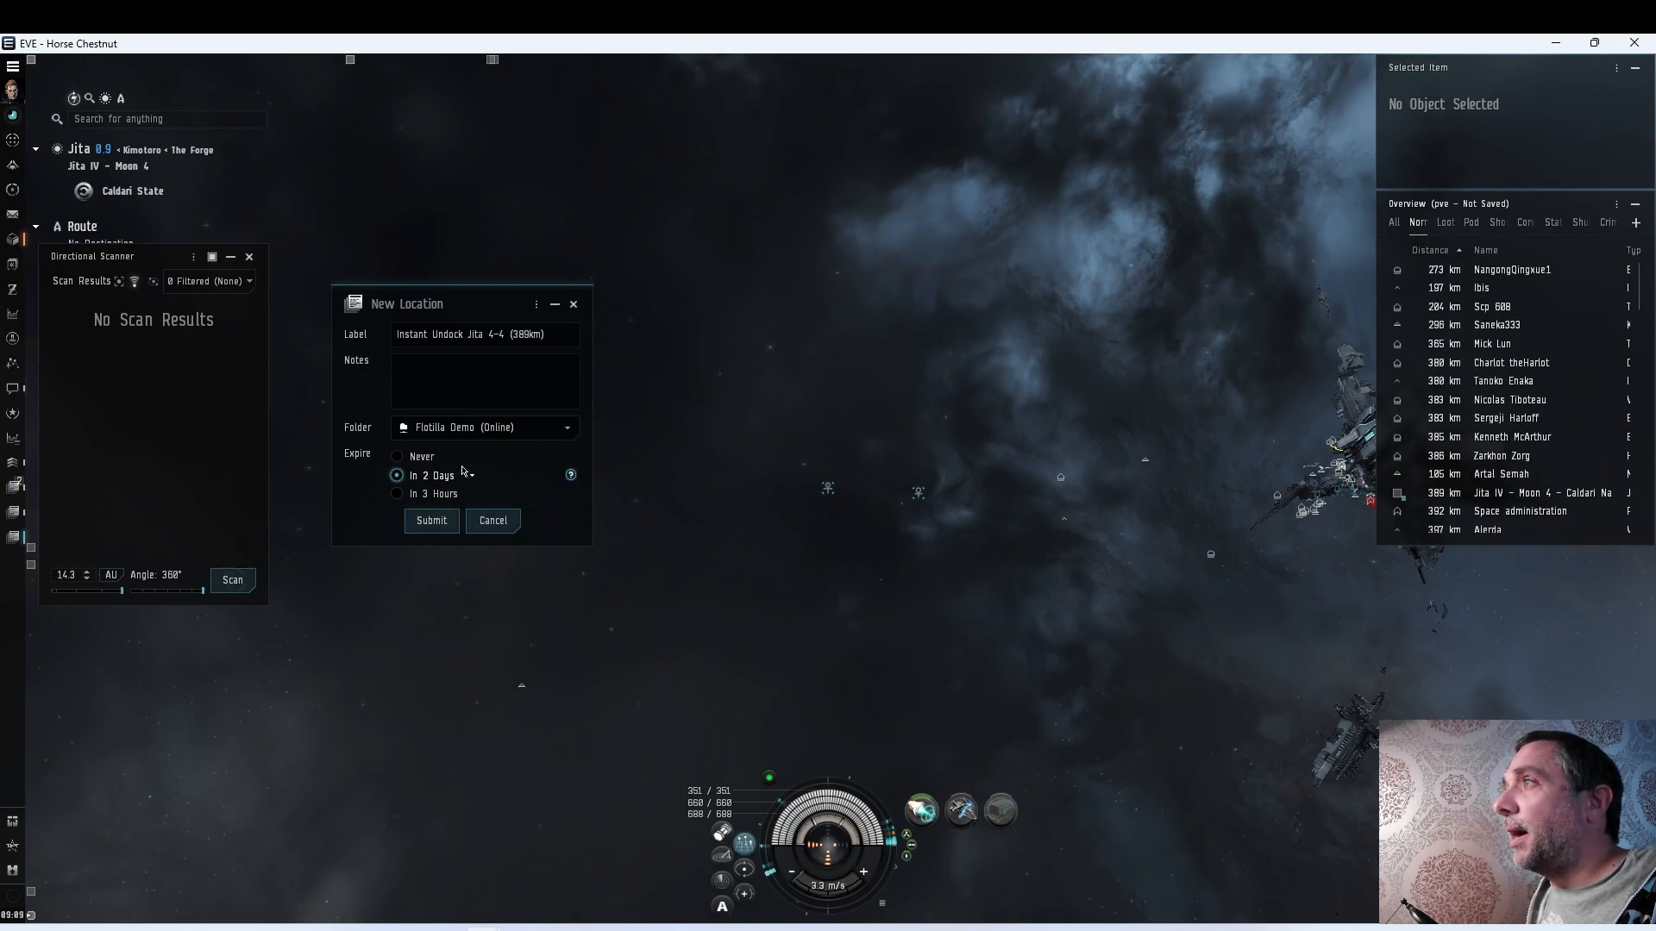
{"action": "left_click", "coordinate": [395, 456]}
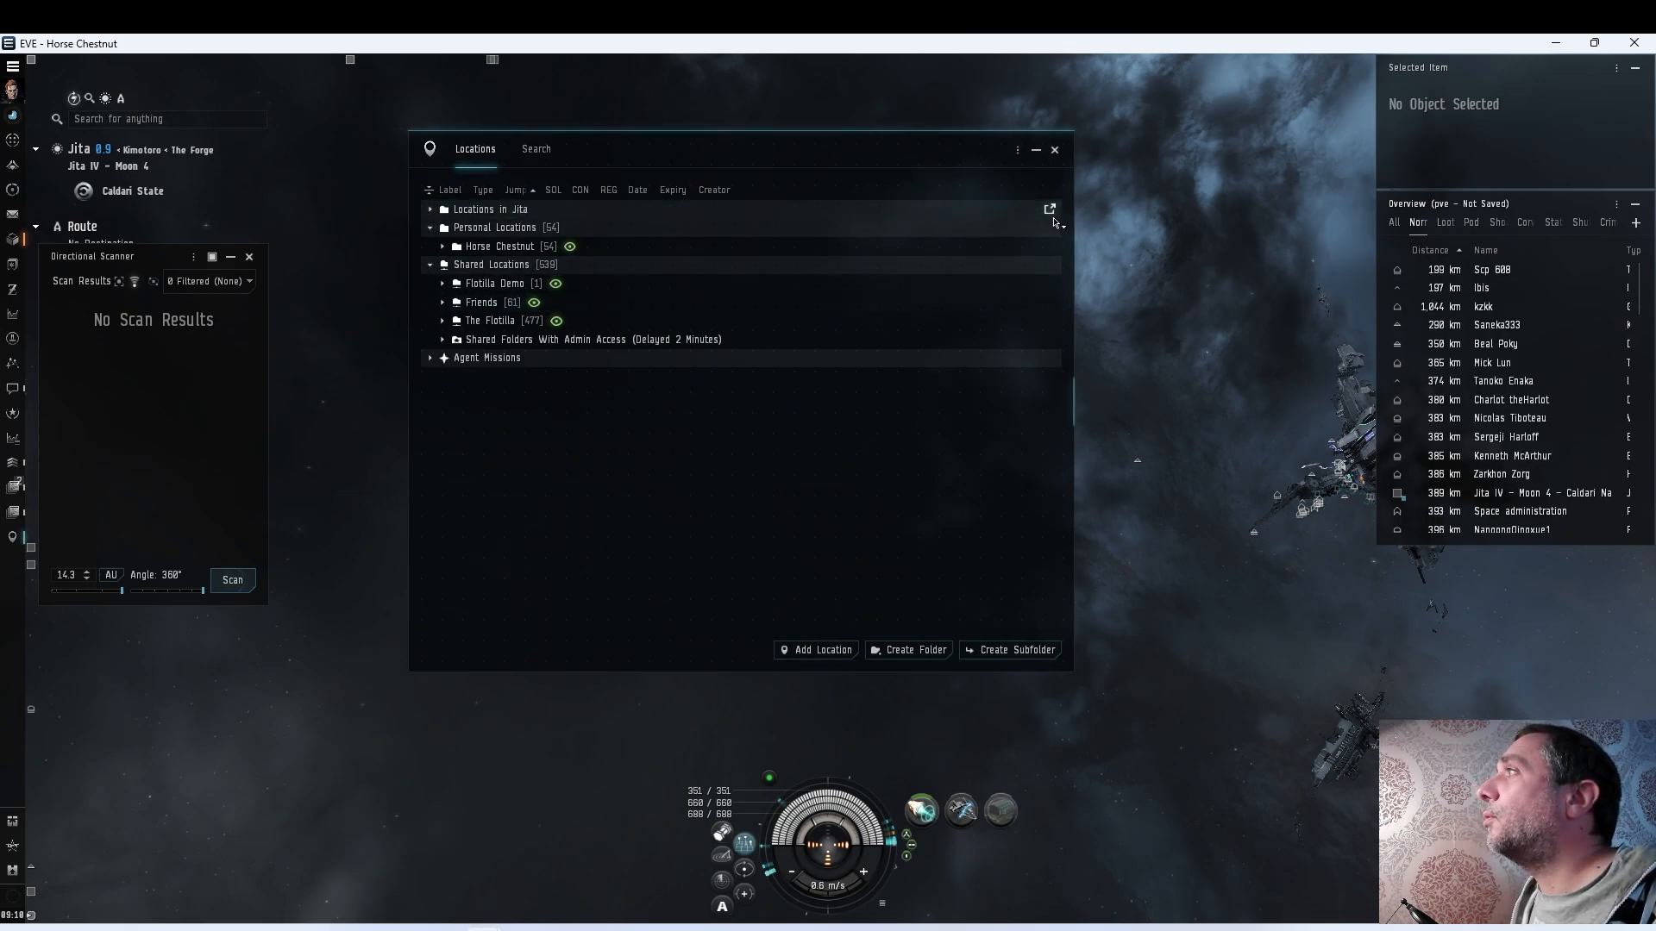
Pop out the Locations in Jita list to see the new undock bookmark
{"action": "left_click", "coordinate": [1050, 207]}
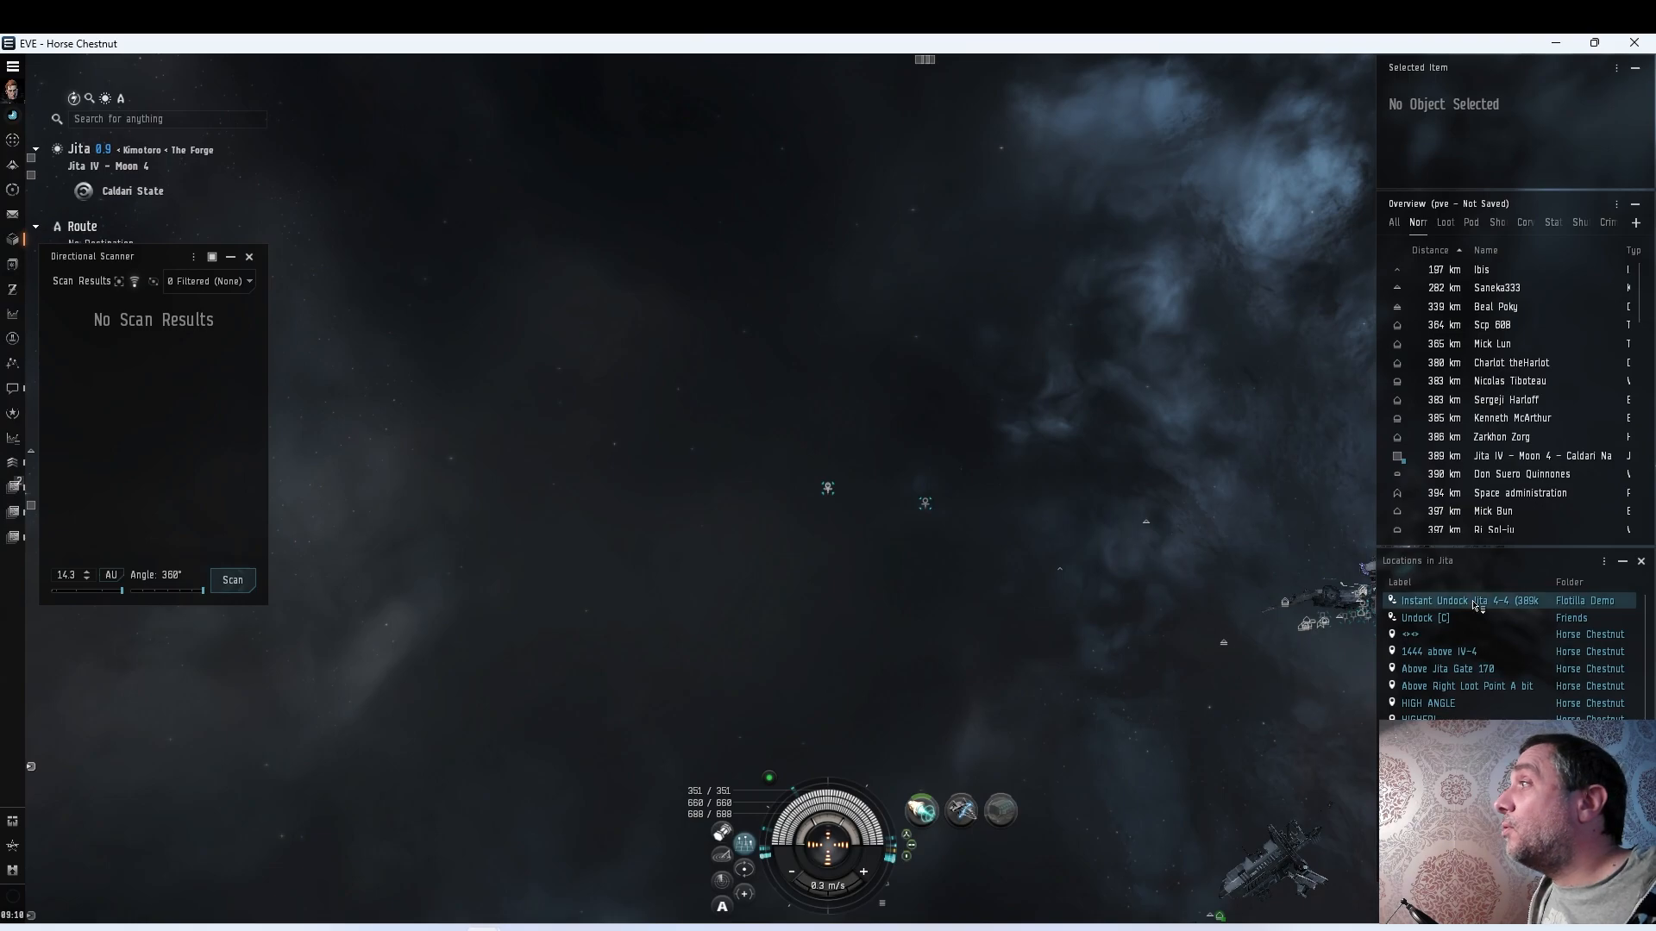
{"action": "mouse_move", "coordinate": [1462, 600]}
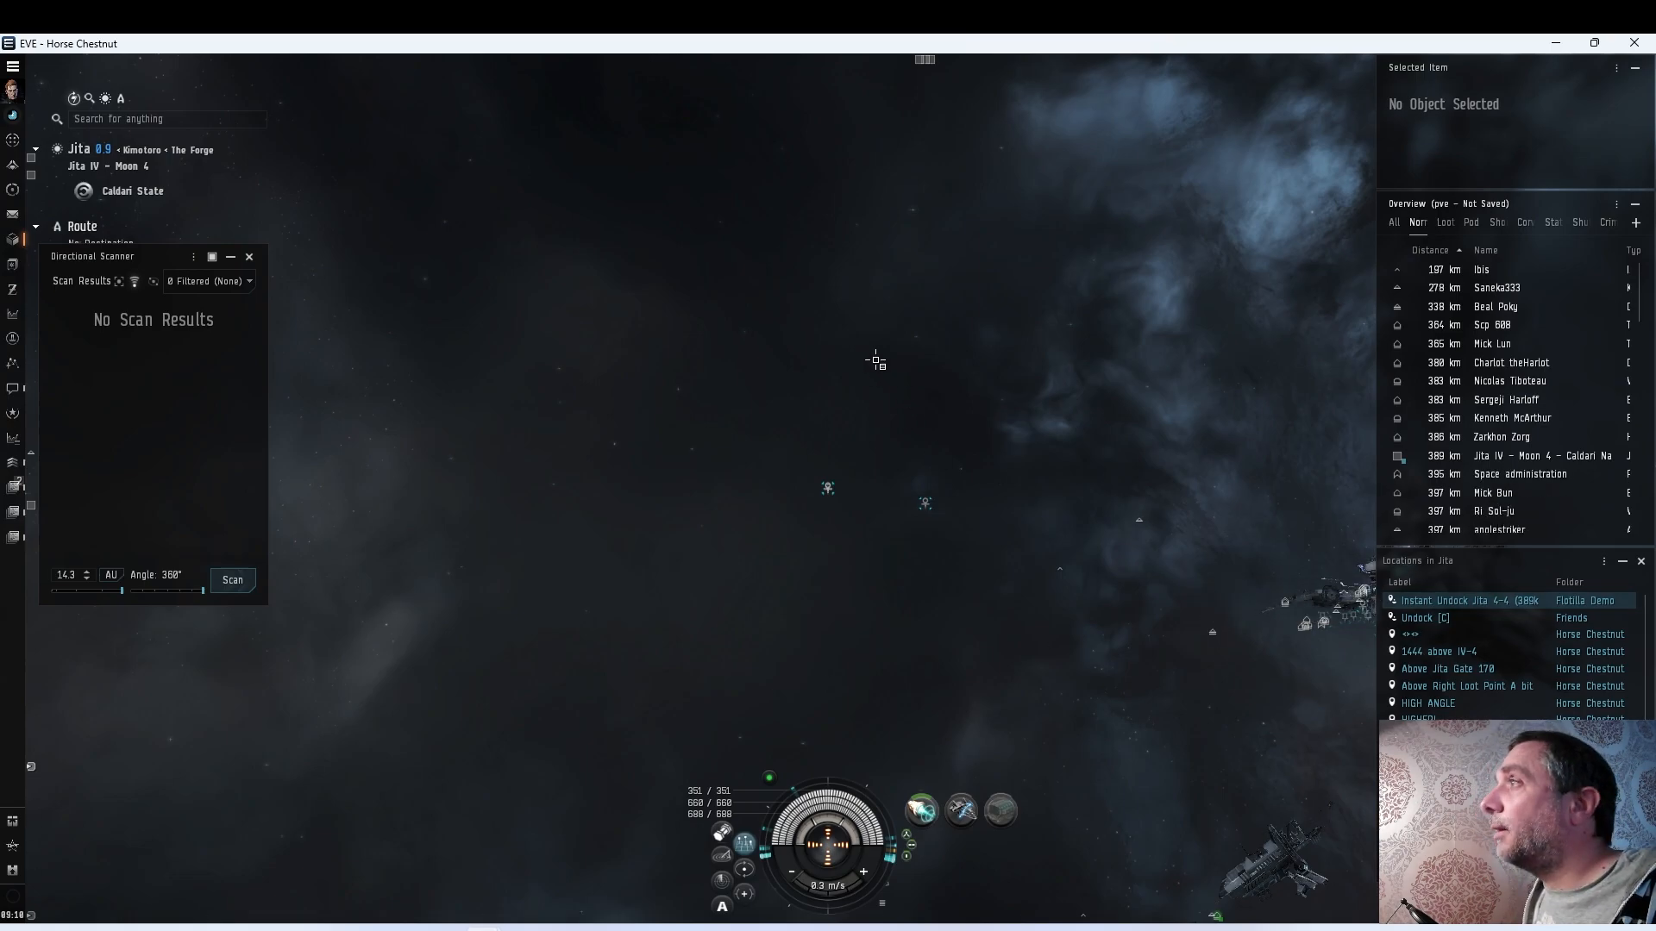
{"action": "left_click", "coordinate": [347, 419]}
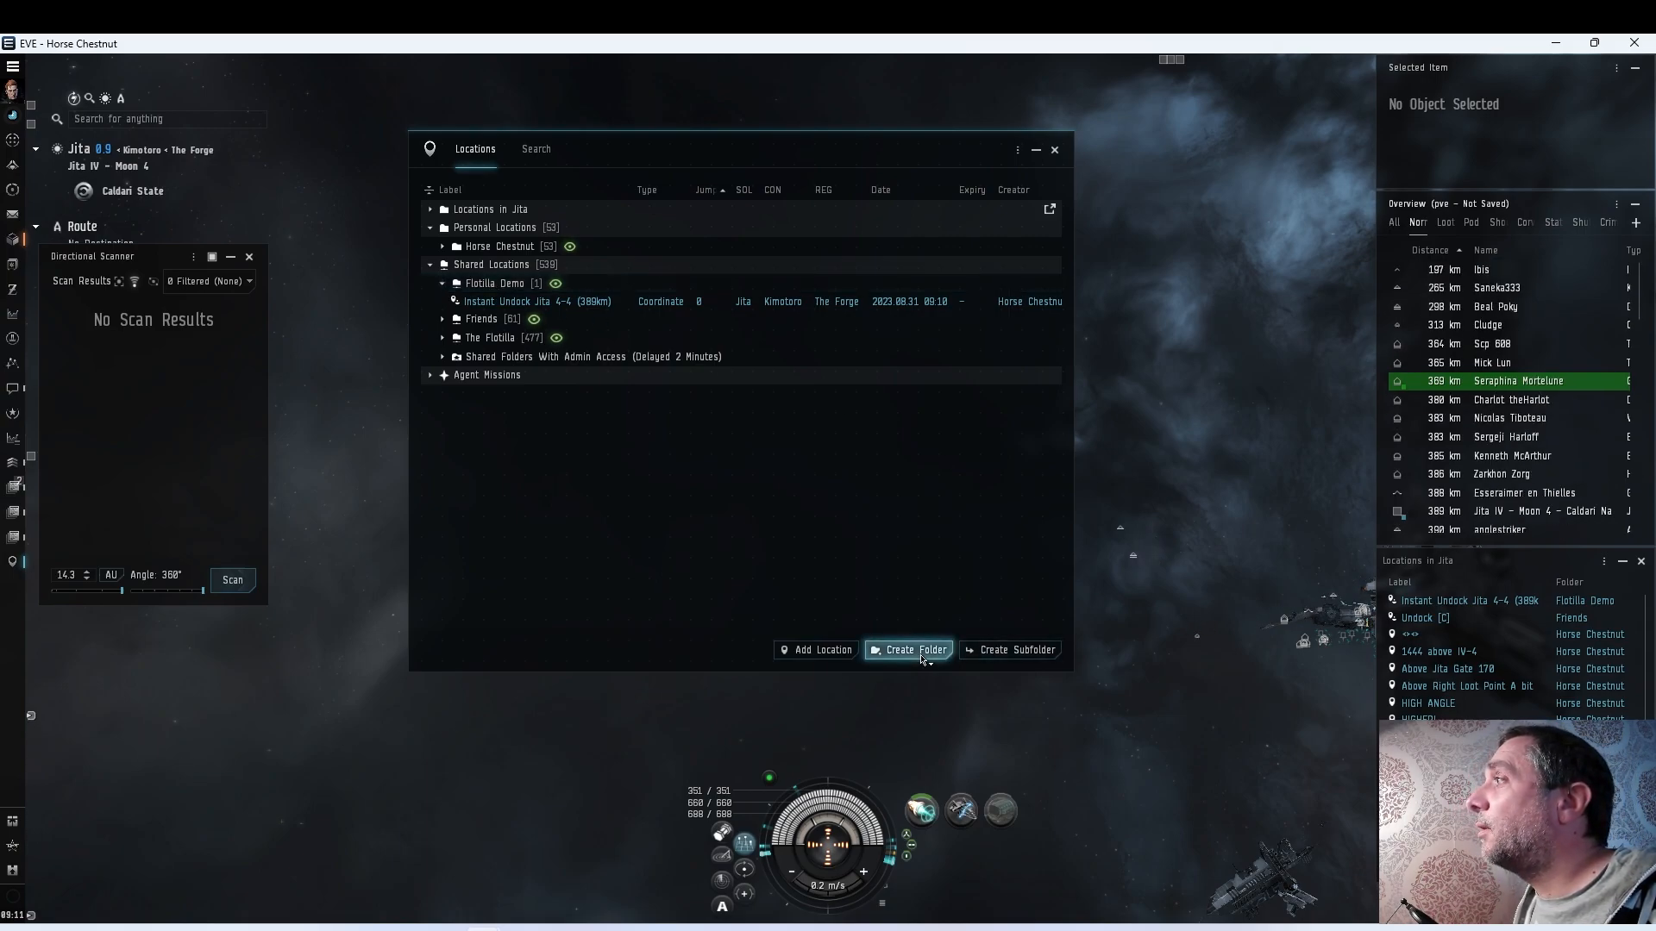
{"action": "mouse_move", "coordinate": [1008, 650]}
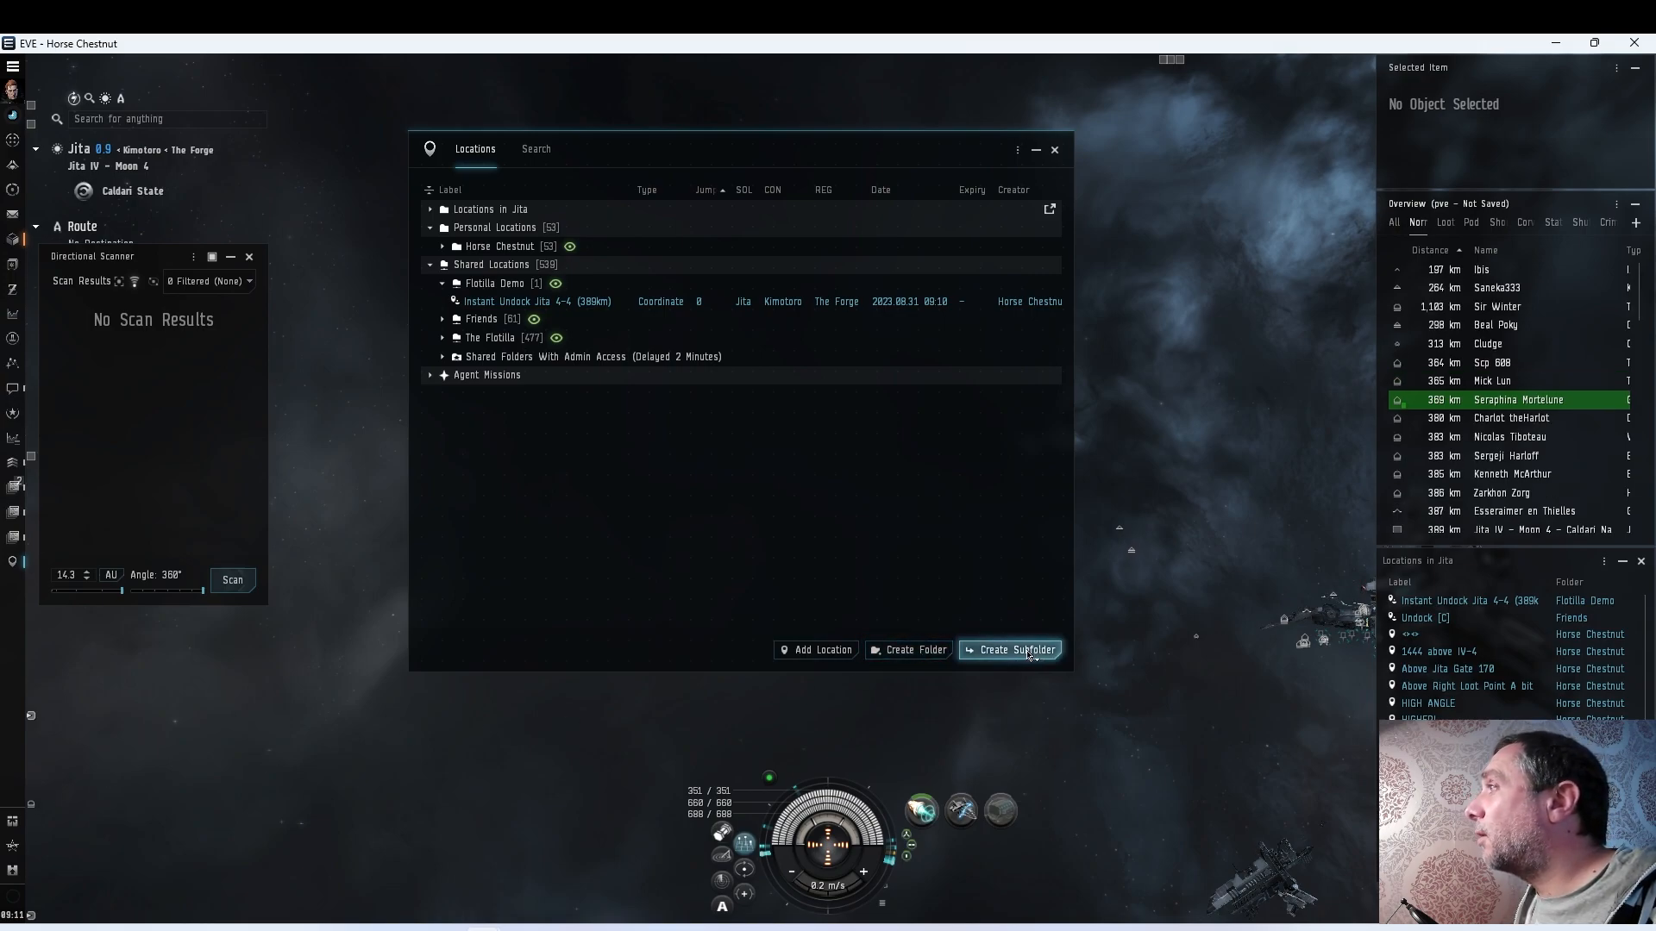
Create an 'Instant Undocks' subfolder in Flotilla Demo and move the Jita 4-4 bookmark into it
{"action": "left_click", "coordinate": [1010, 649]}
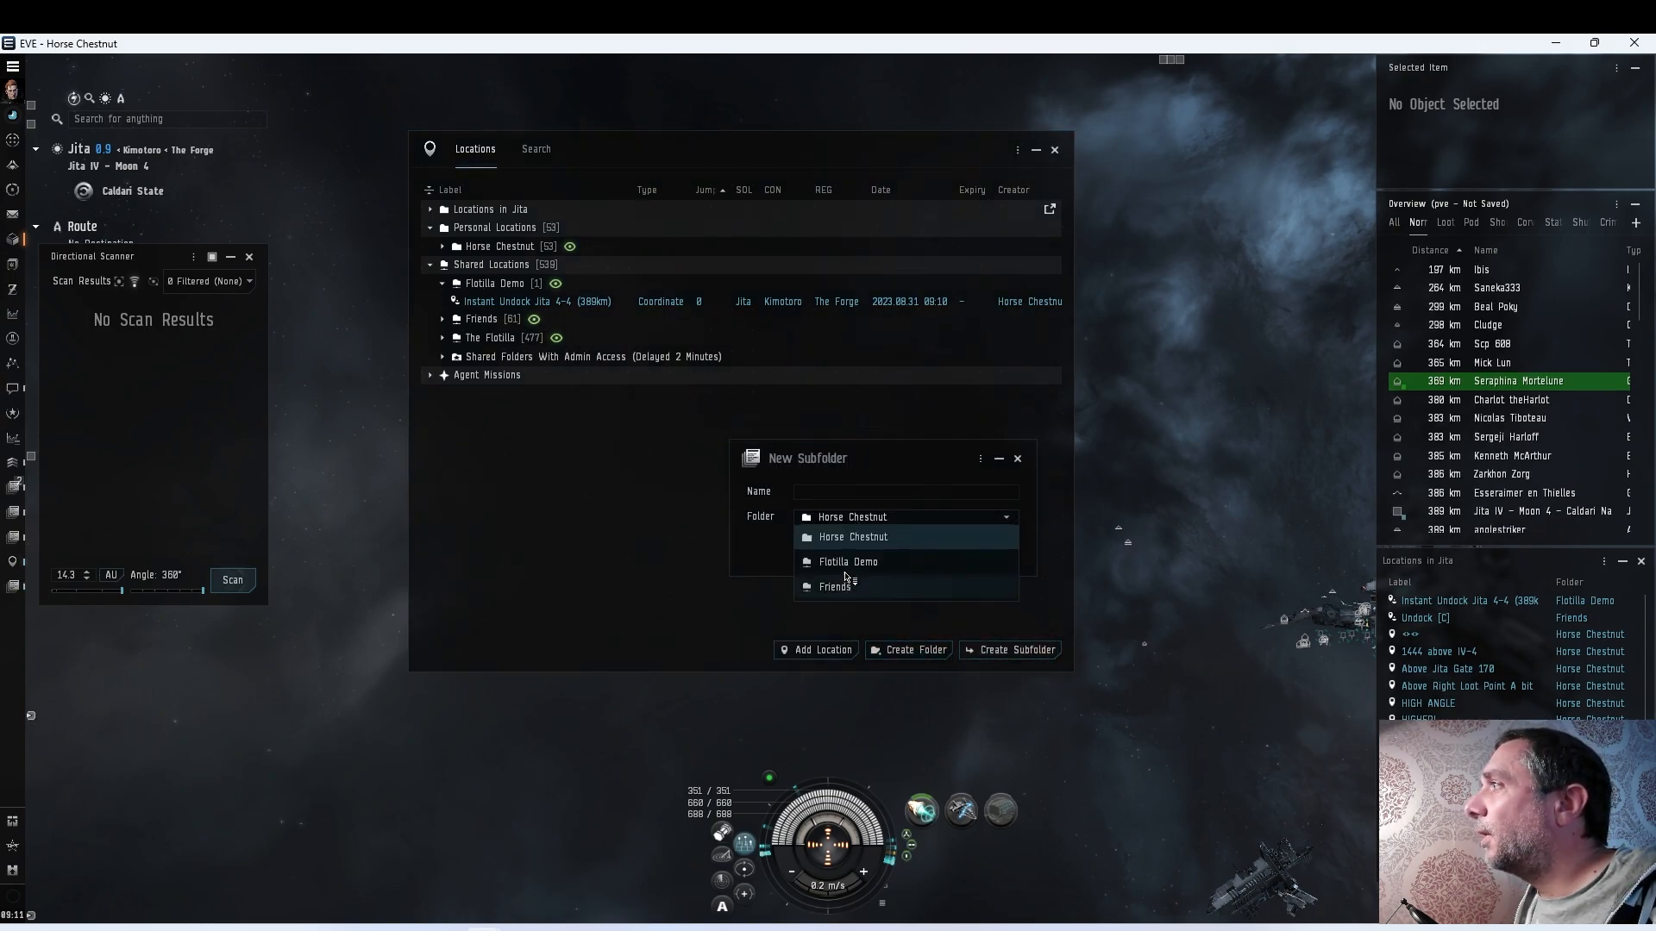
{"action": "left_click", "coordinate": [847, 560]}
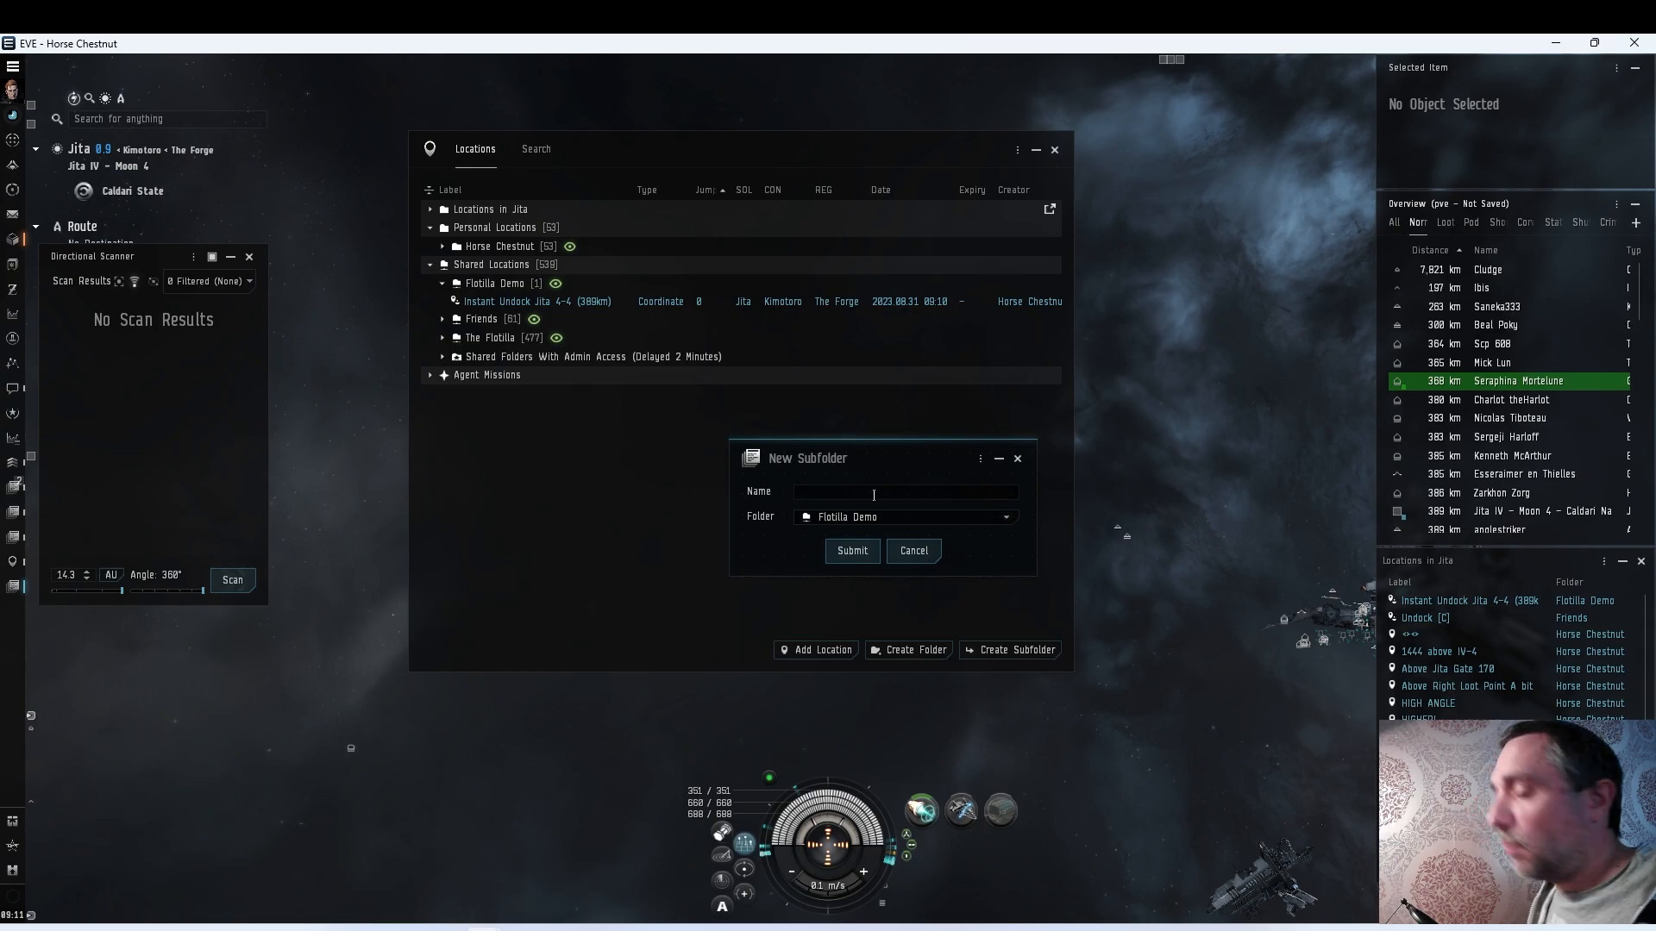
{"action": "type", "text": "Instant Un"}
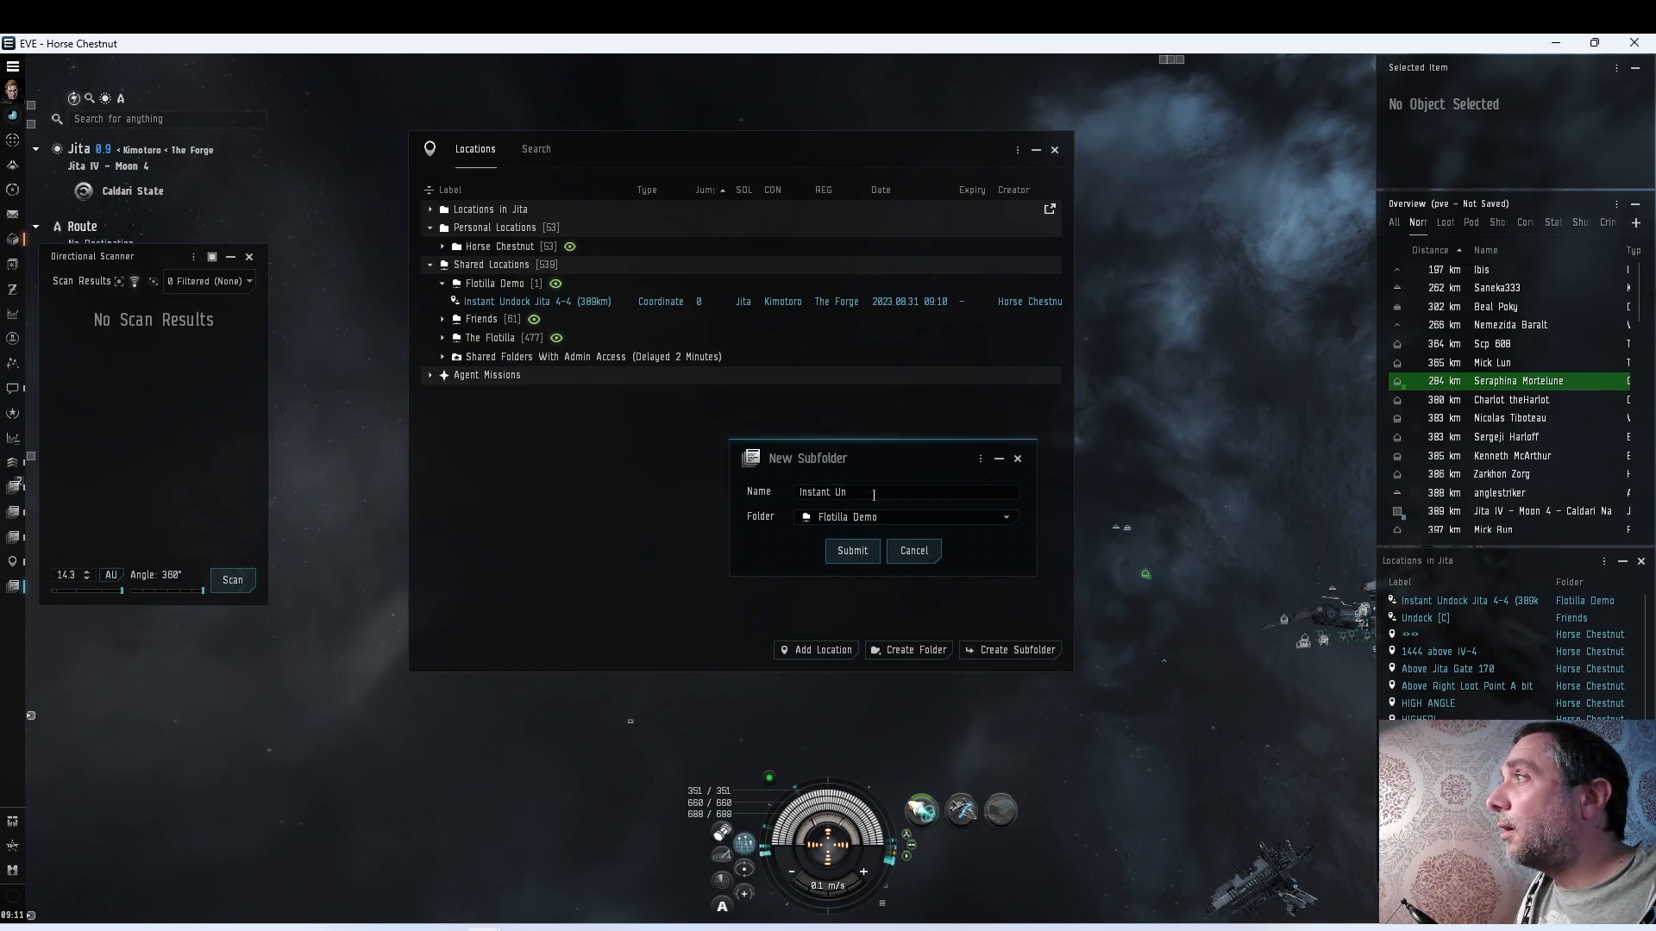
{"action": "type", "text": "docks"}
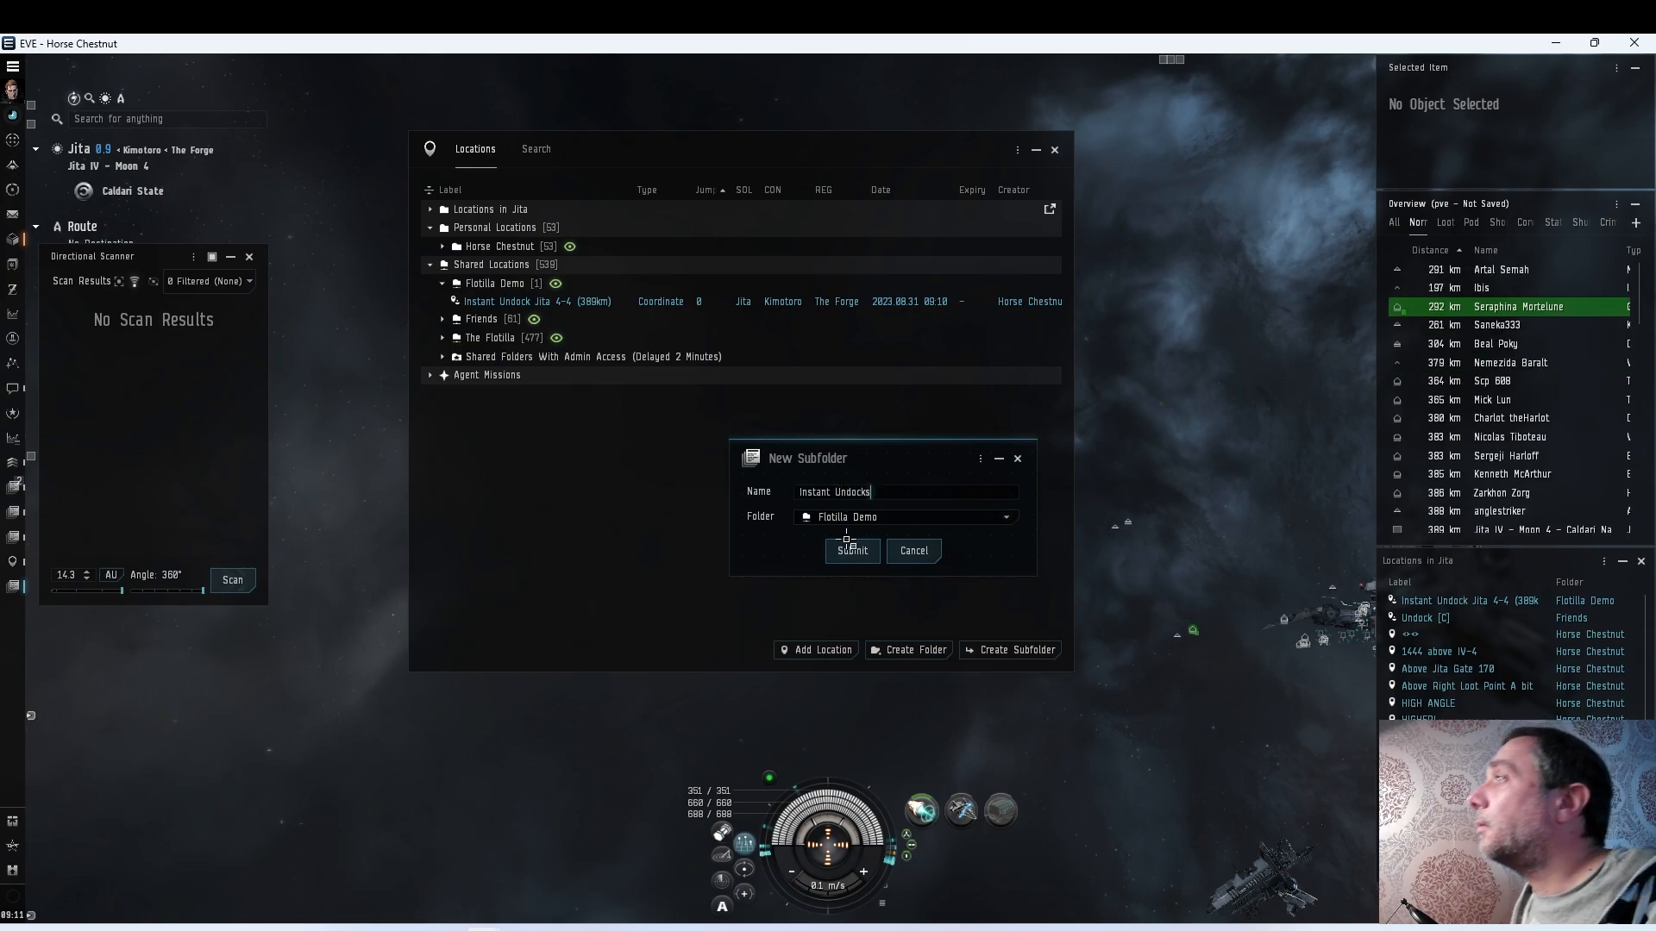
{"action": "left_click", "coordinate": [852, 550]}
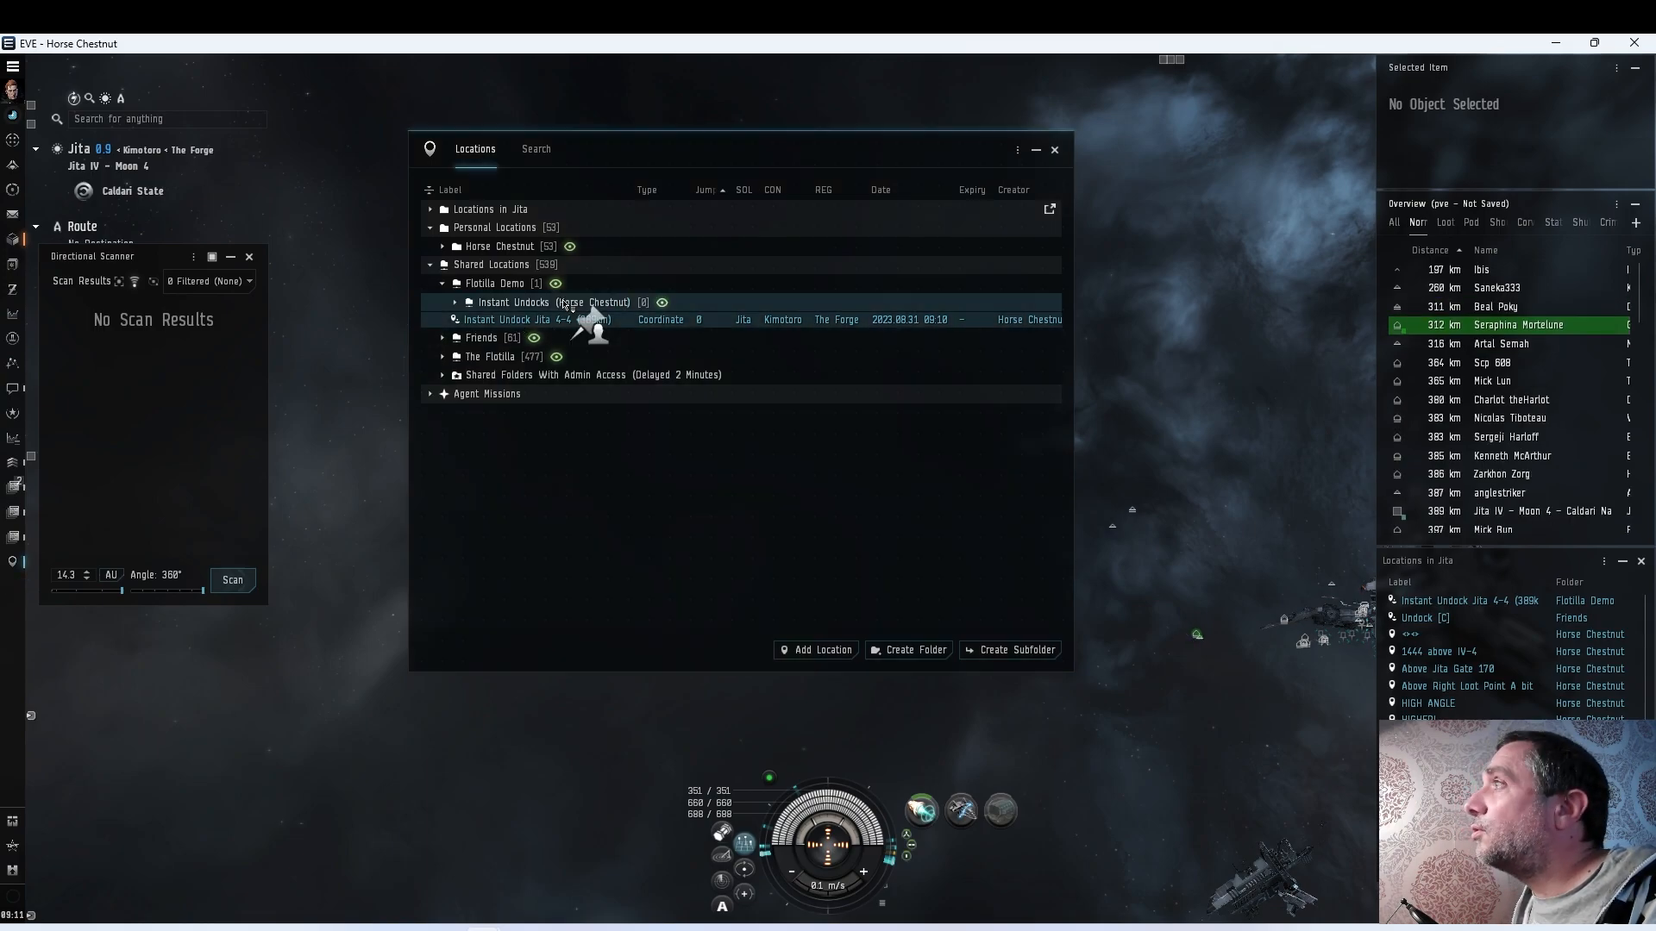
{"action": "left_click", "coordinate": [455, 302]}
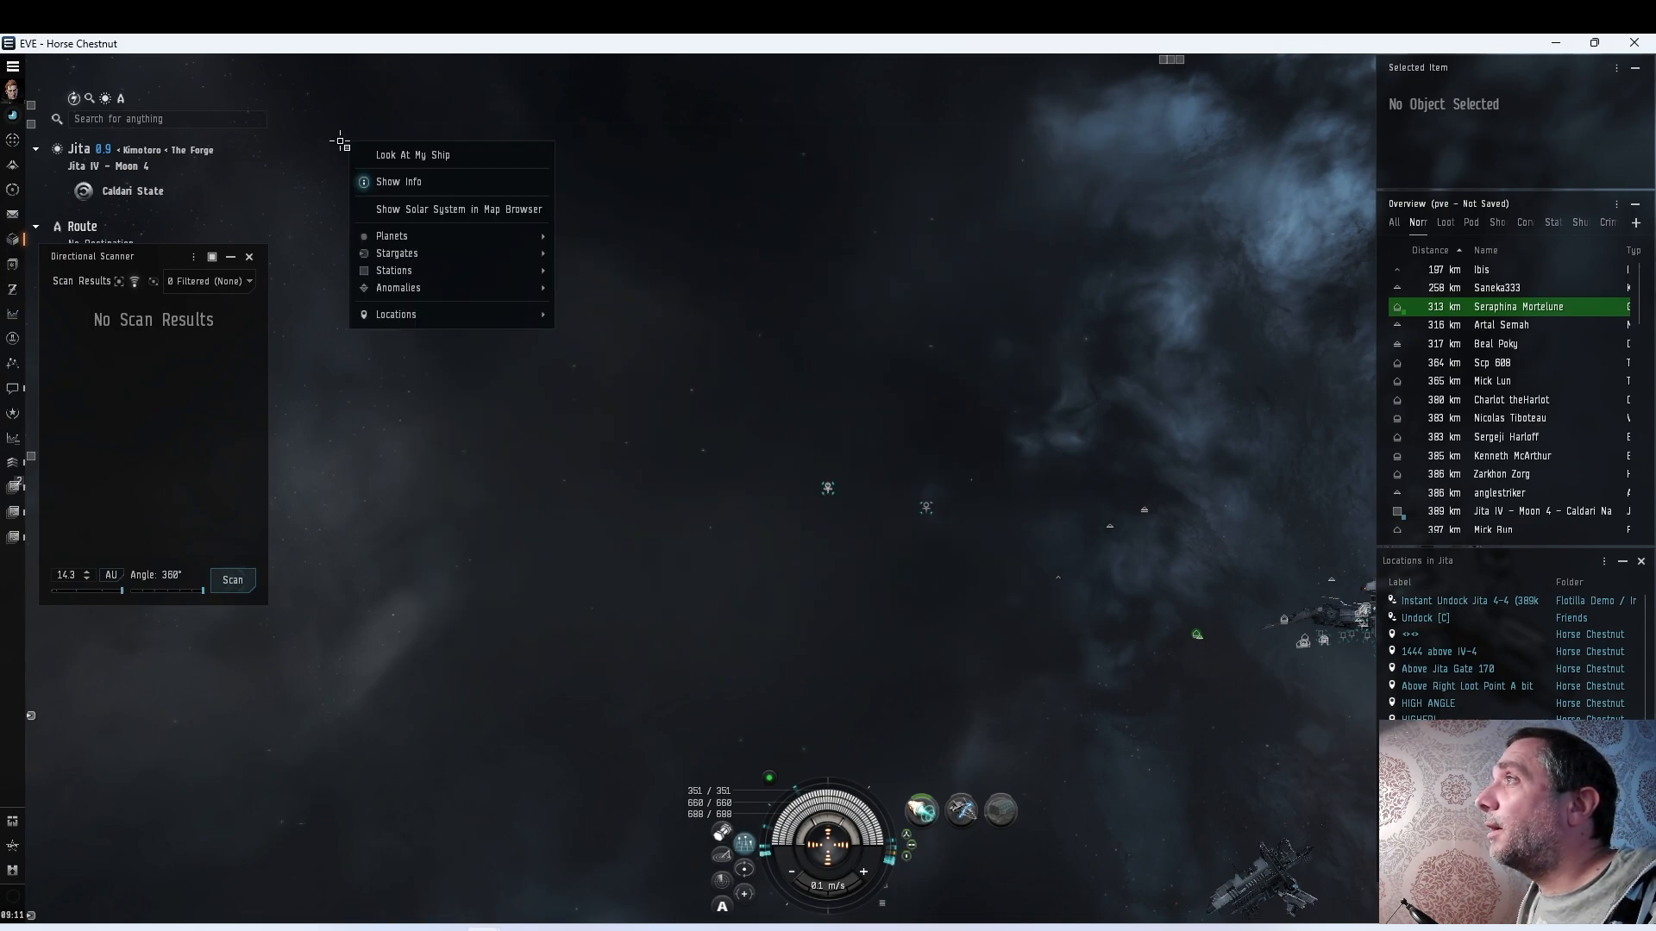
Confirm the Instant Undock Jita 4-4 bookmark is listed under Shared Locations > Instant Undocks
{"action": "left_click", "coordinate": [395, 313]}
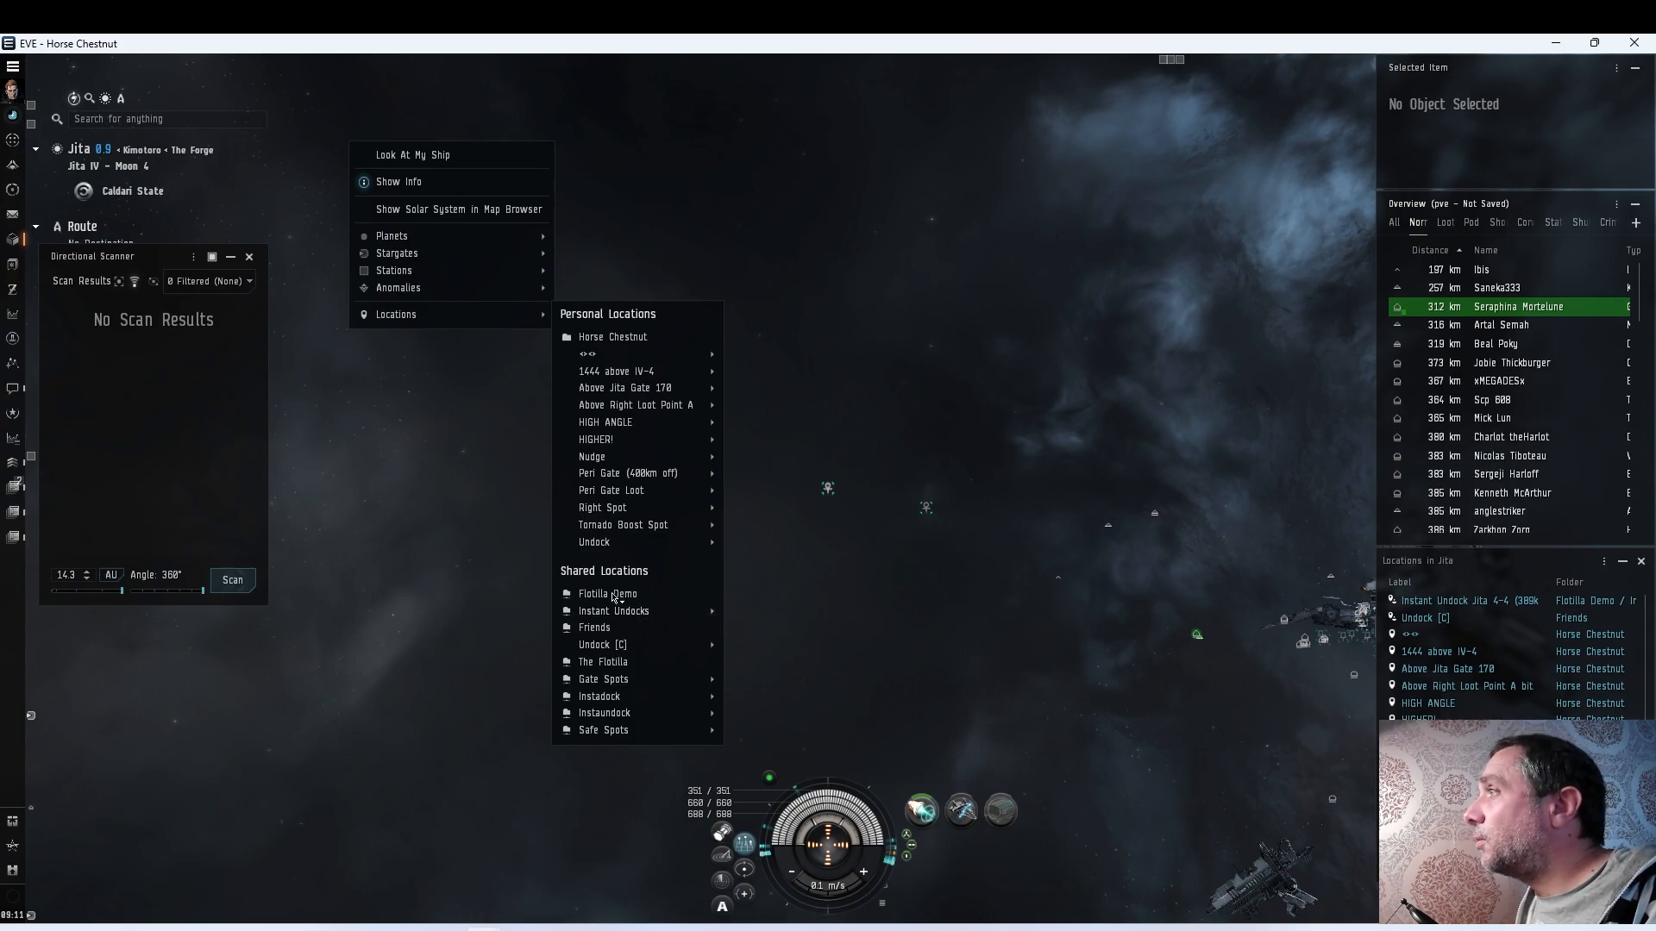
{"action": "mouse_move", "coordinate": [613, 611]}
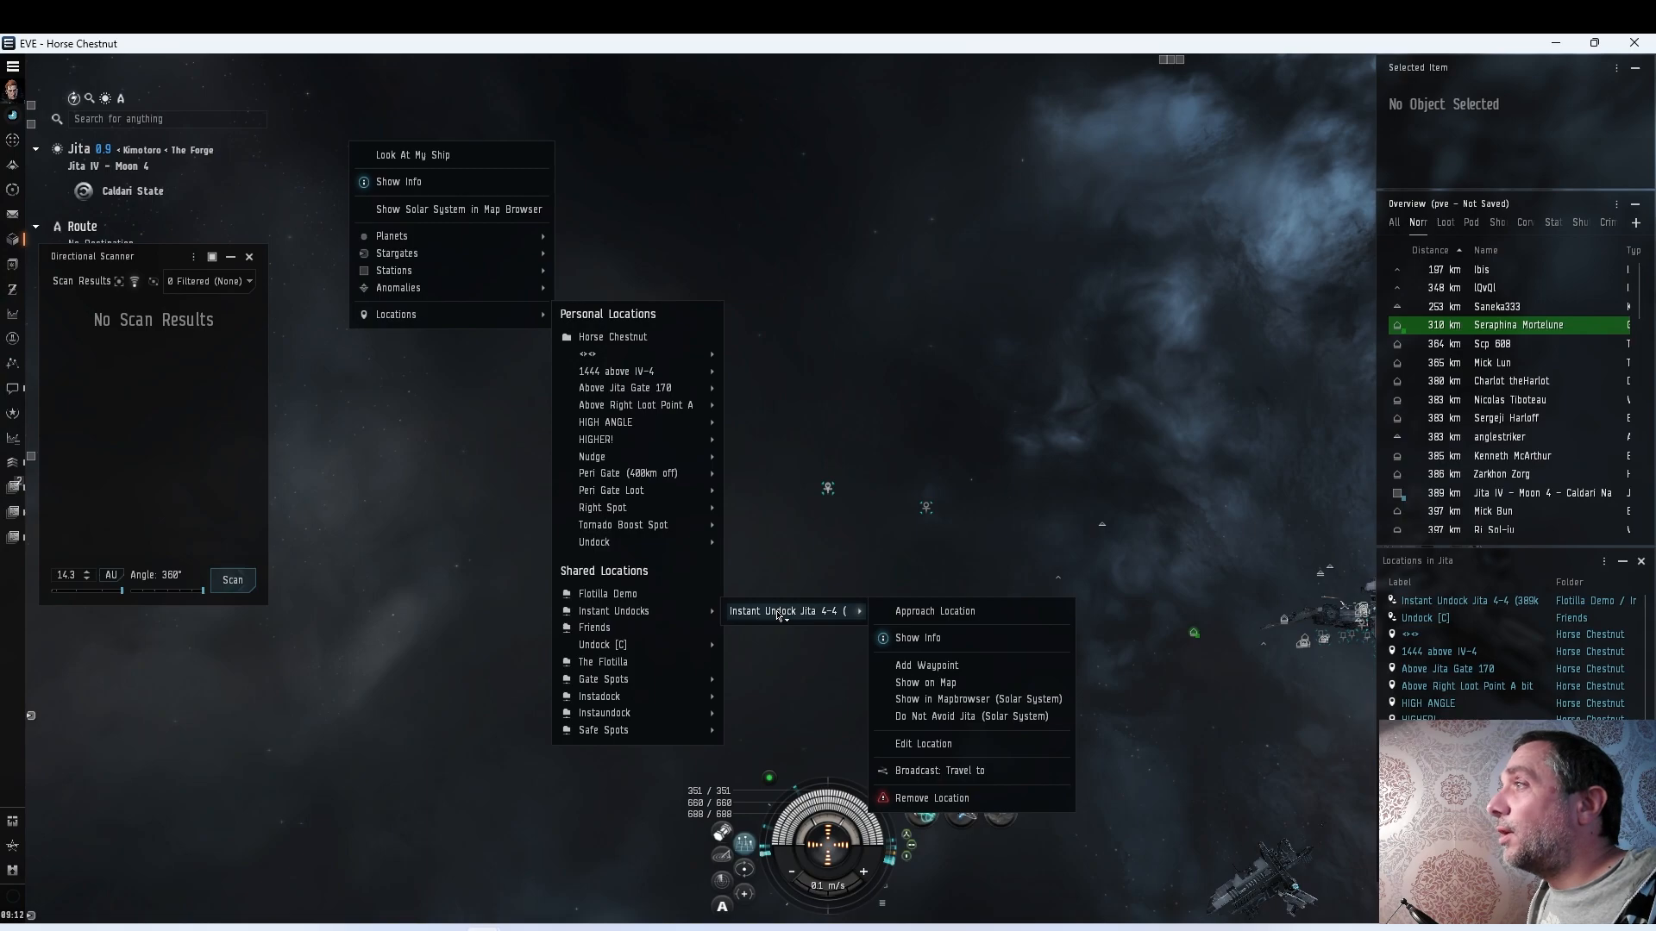
{"action": "mouse_move", "coordinate": [613, 610]}
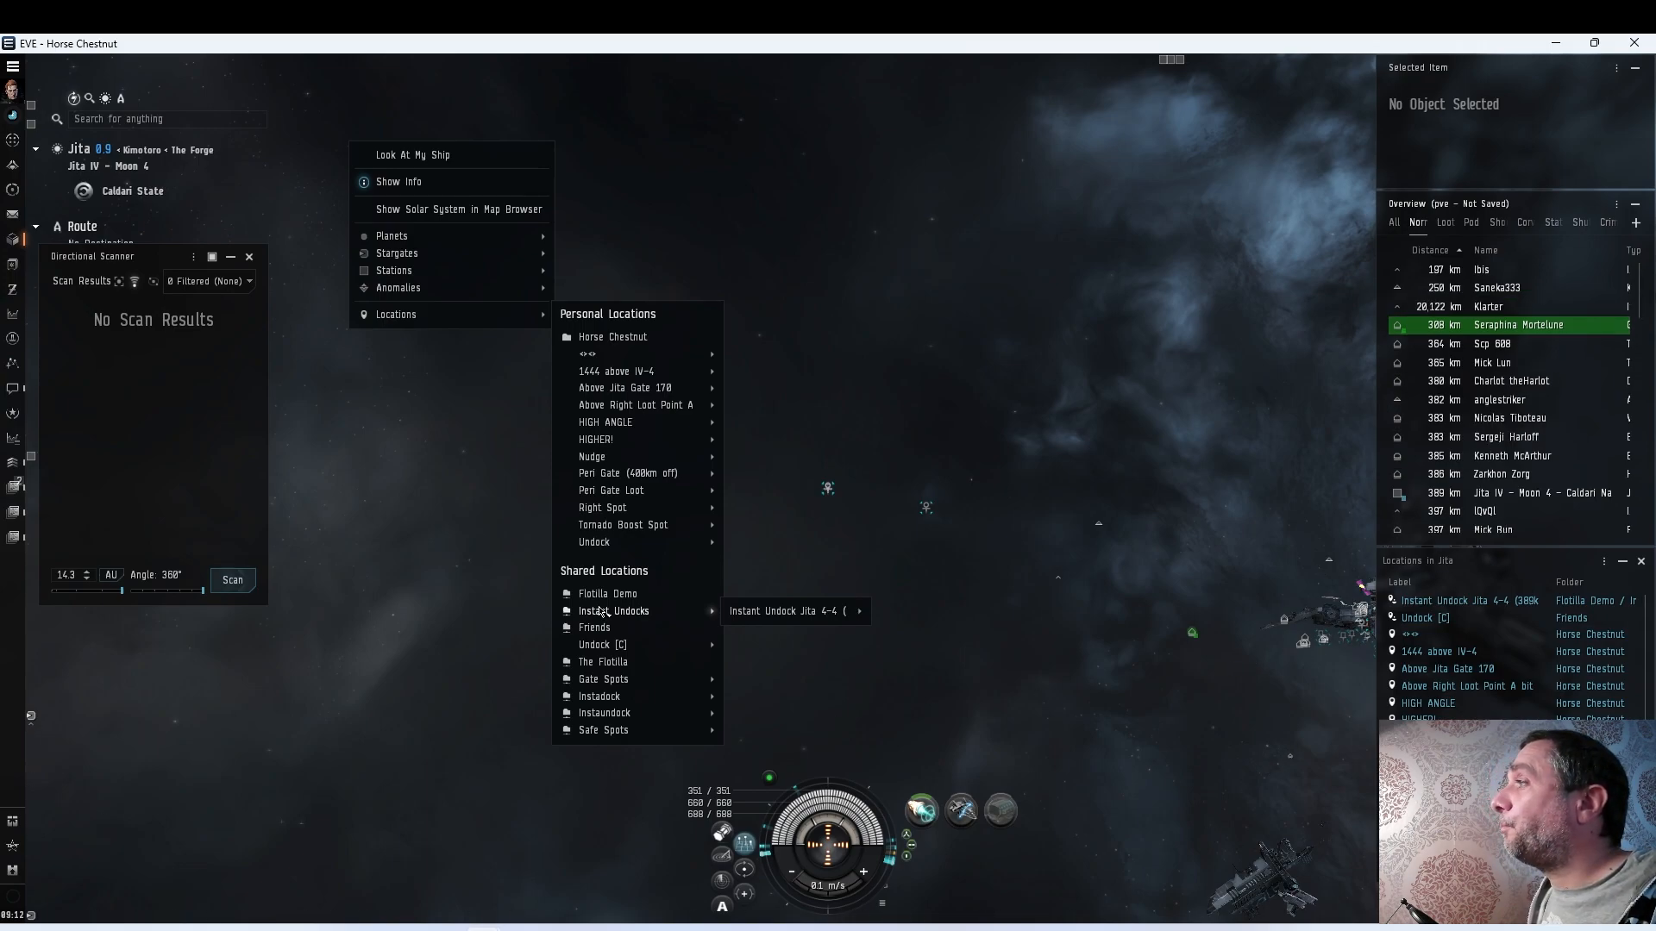
{"action": "left_click", "coordinate": [790, 611]}
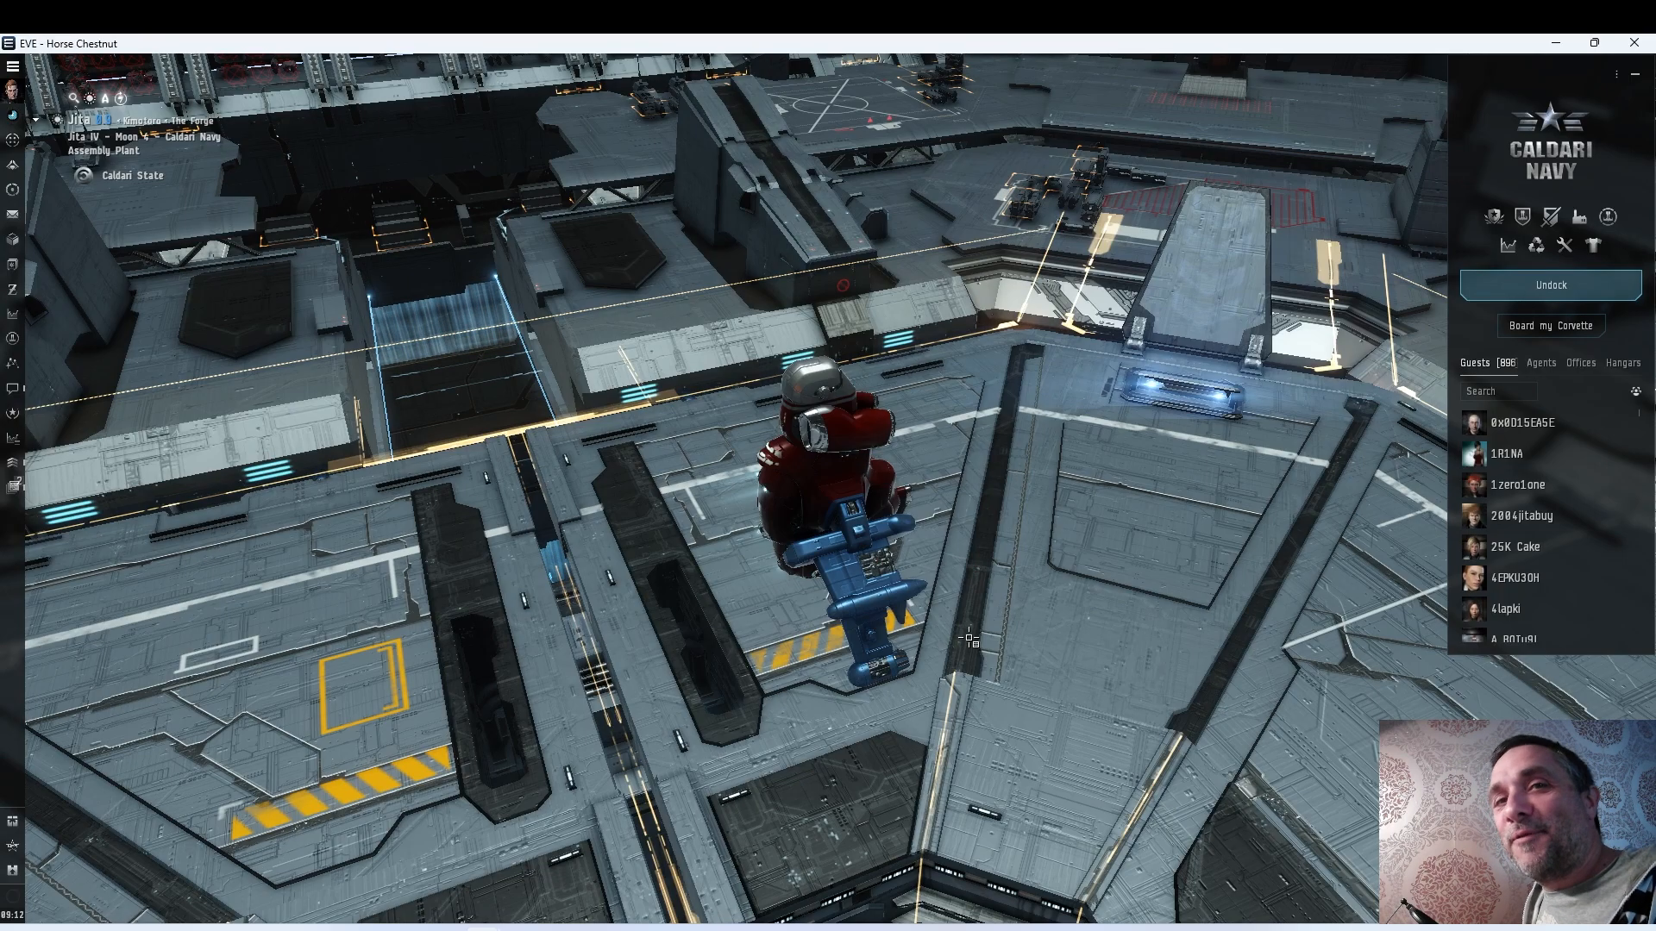
{"action": "mouse_move", "coordinate": [13, 216]}
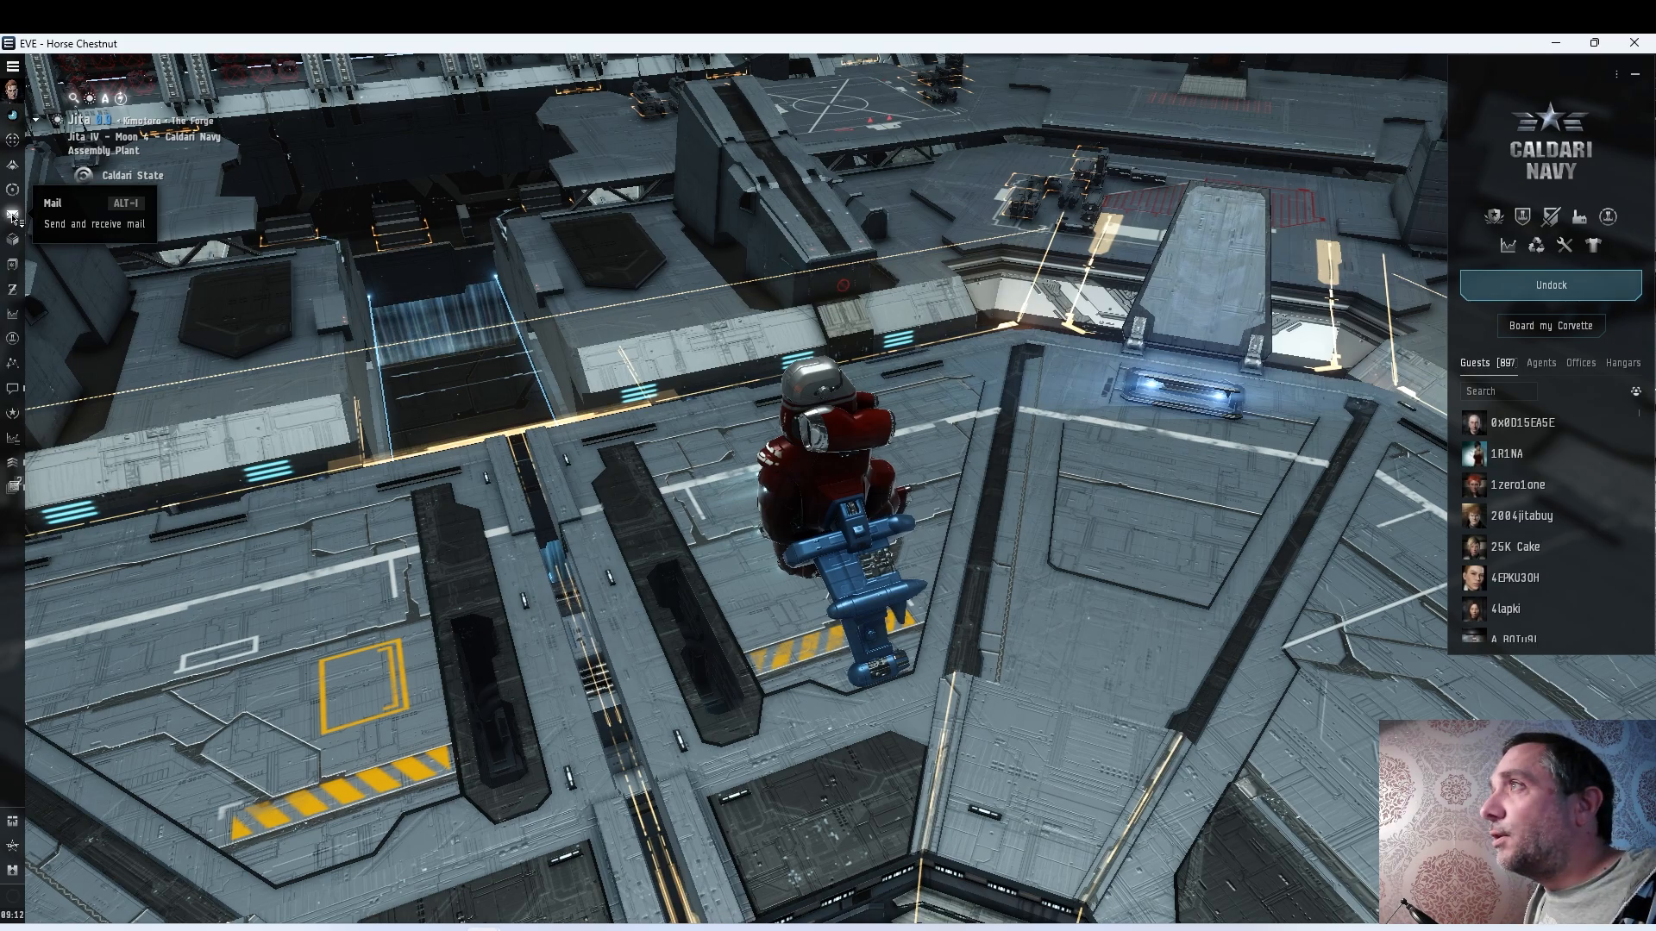
Mail macgybo the 'Shared Locations Folder' message with the Flotilla Demo folder link
{"action": "left_click", "coordinate": [13, 216]}
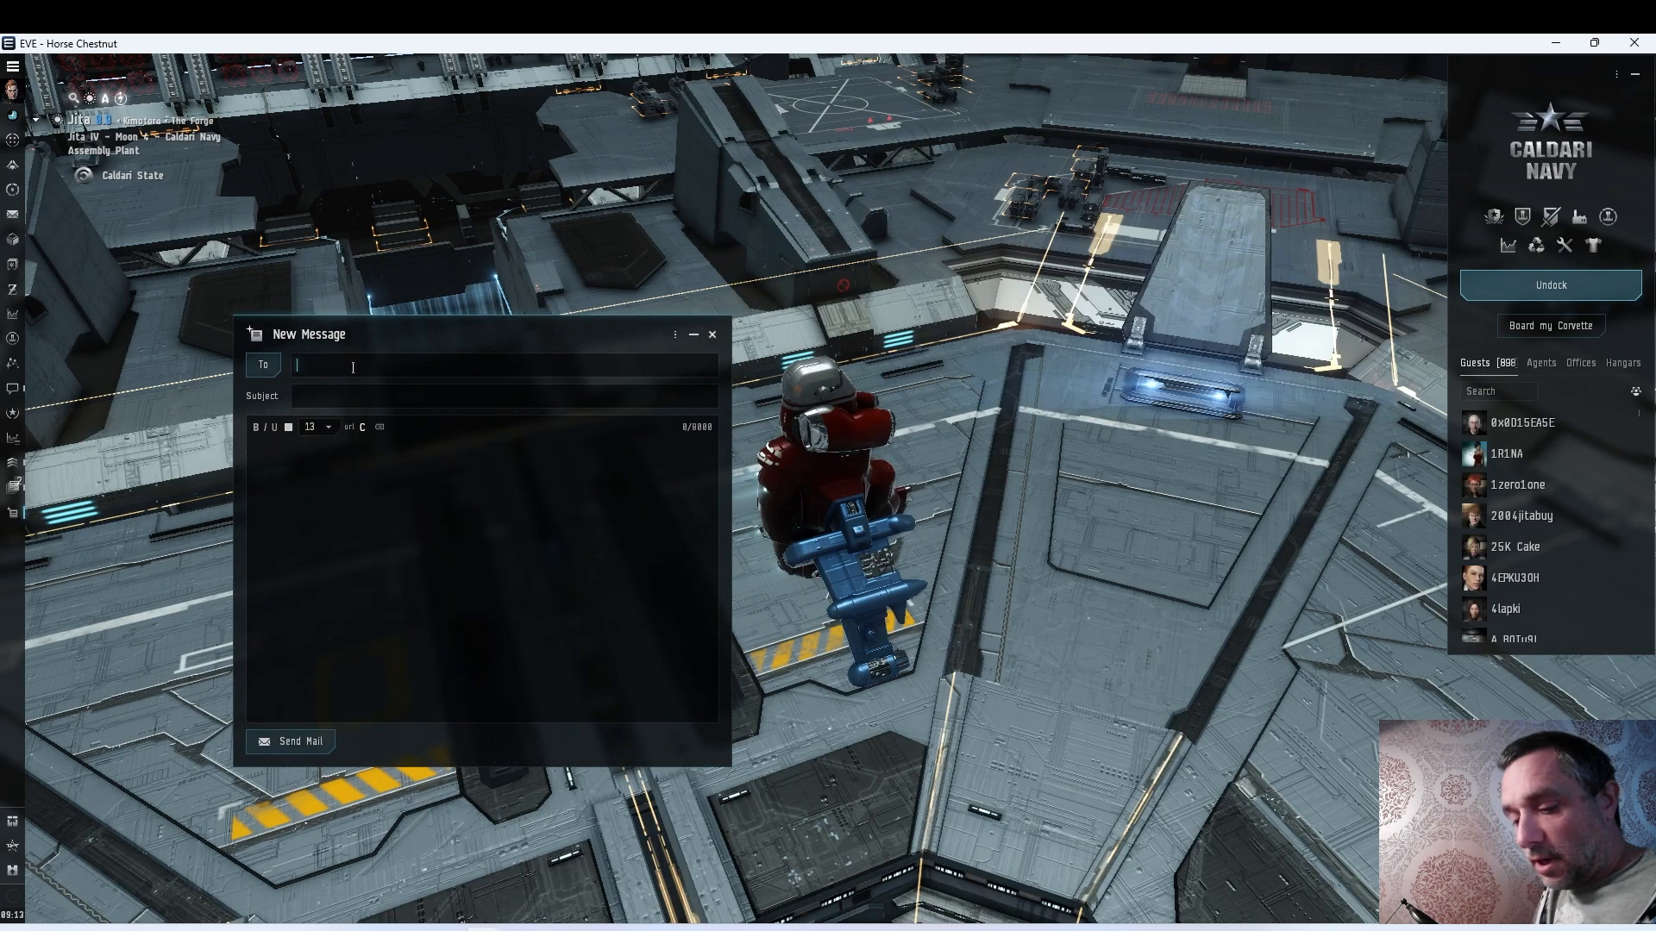
{"action": "type", "text": "macgybo"}
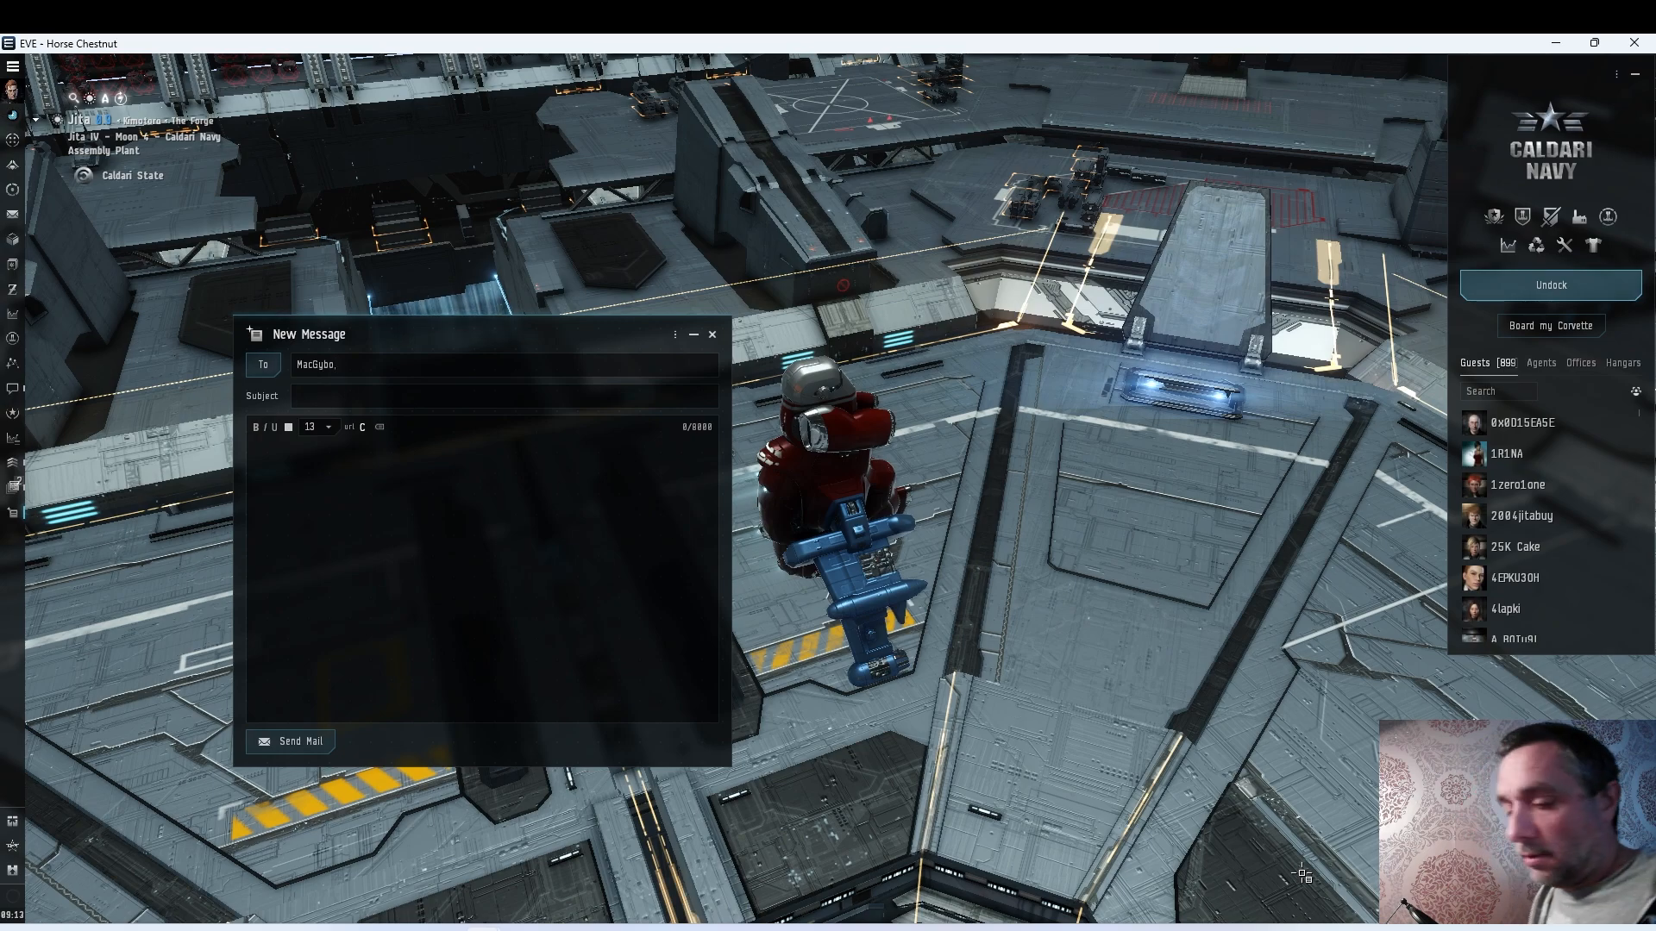
{"action": "type", "text": "Shared Locations Folder"}
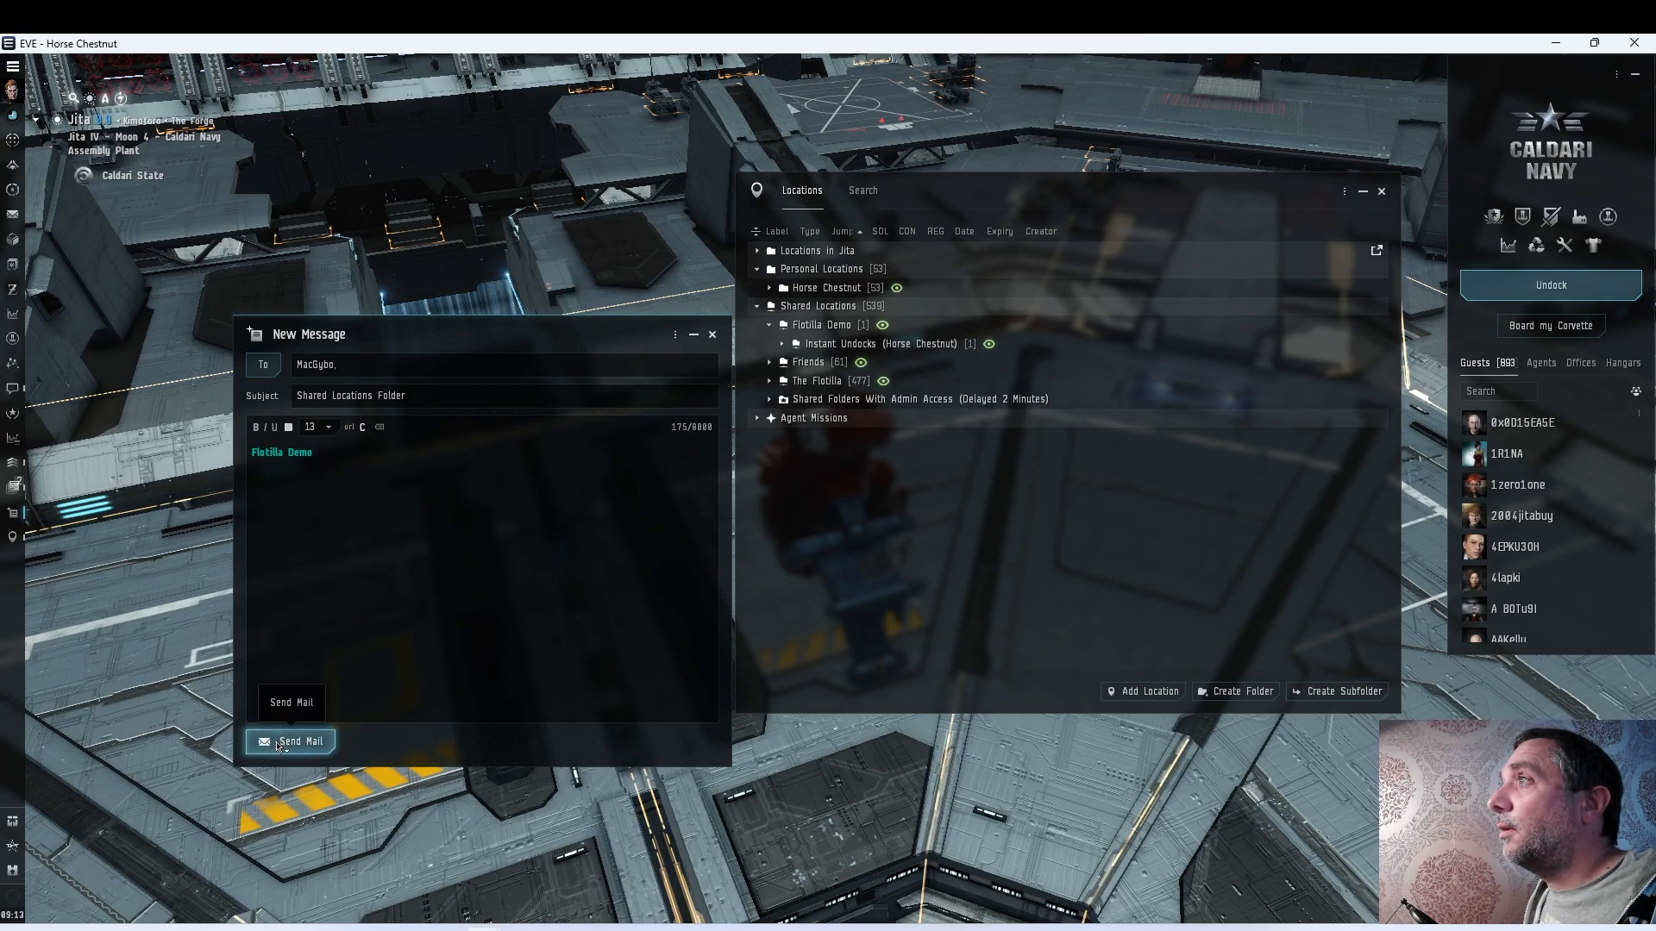
{"action": "left_click", "coordinate": [301, 740]}
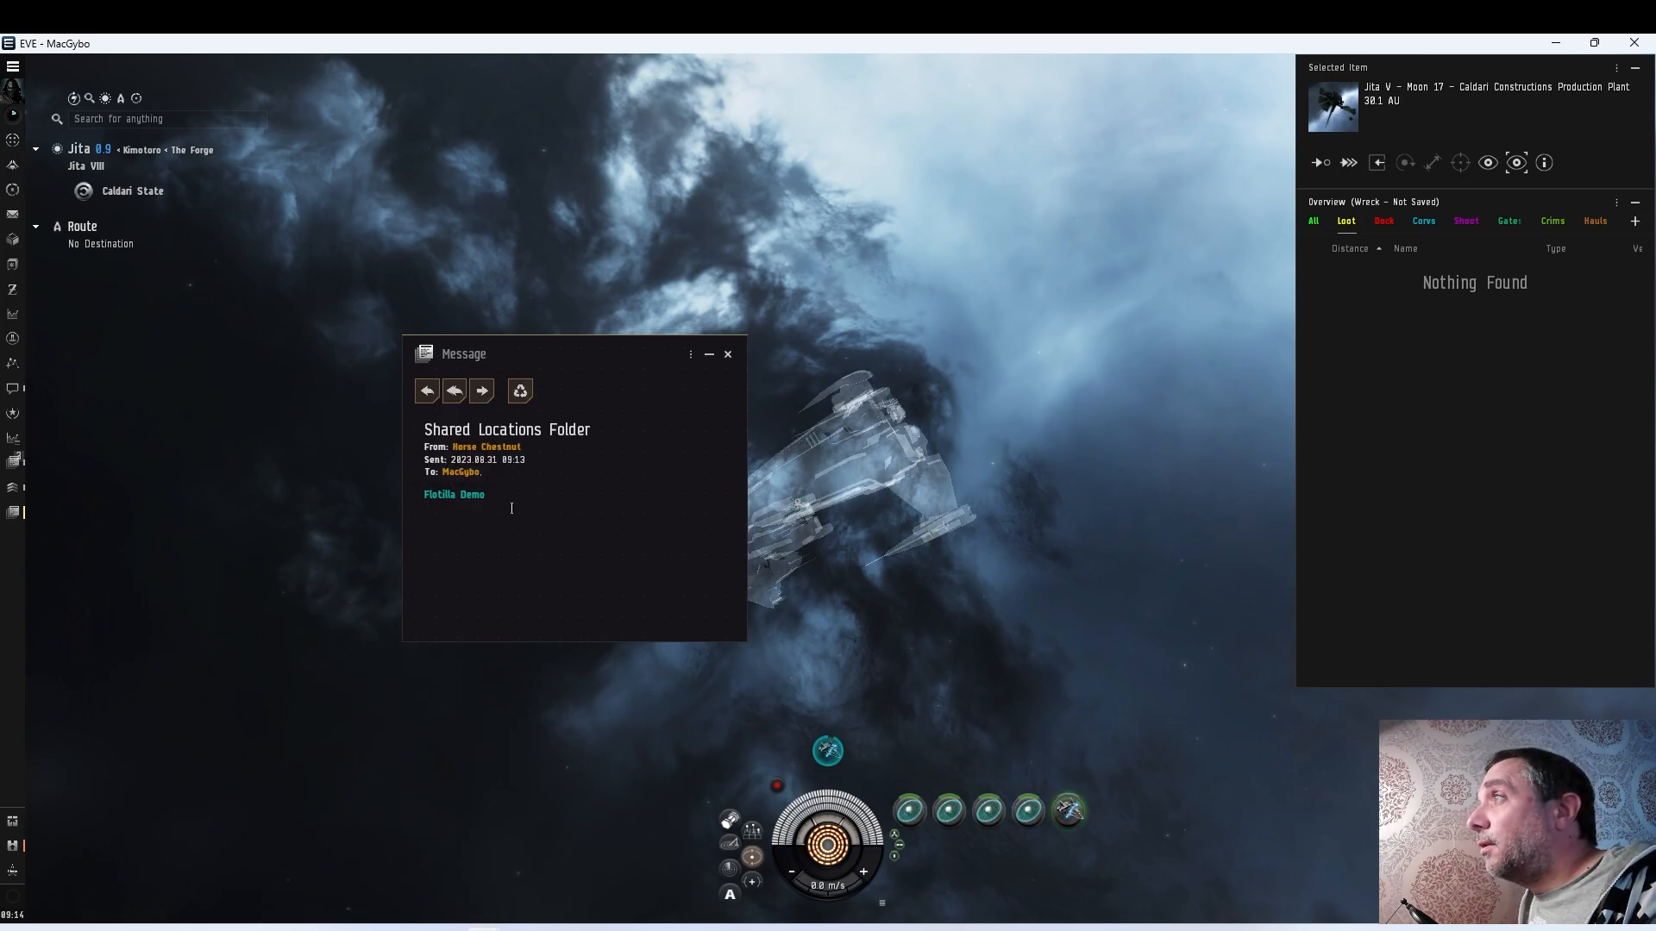
Online the Flotilla Demo folder from the mail link, then check the shared locations list
{"action": "left_click", "coordinate": [454, 494]}
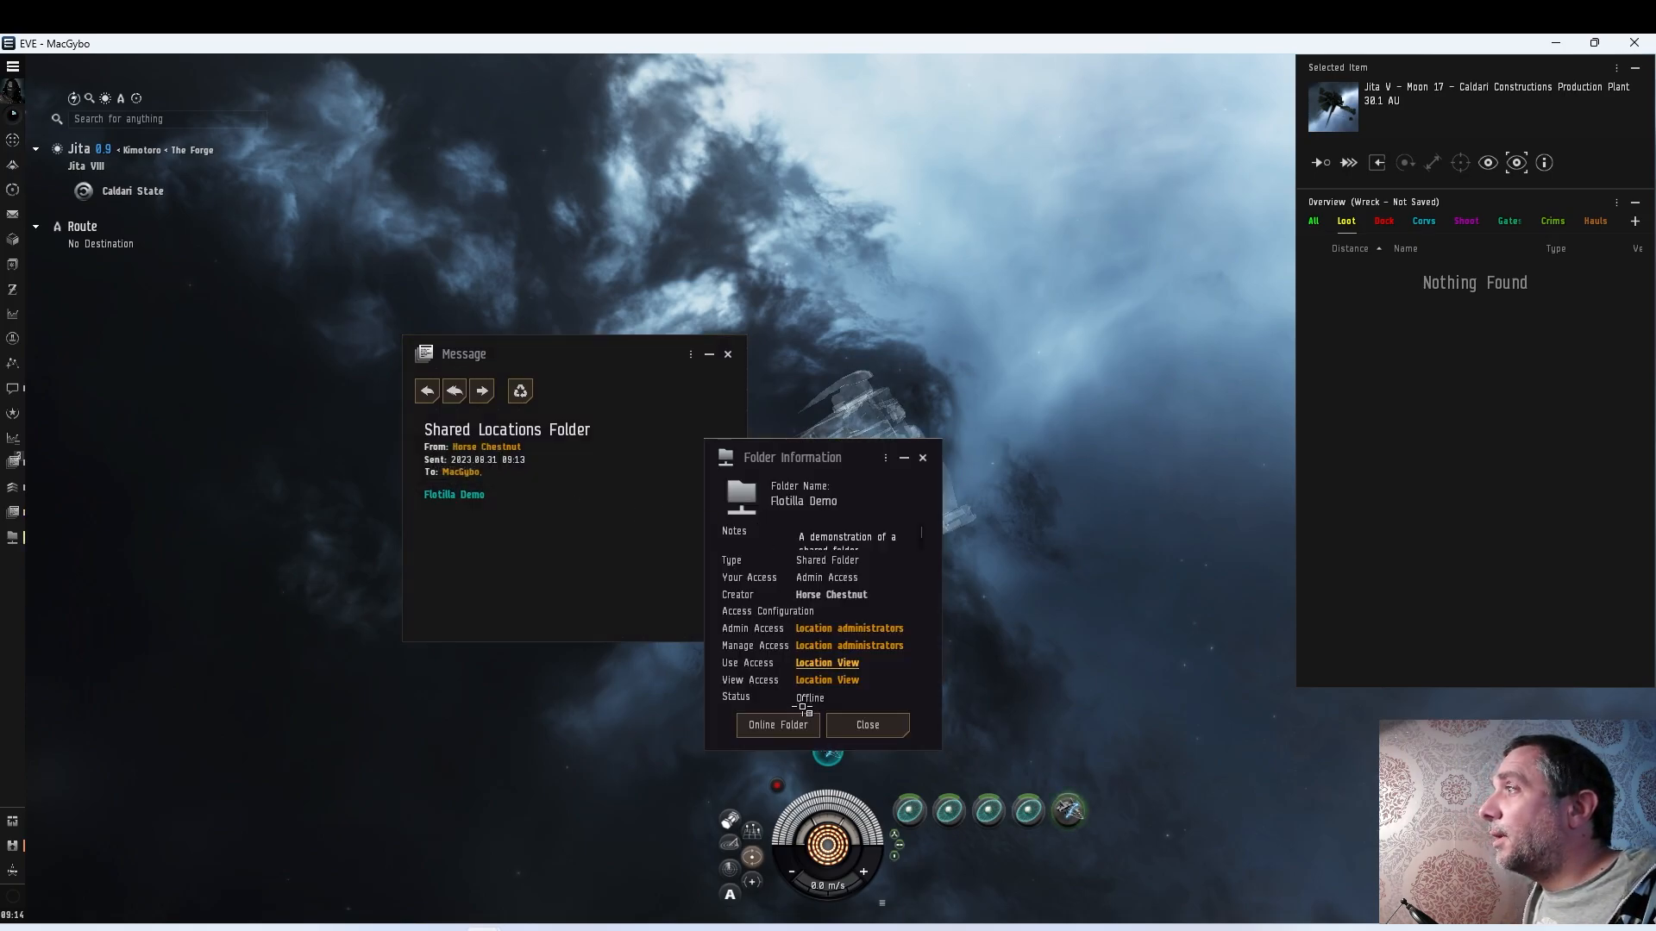
{"action": "left_click", "coordinate": [866, 725]}
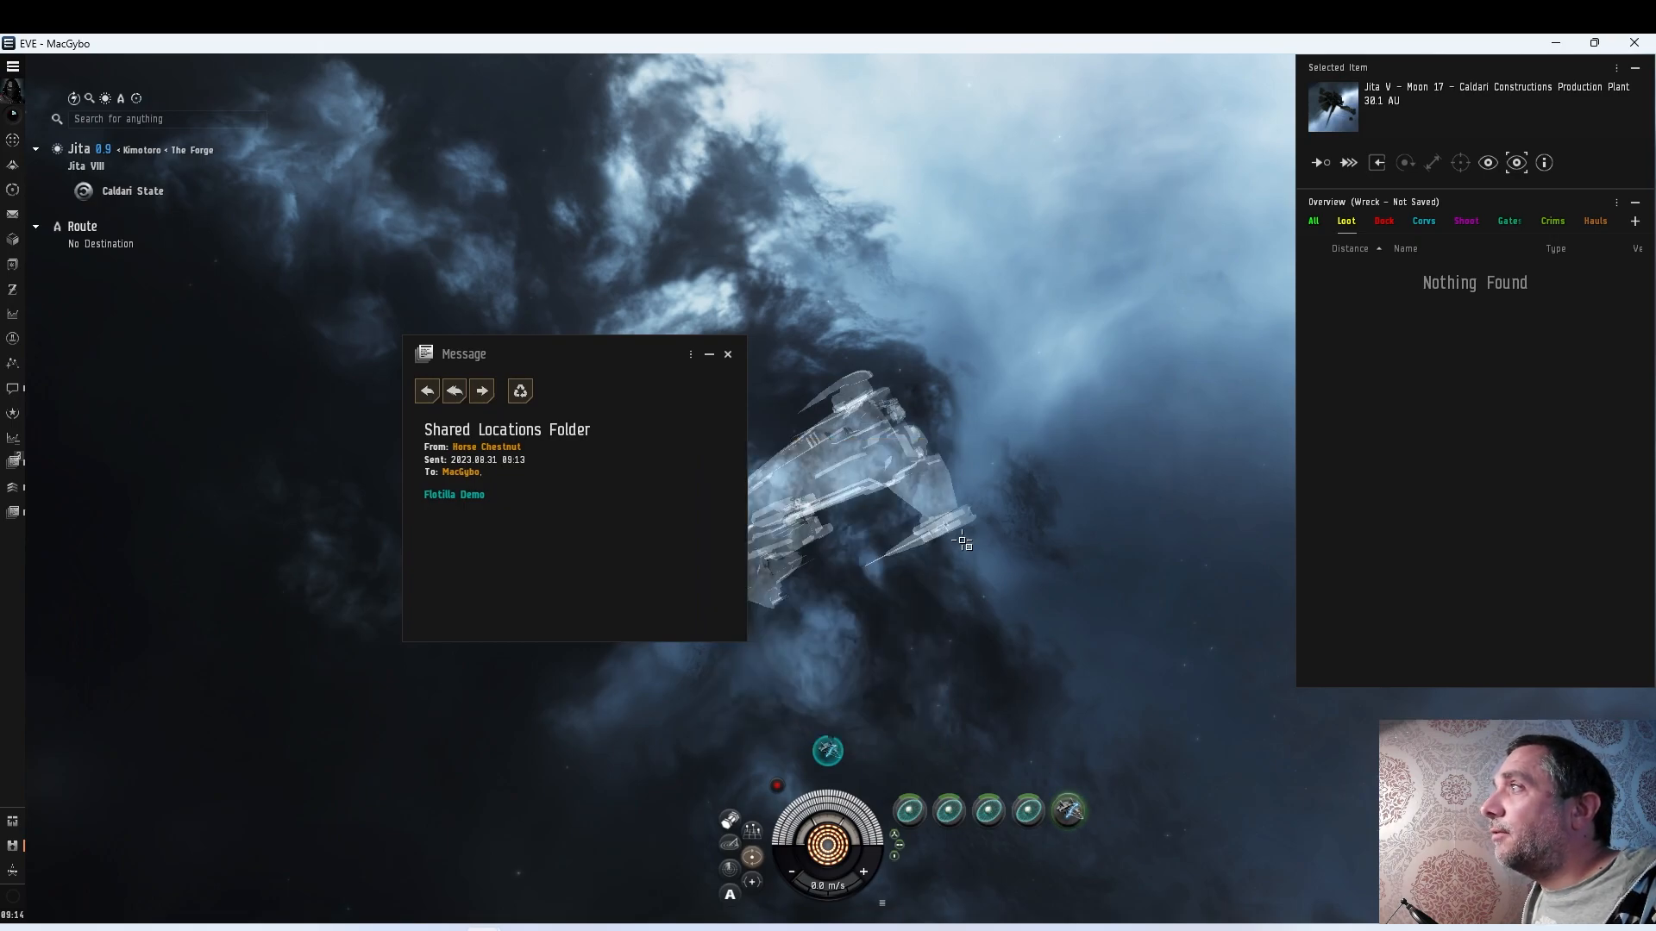
{"action": "left_click", "coordinate": [726, 354]}
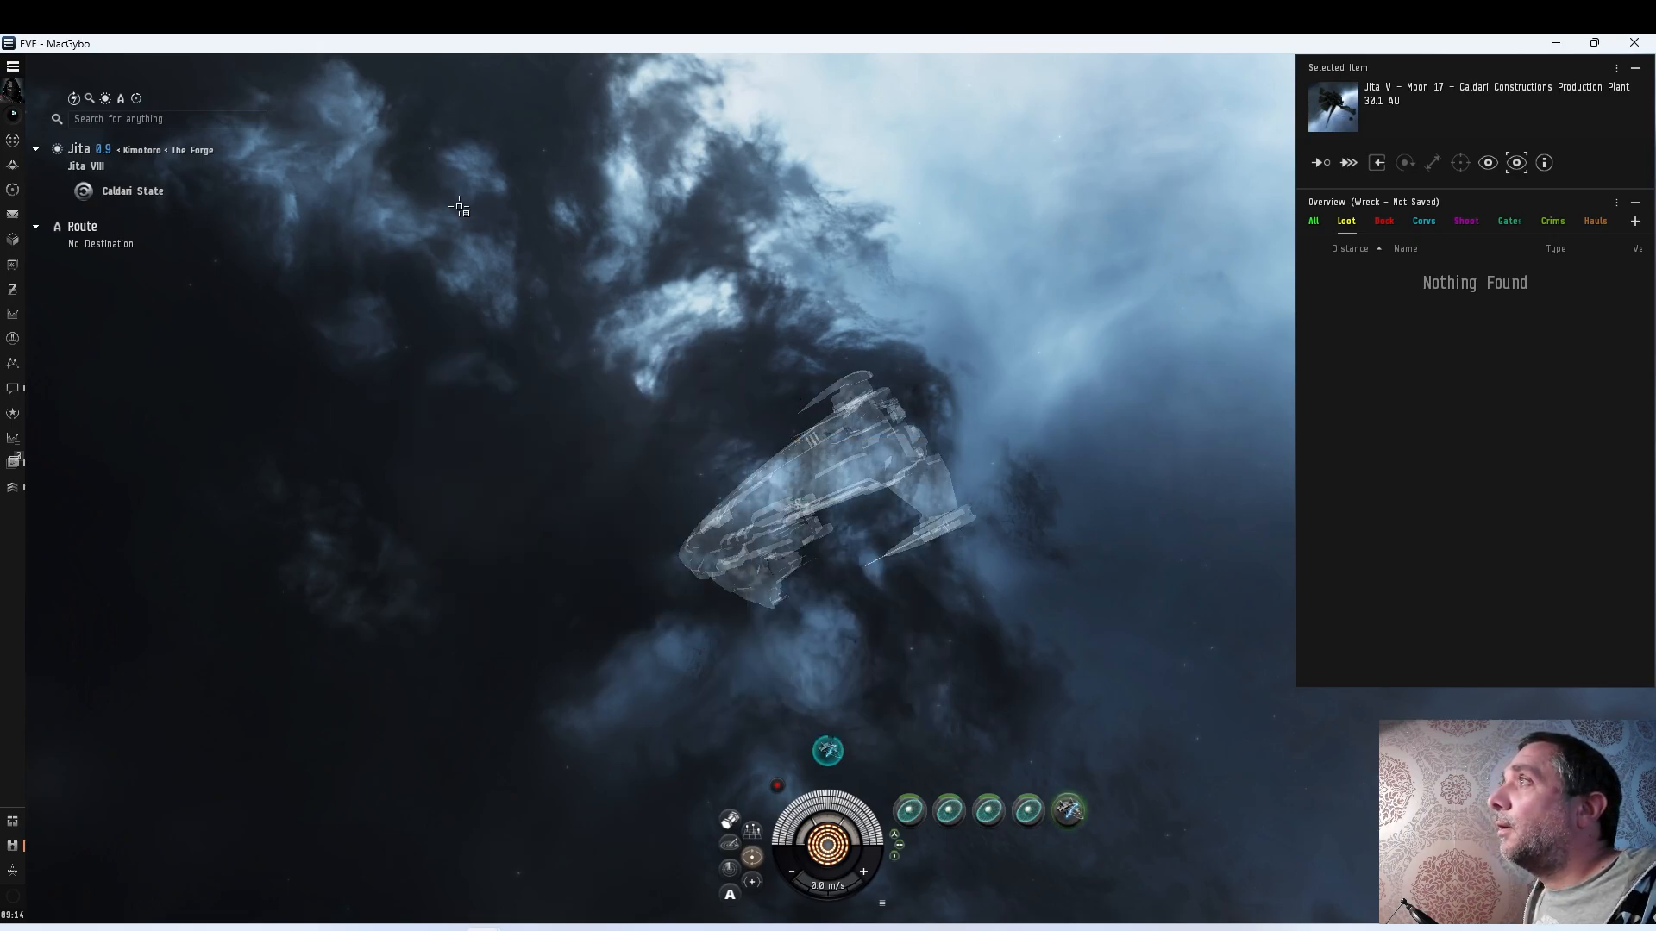
{"action": "right_click", "coordinate": [457, 206]}
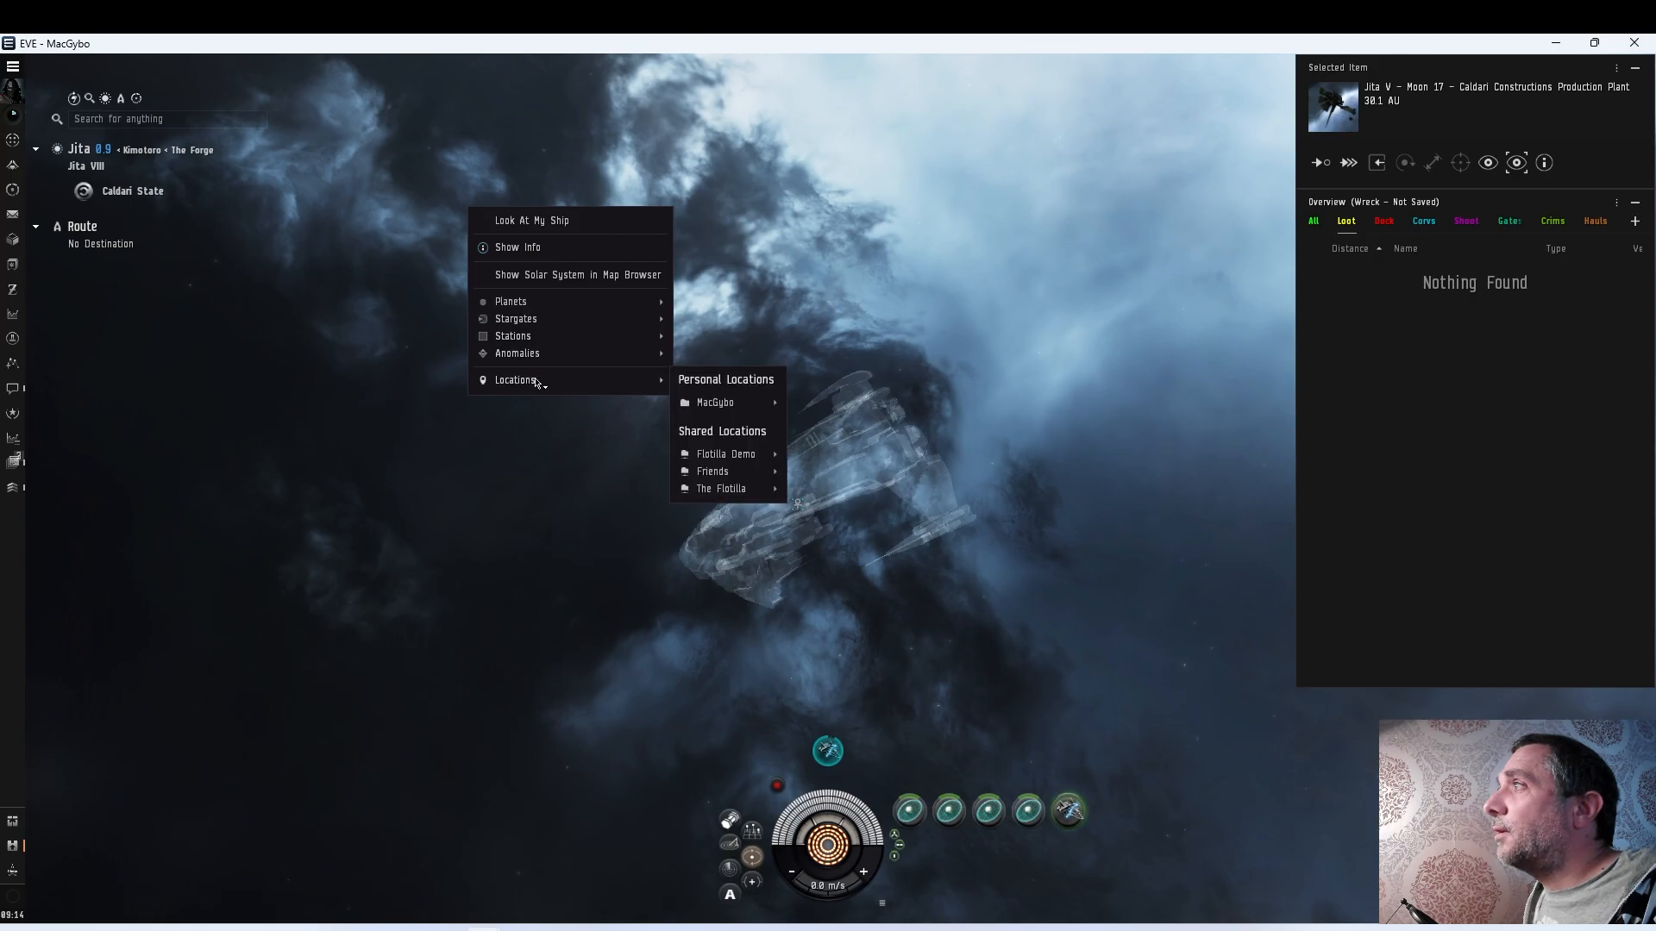
{"action": "mouse_move", "coordinate": [726, 454]}
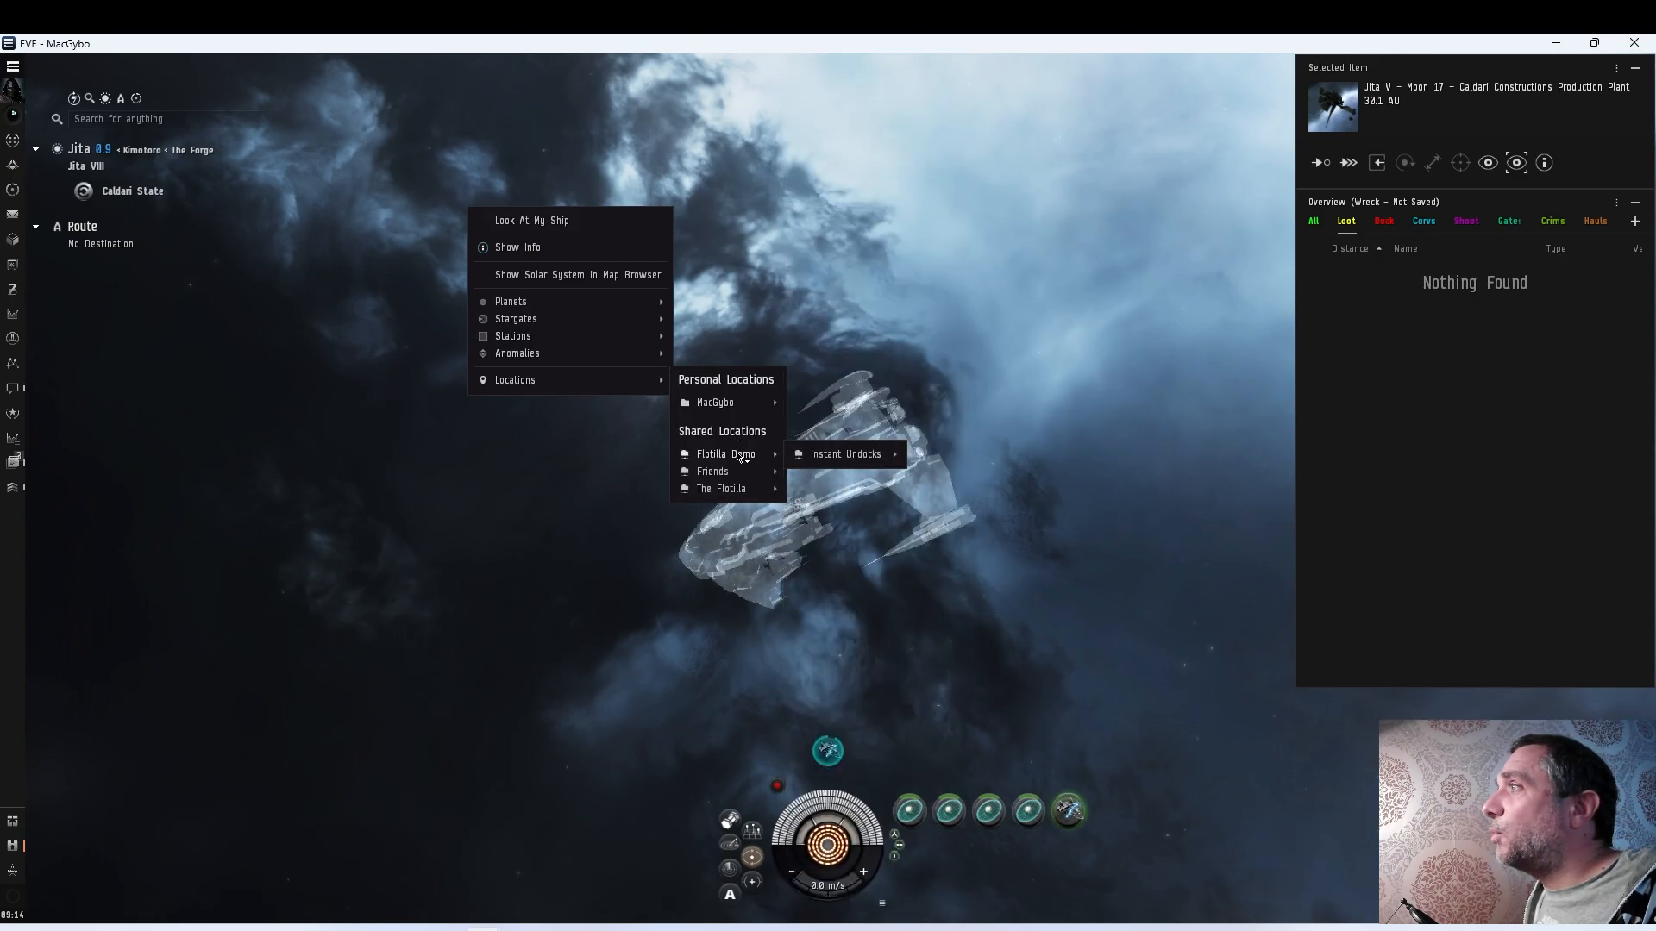